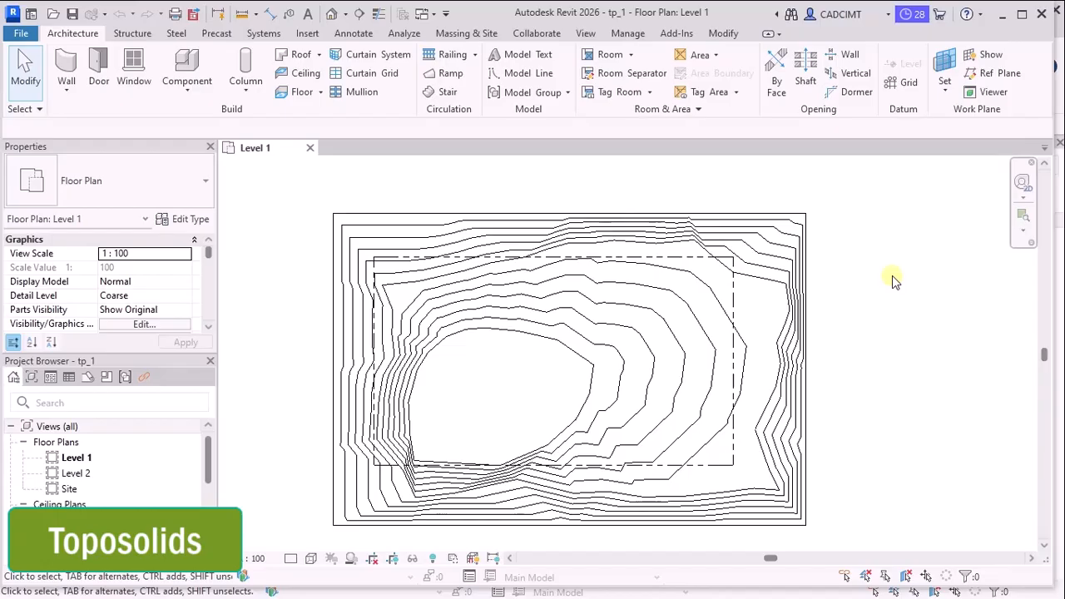
Step: Select the Grassland - 1200mm toposolid by clicking its contour lines on Level 1
left_click(24, 504)
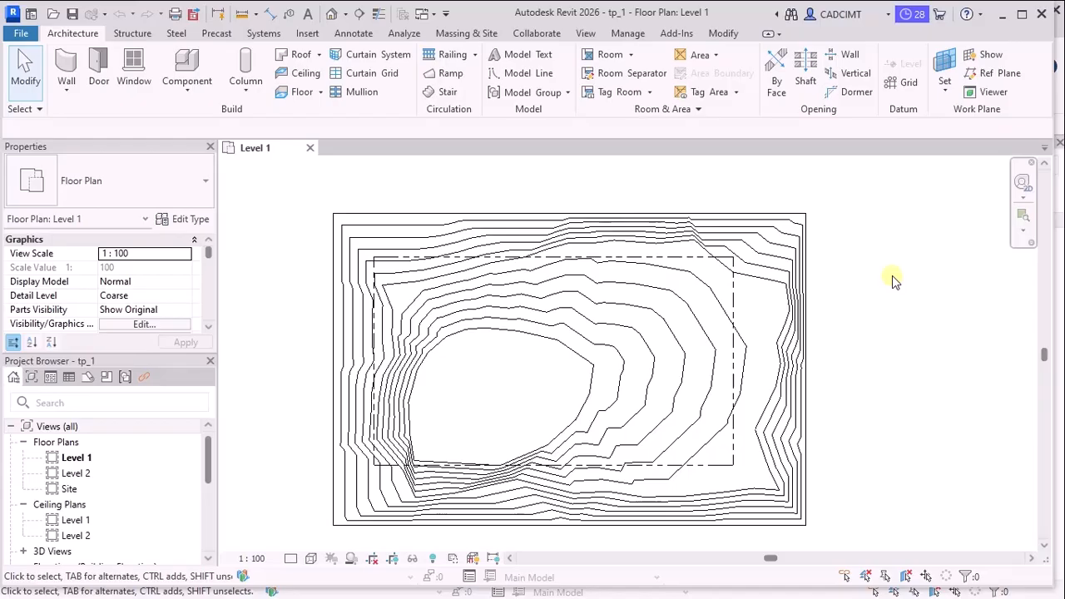
mouse_move(426, 151)
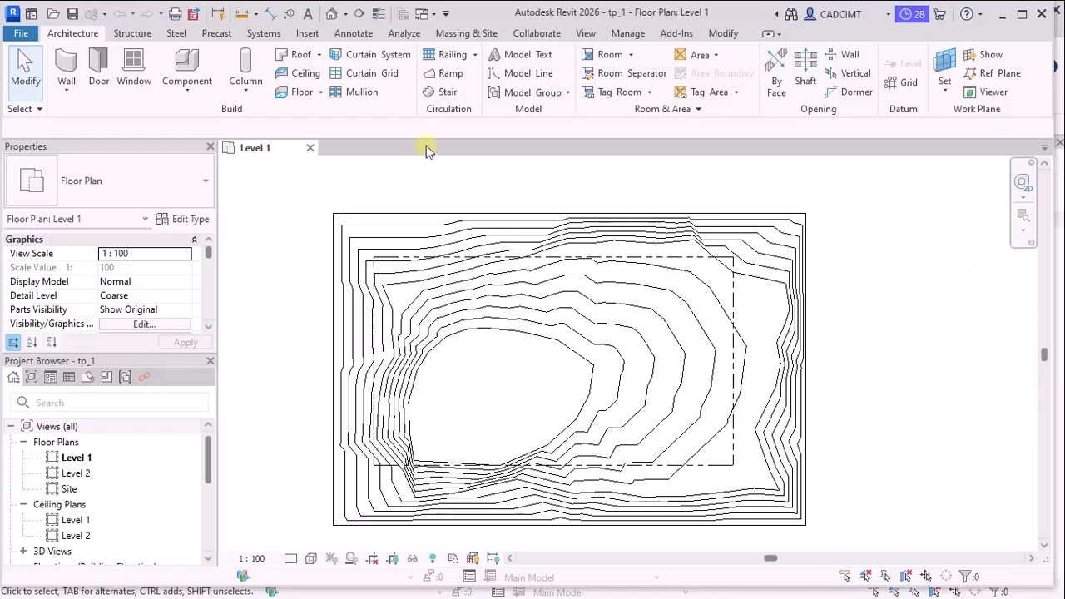
mouse_move(903, 210)
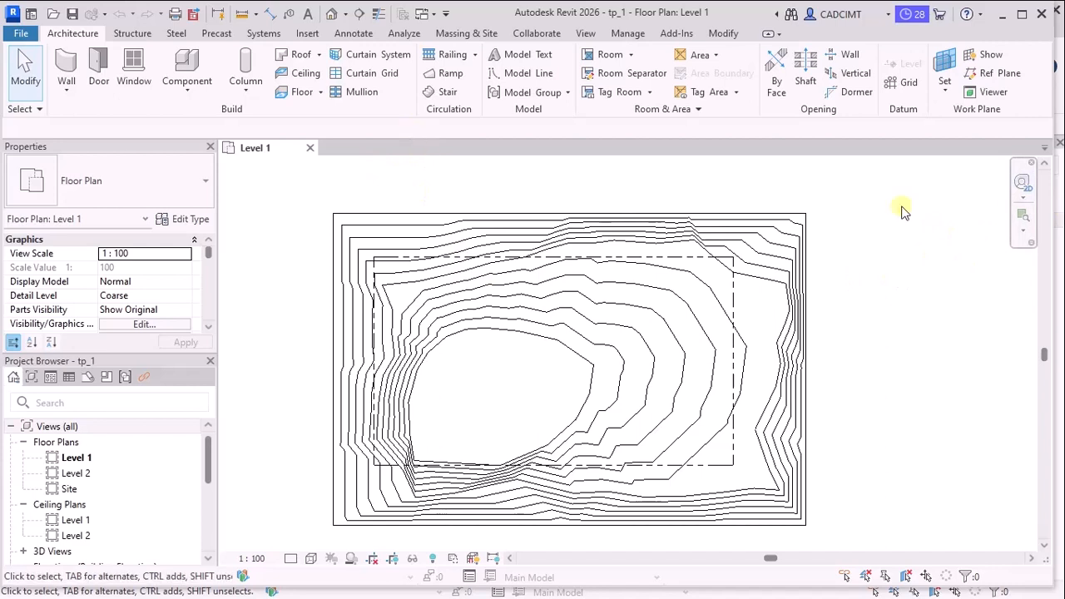
mouse_move(552, 222)
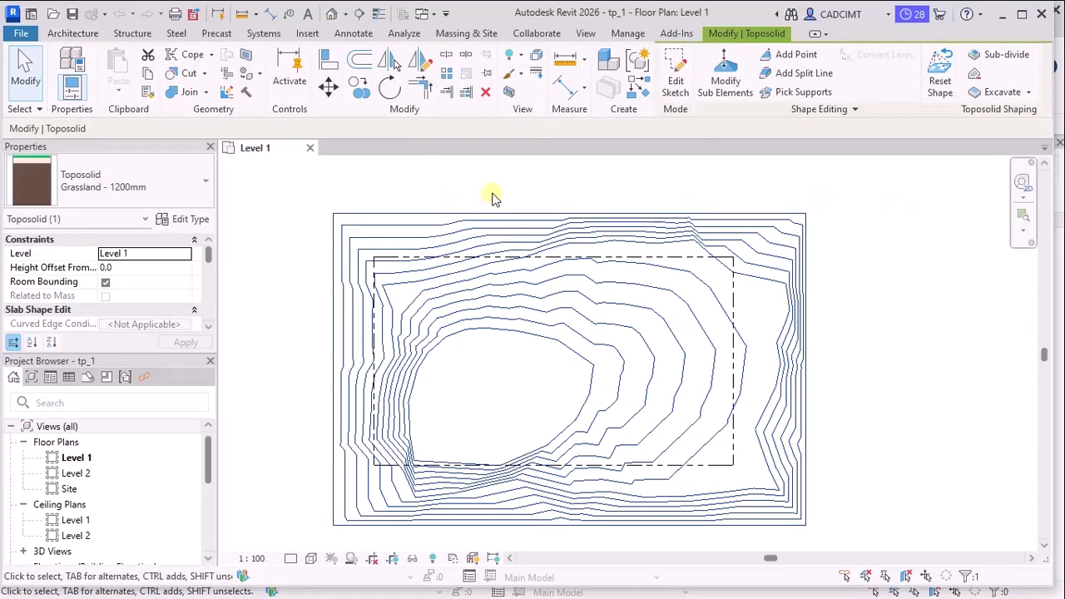
left_click(472, 223)
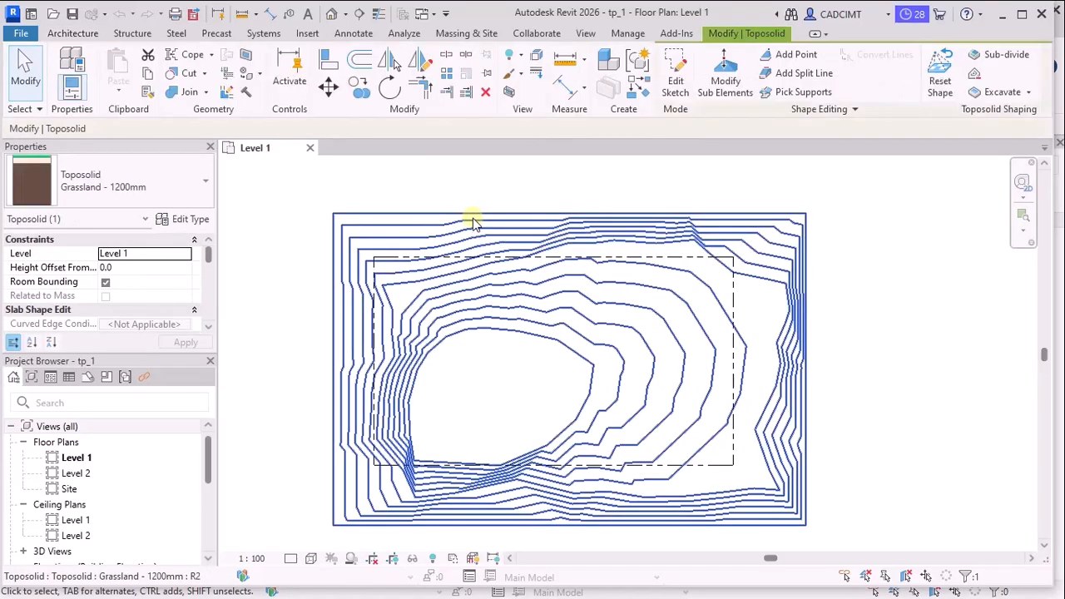
mouse_move(474, 218)
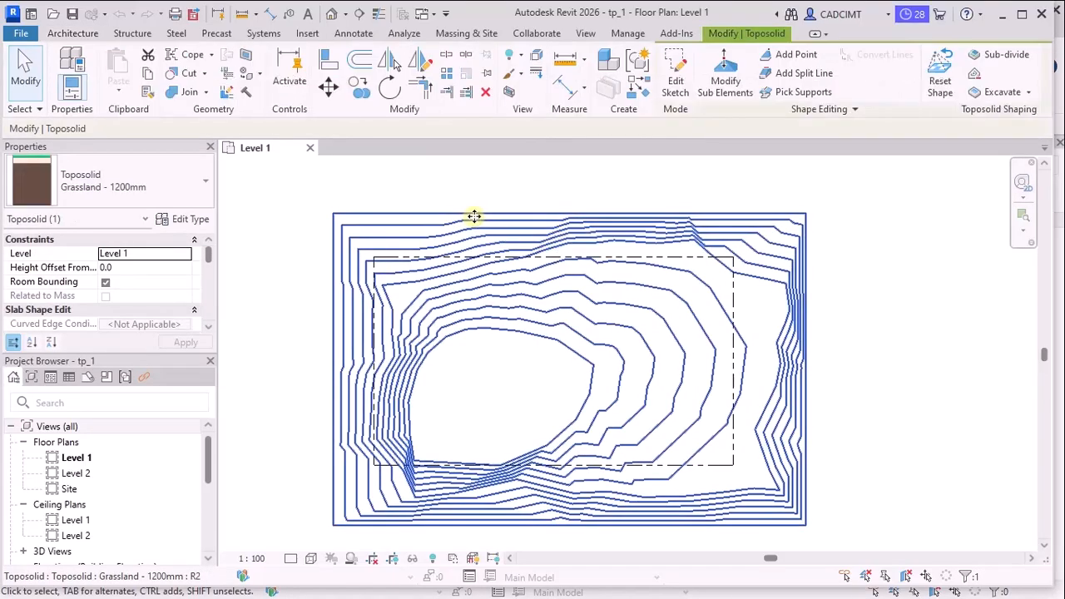
mouse_move(514, 207)
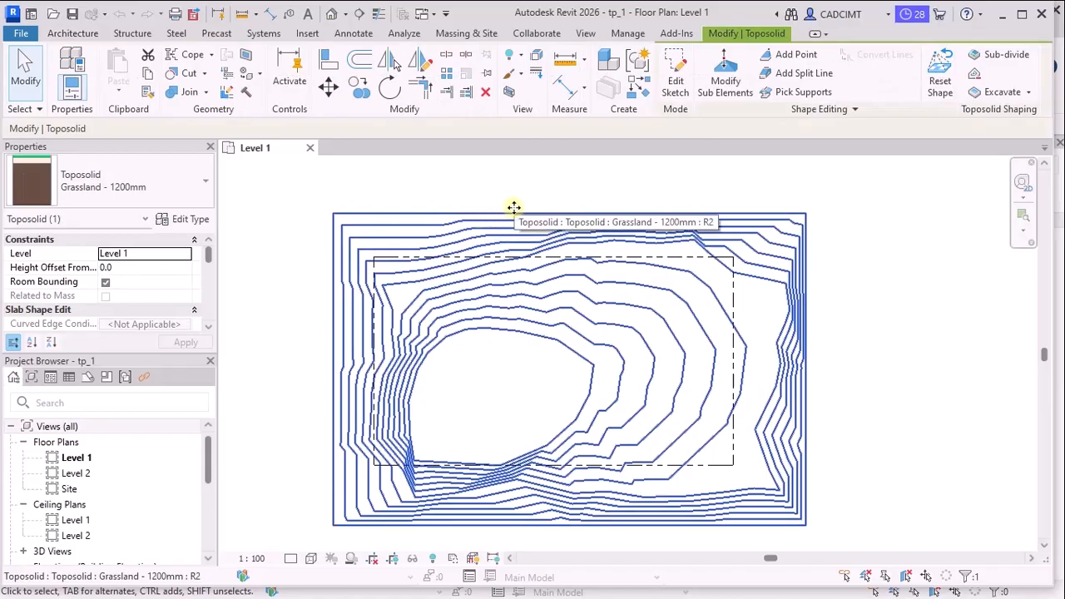
mouse_move(559, 231)
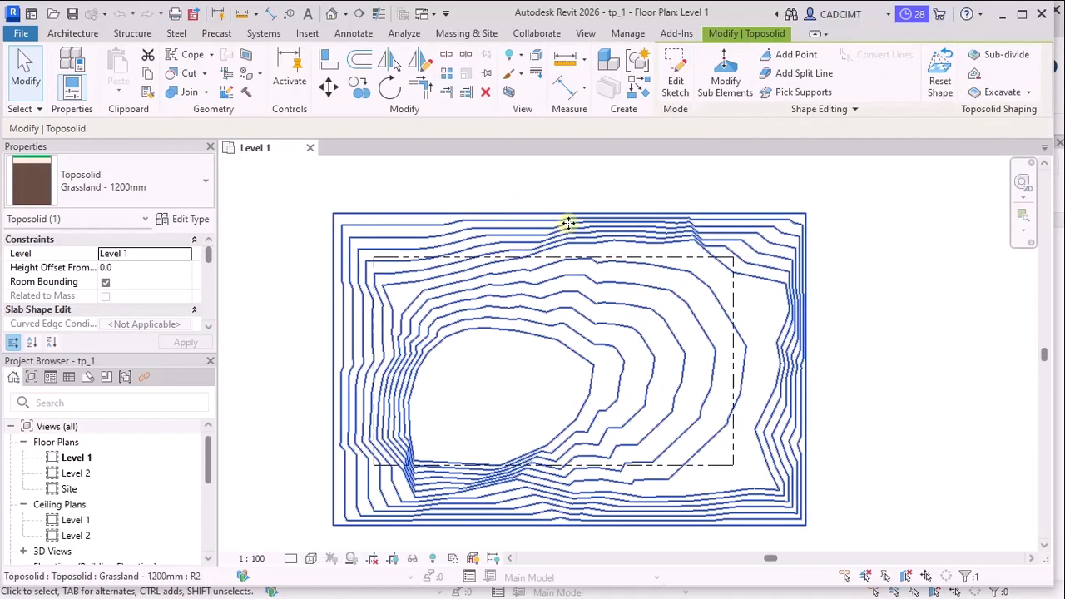
mouse_move(566, 225)
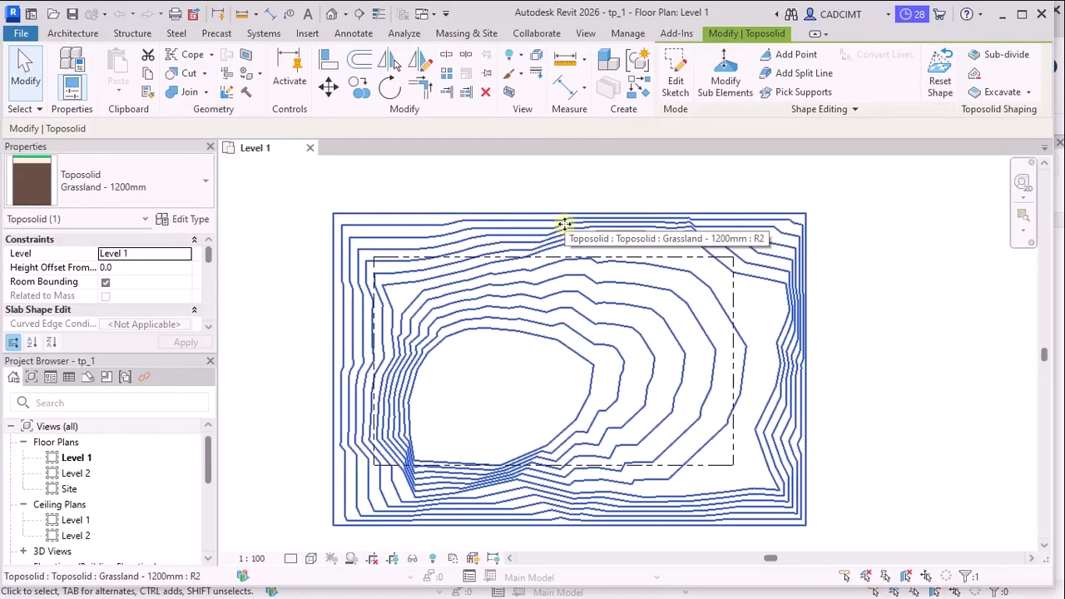
mouse_move(562, 227)
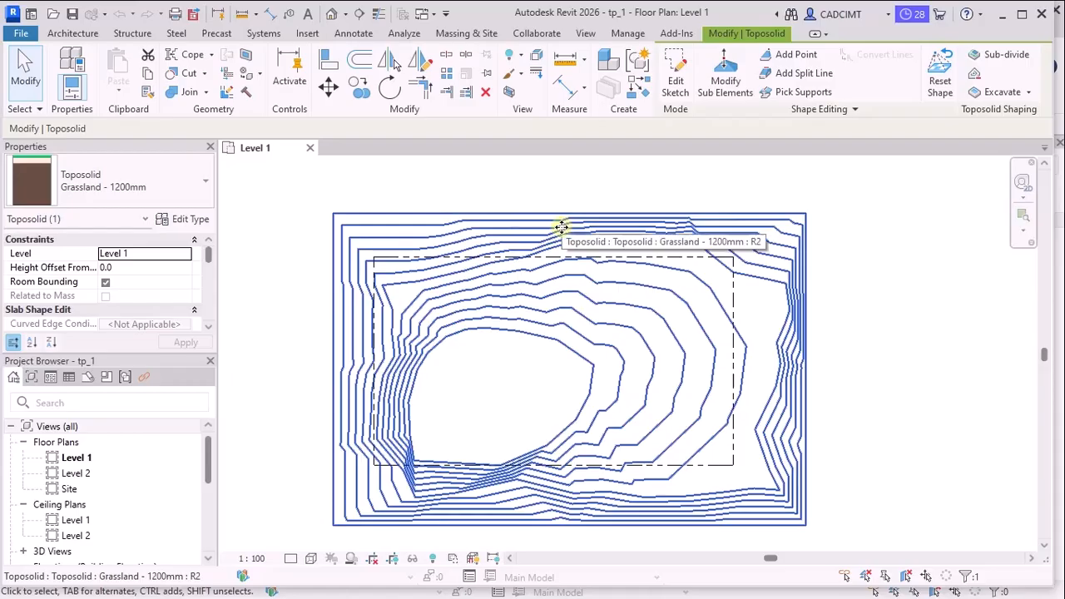
mouse_move(555, 230)
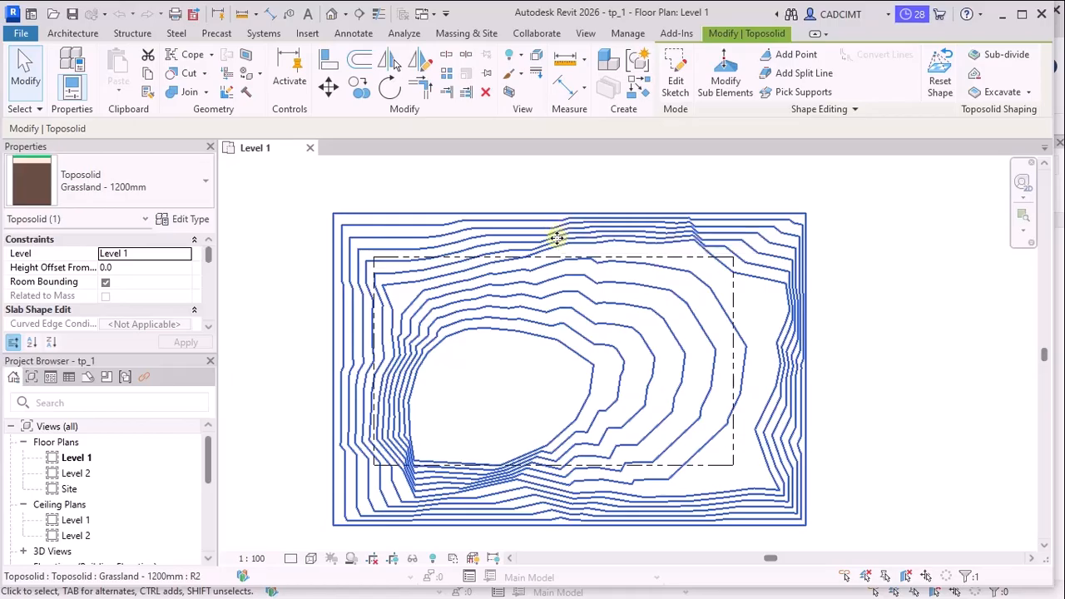
mouse_move(556, 239)
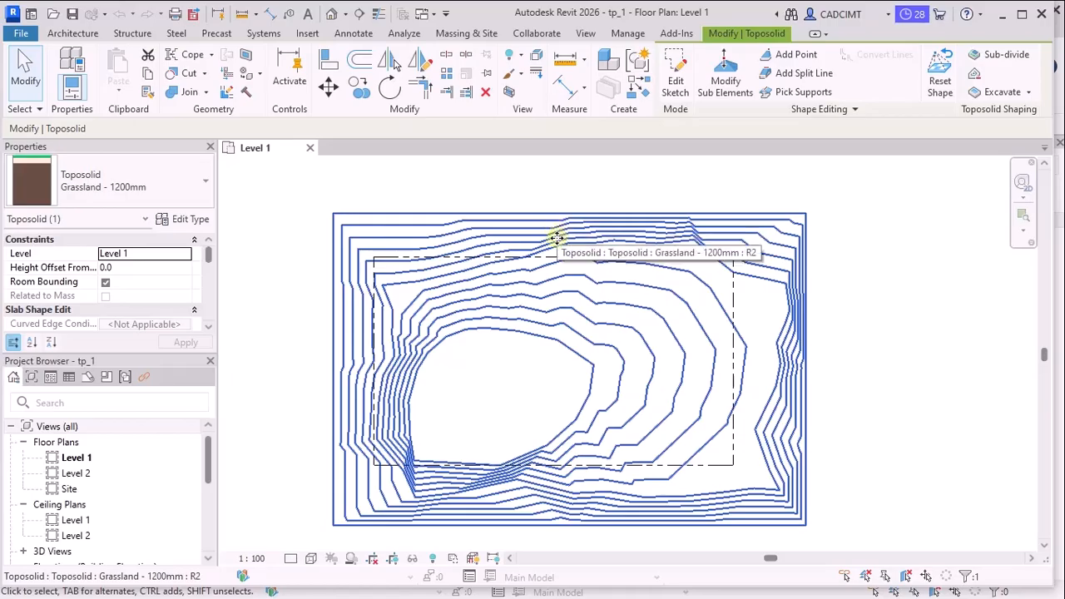
left_click(774, 226)
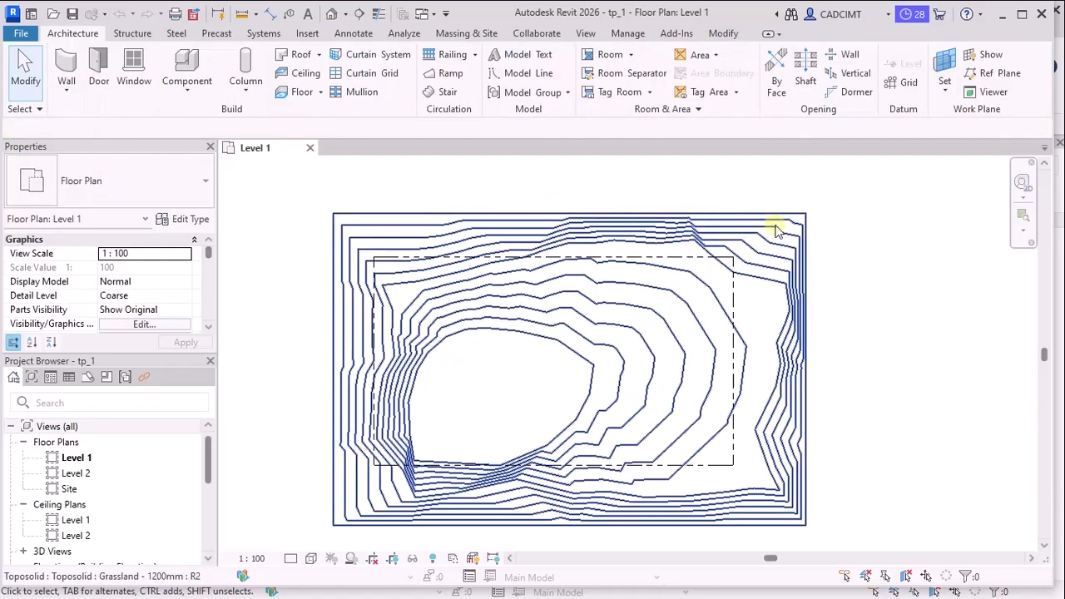
left_click(837, 229)
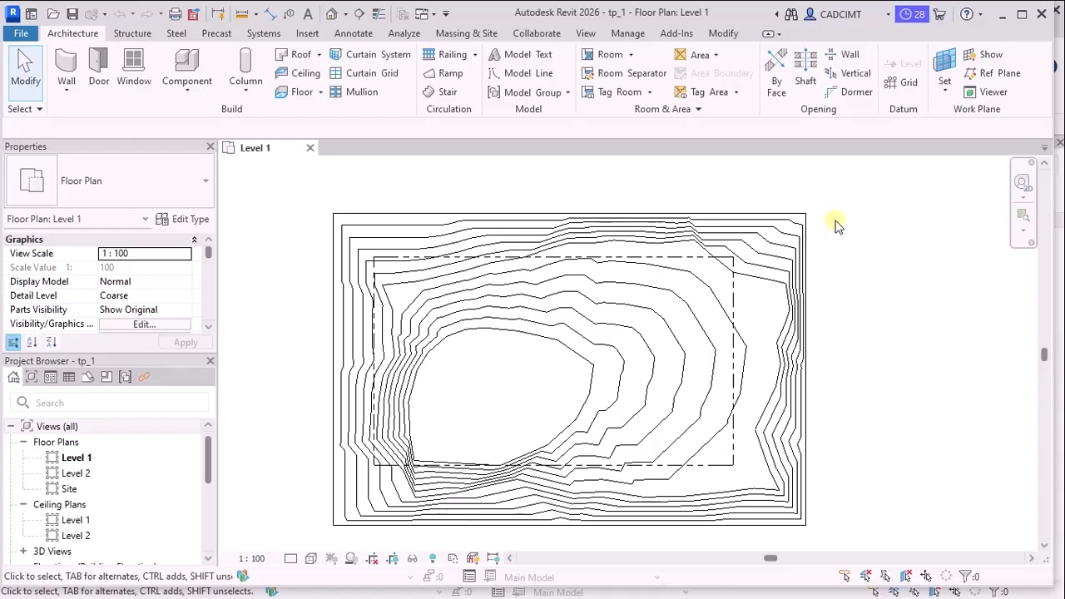
mouse_move(378, 127)
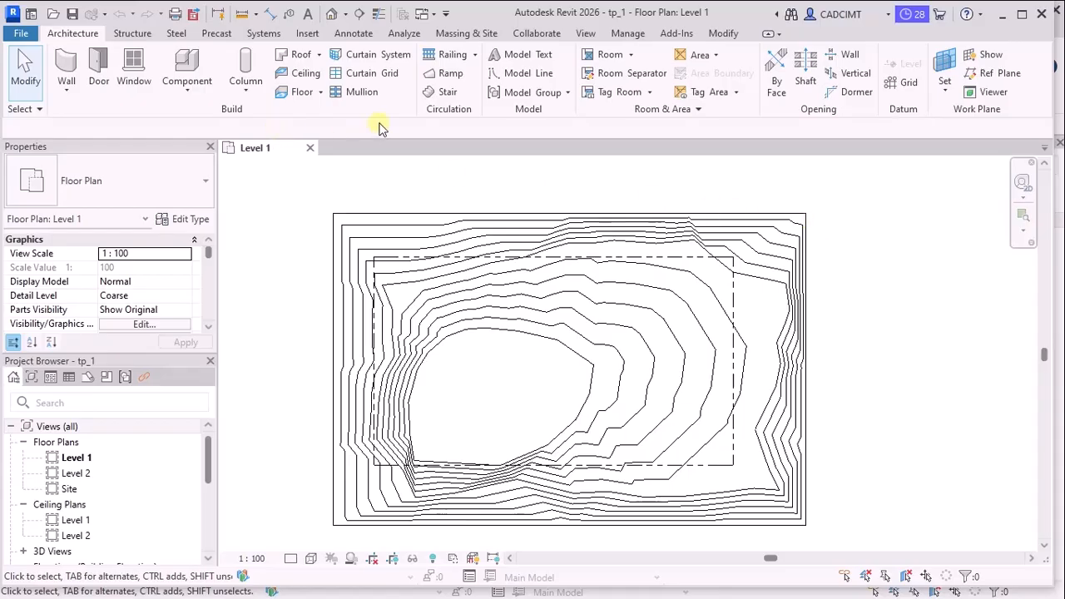
mouse_move(1023, 350)
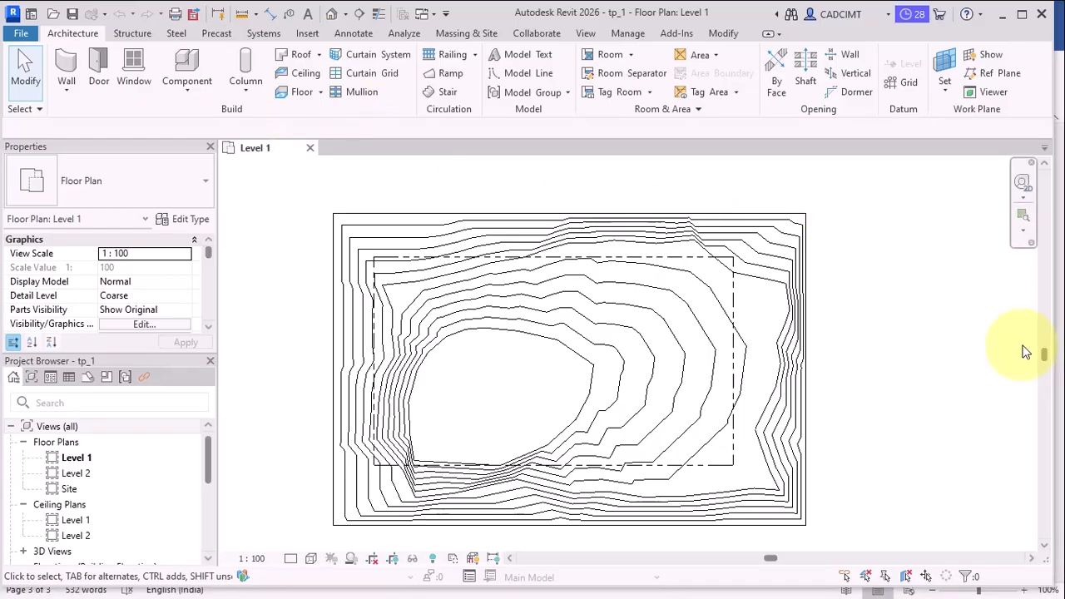
mouse_move(1030, 351)
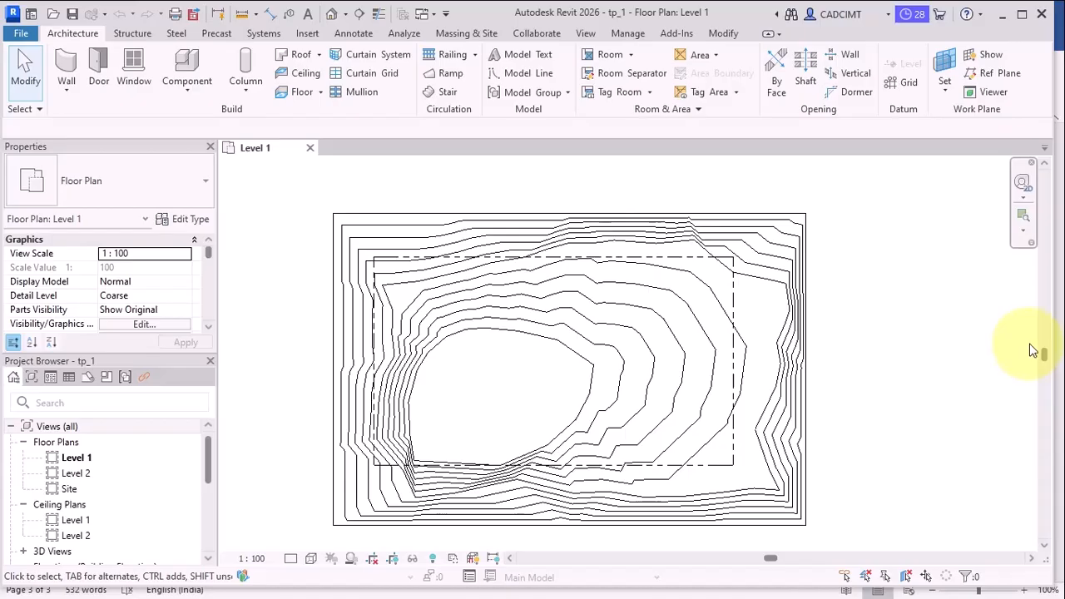
mouse_move(1038, 349)
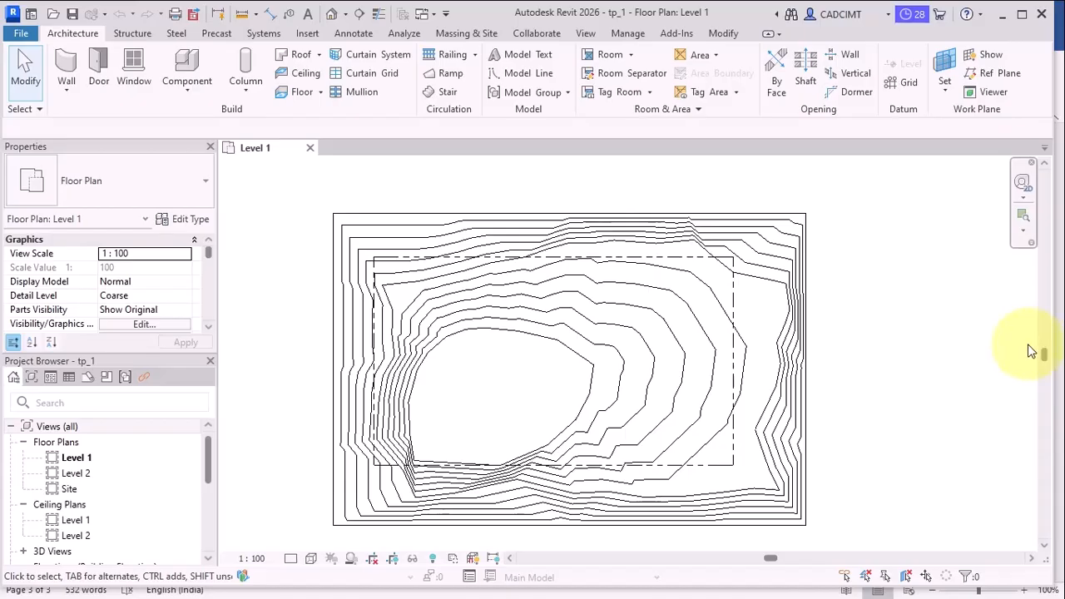
mouse_move(877, 139)
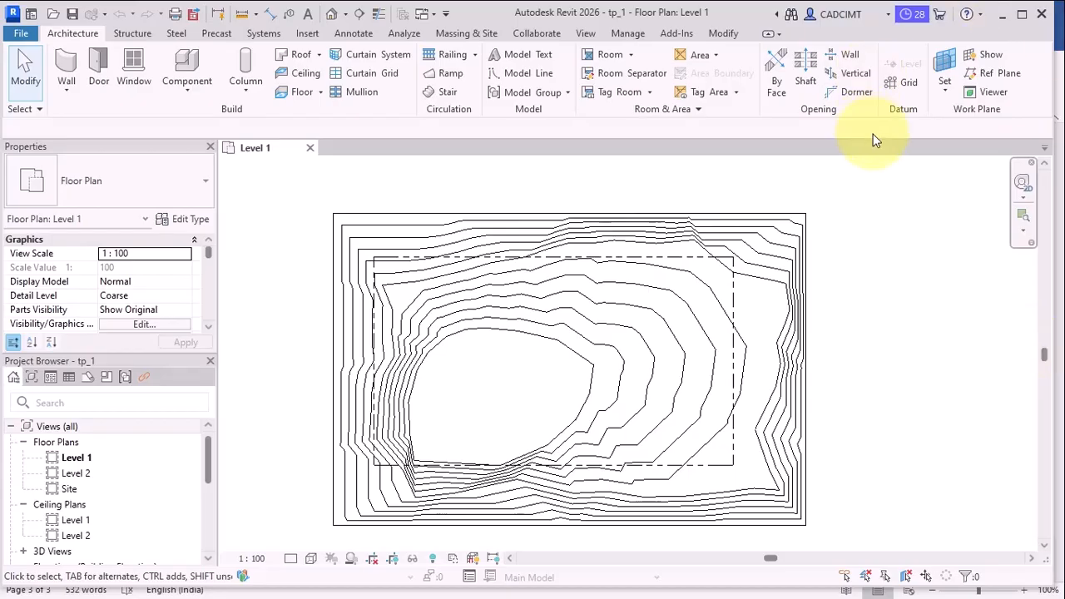
mouse_move(622, 208)
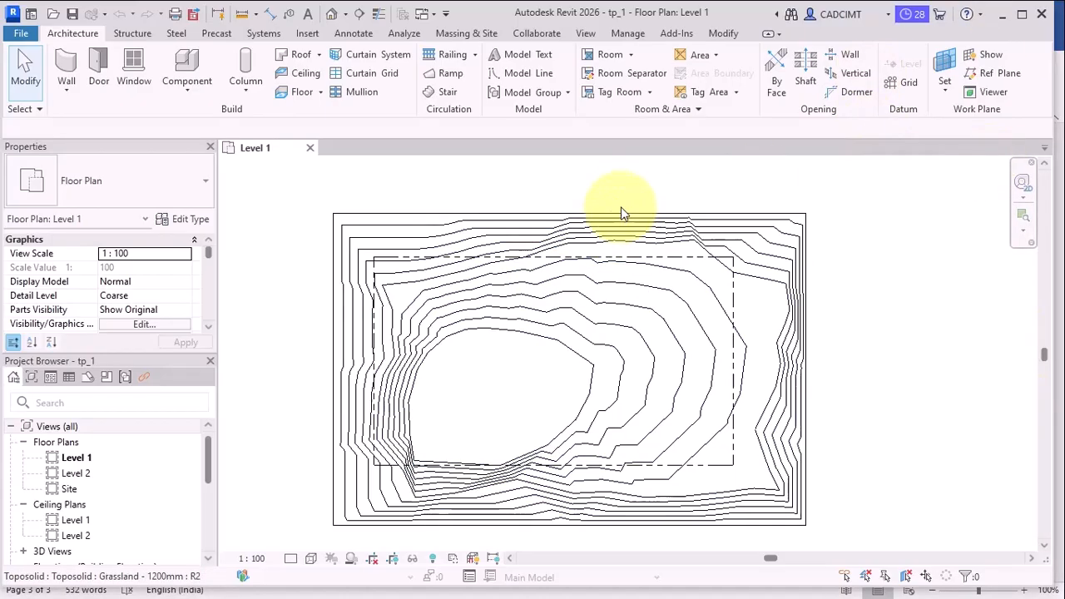
mouse_move(545, 19)
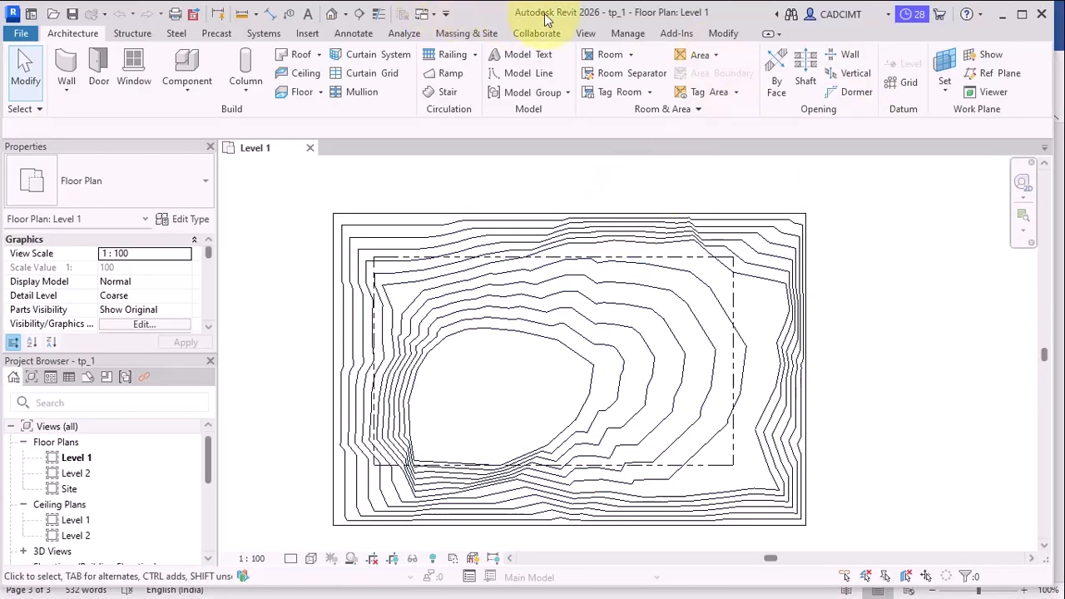
Step: Open a 3D view, orbit the terrain, and select the Grassland toposolid
left_click(586, 33)
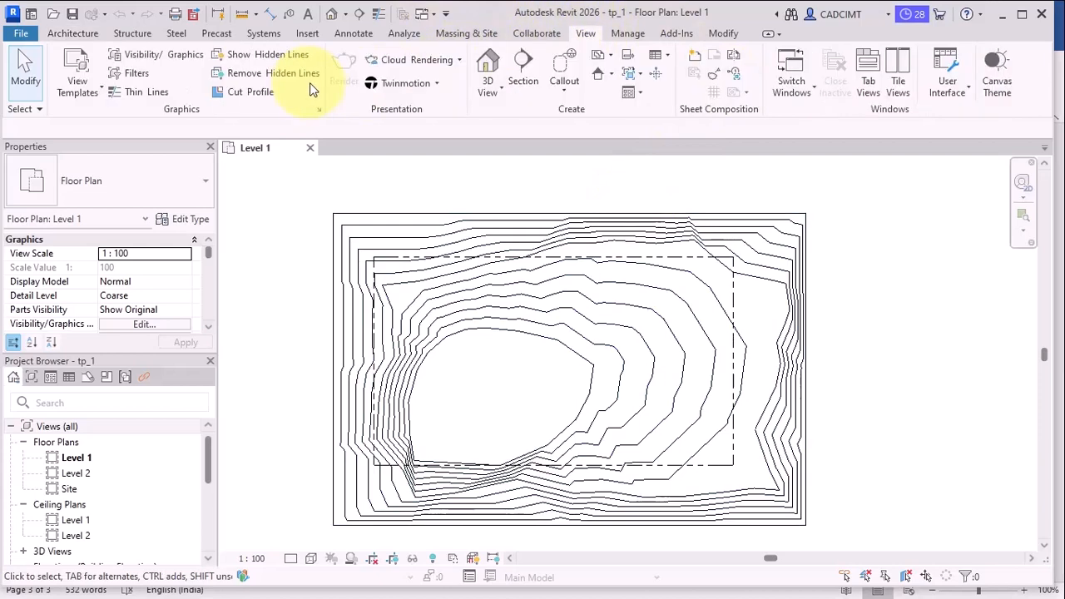
mouse_move(990, 348)
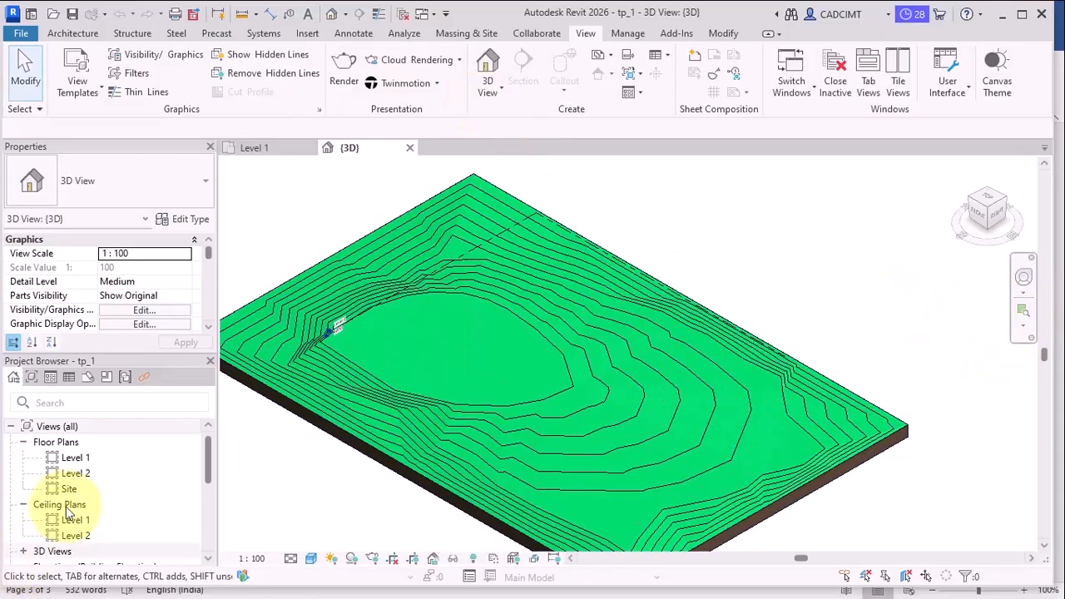
mouse_move(141, 370)
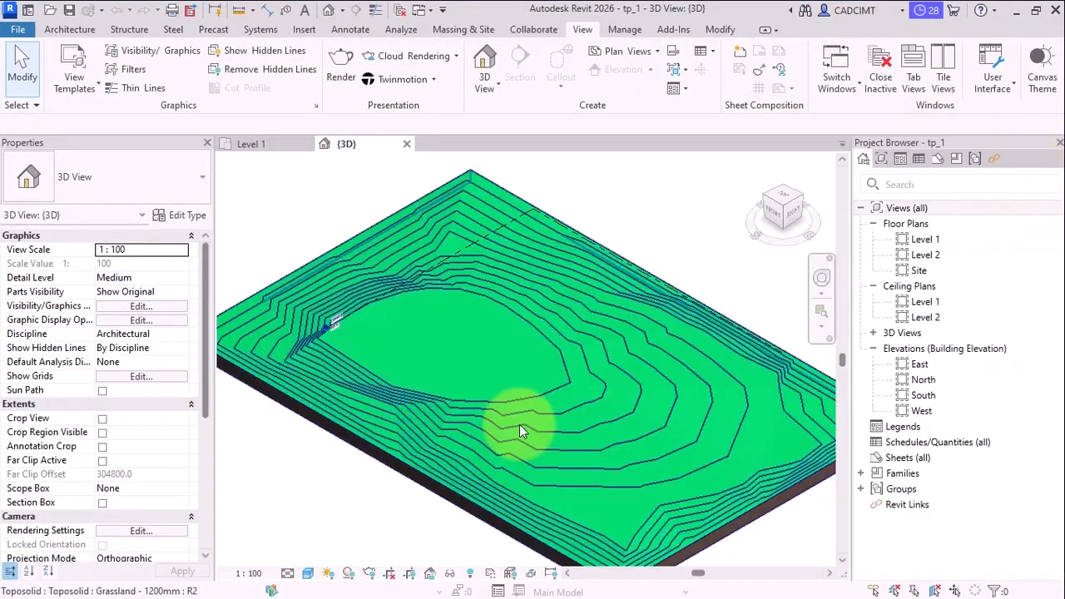
left_click_drag(520, 428, 640, 441)
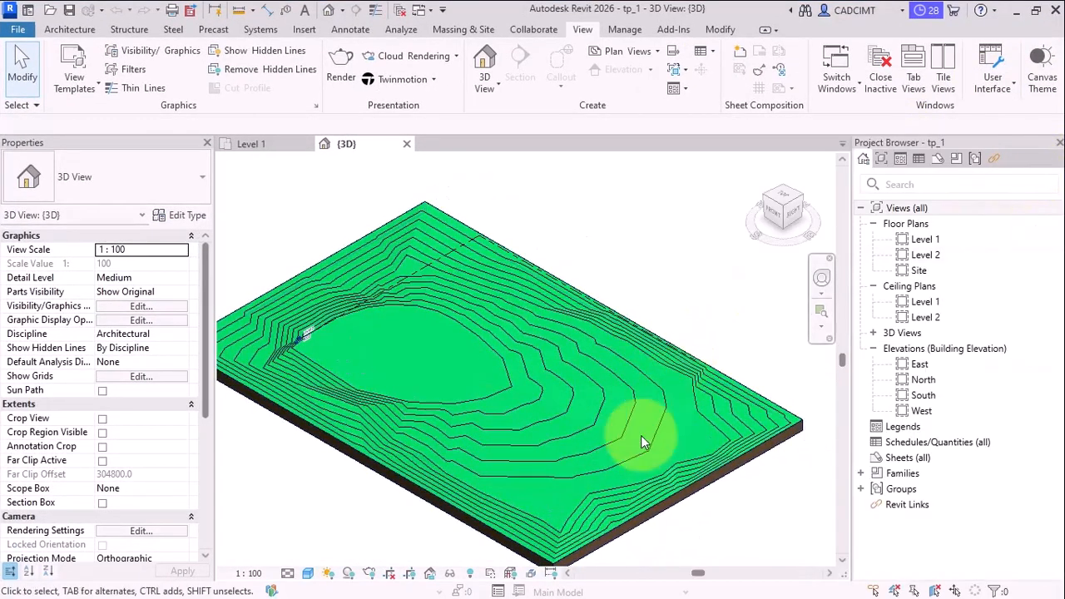
left_click(640, 440)
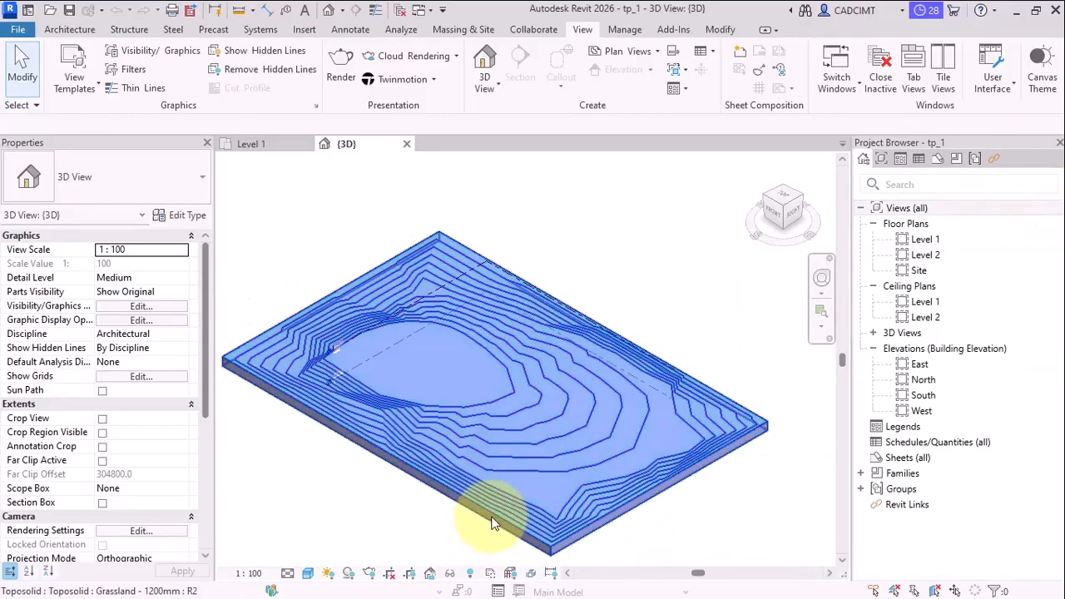
left_click(491, 516)
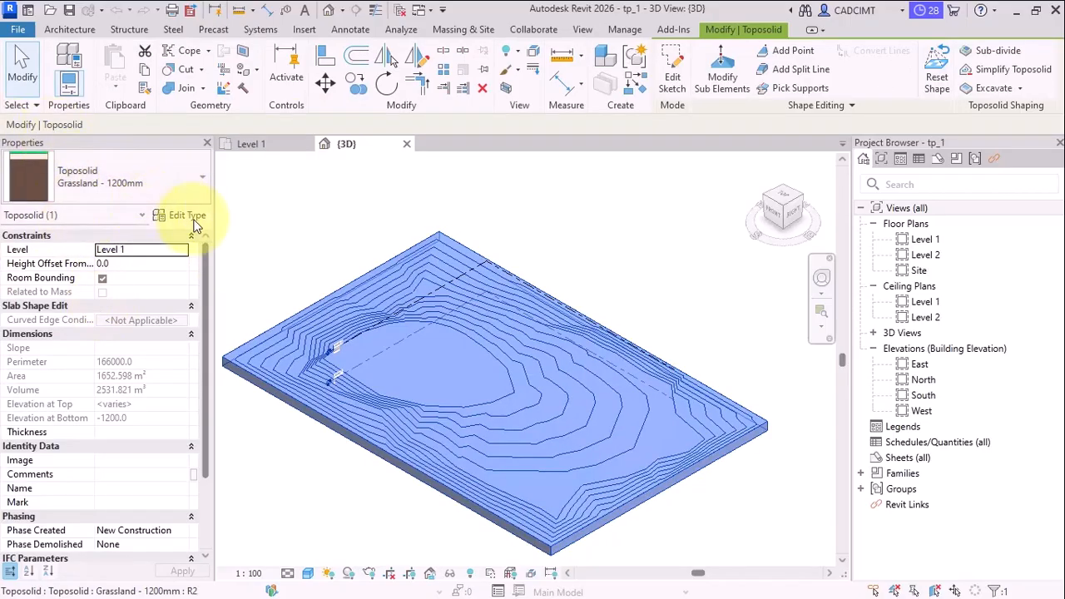
Step: Review the Grassland - 1200mm layer structure in Type Properties without changes
left_click(180, 215)
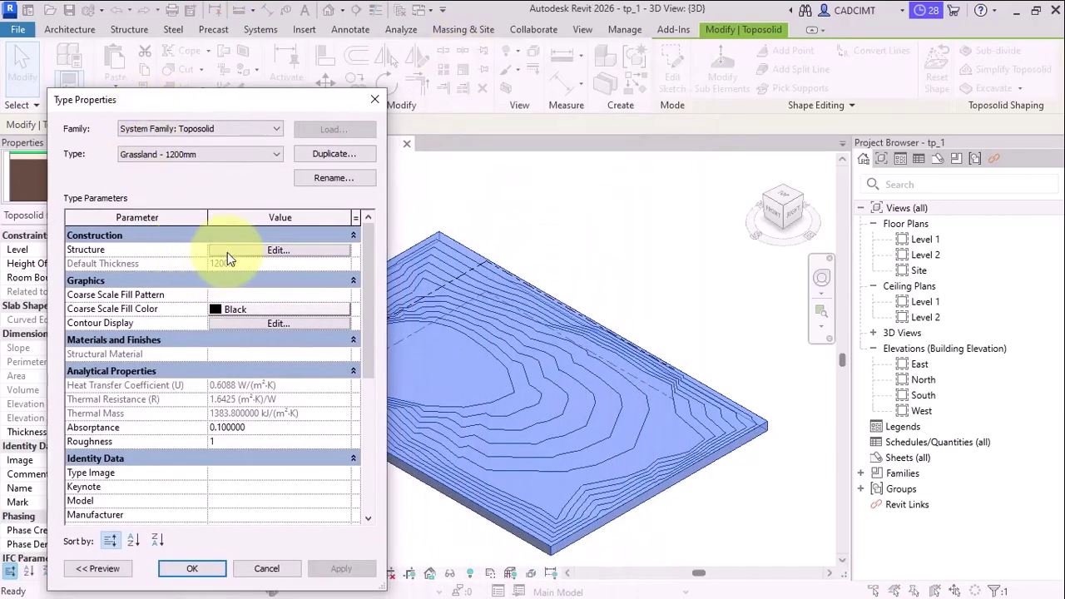
left_click(278, 249)
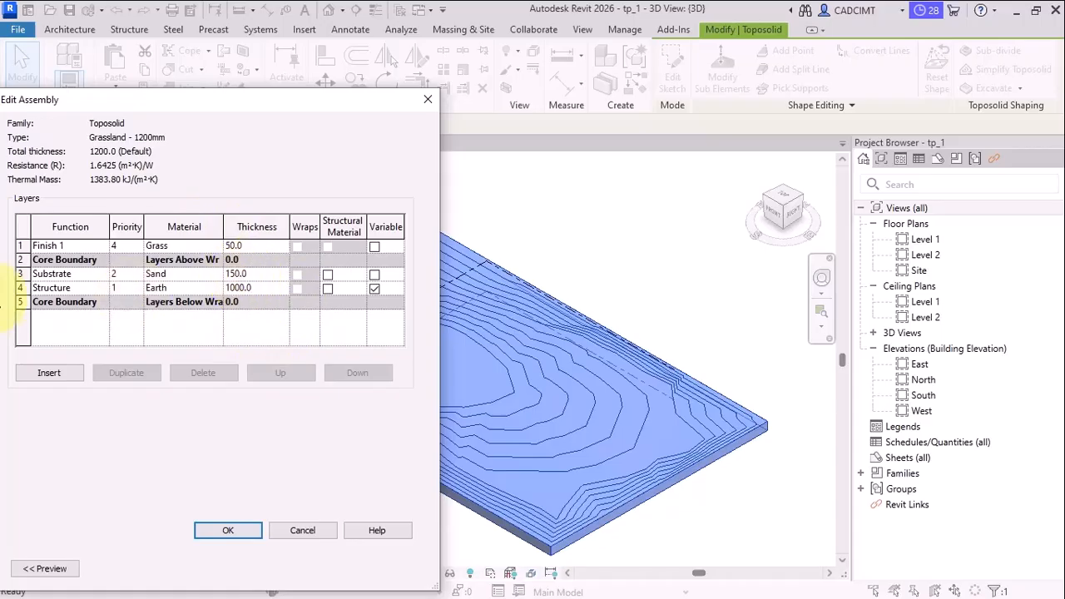
left_click(70, 246)
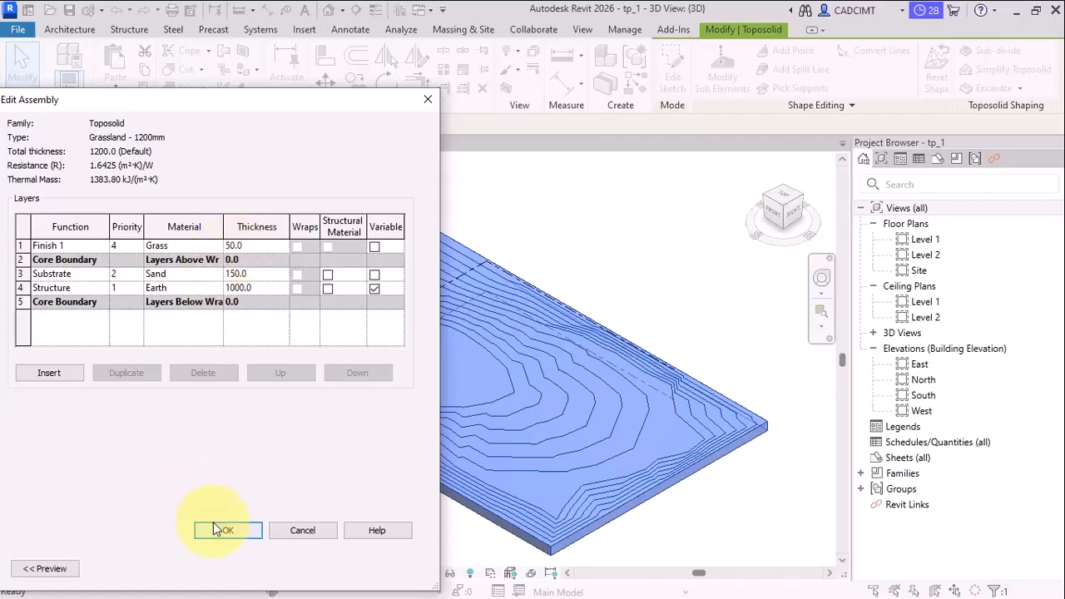
left_click(224, 529)
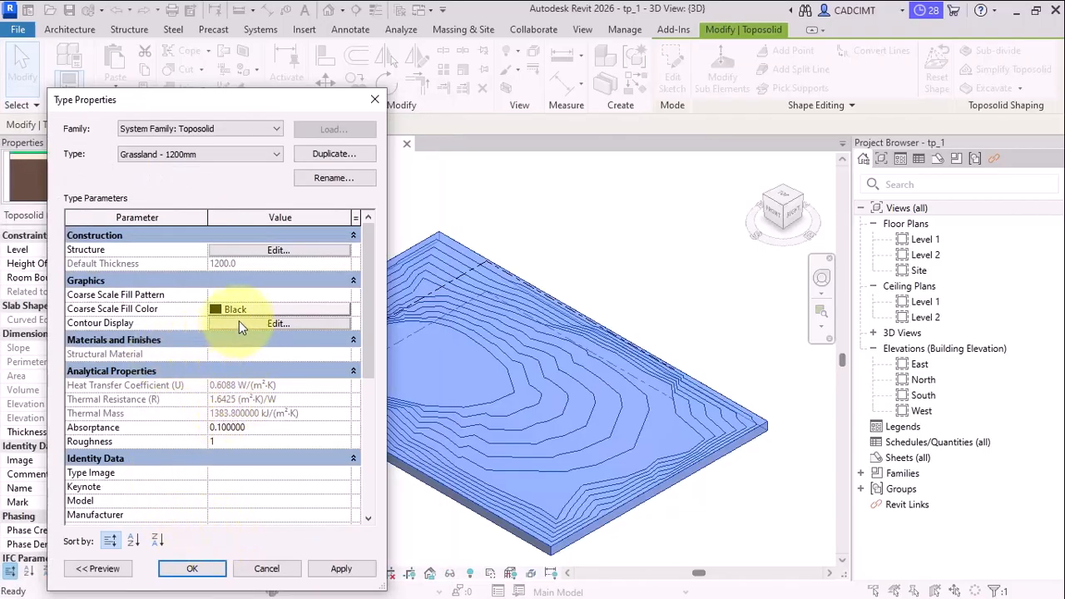
Step: Check the 100 and 50 contour intervals, then close Type Properties
left_click(278, 323)
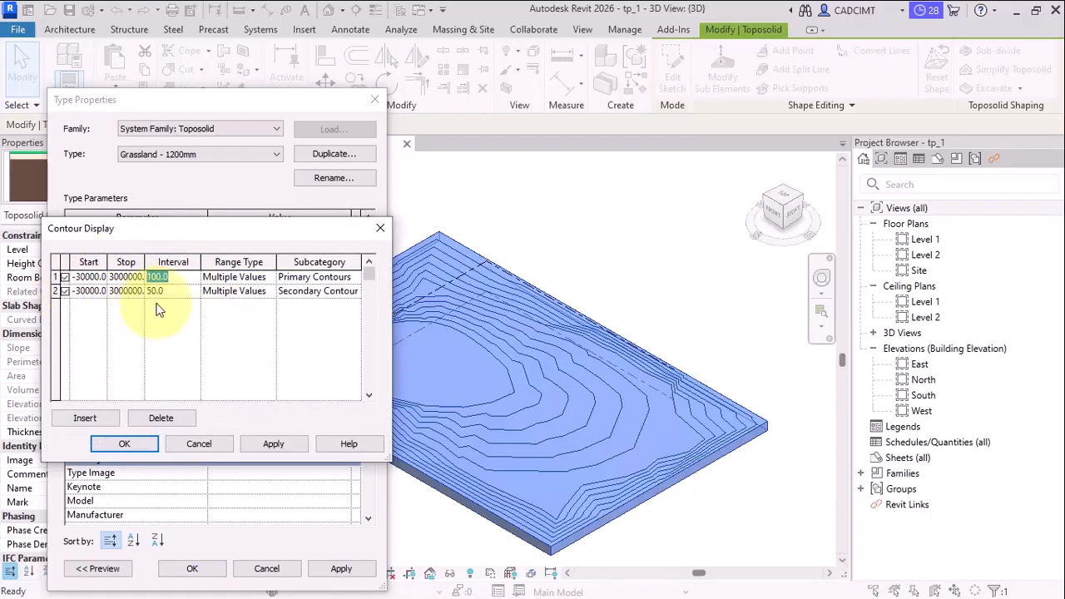
left_click(155, 290)
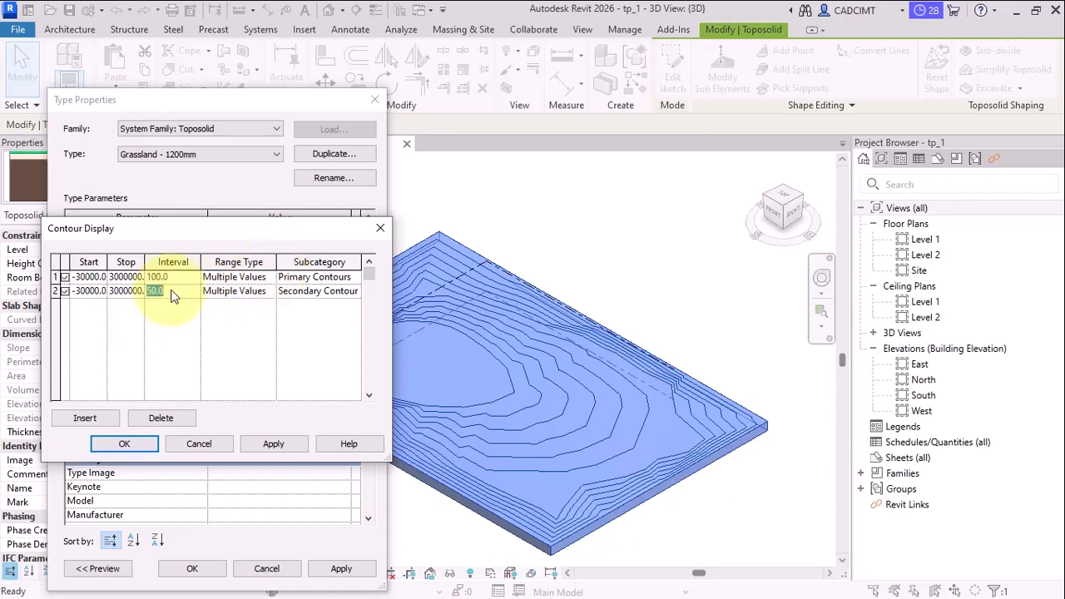
left_click(124, 444)
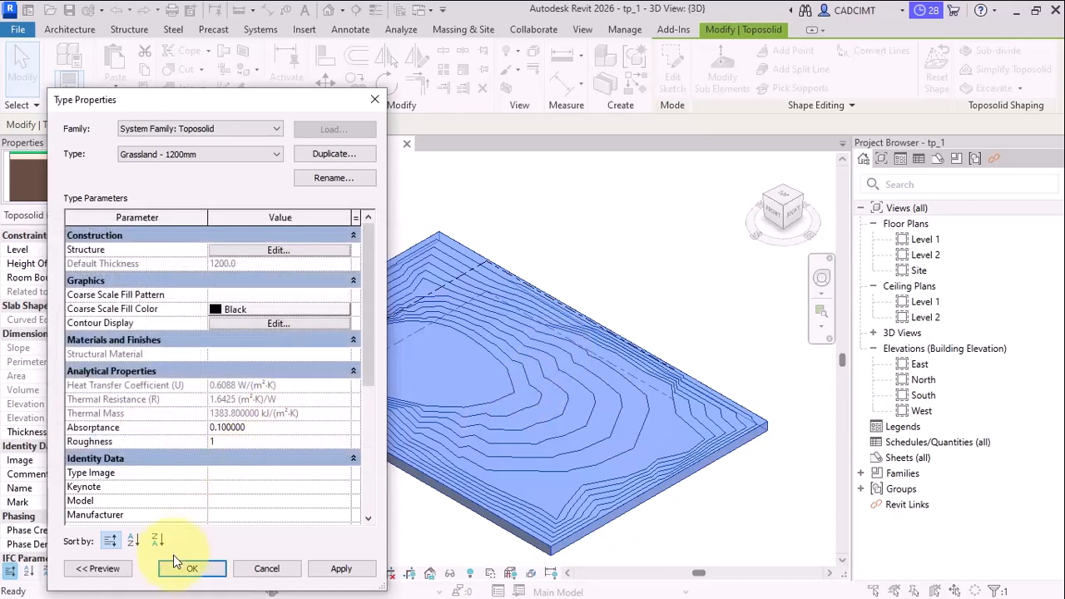
left_click(191, 568)
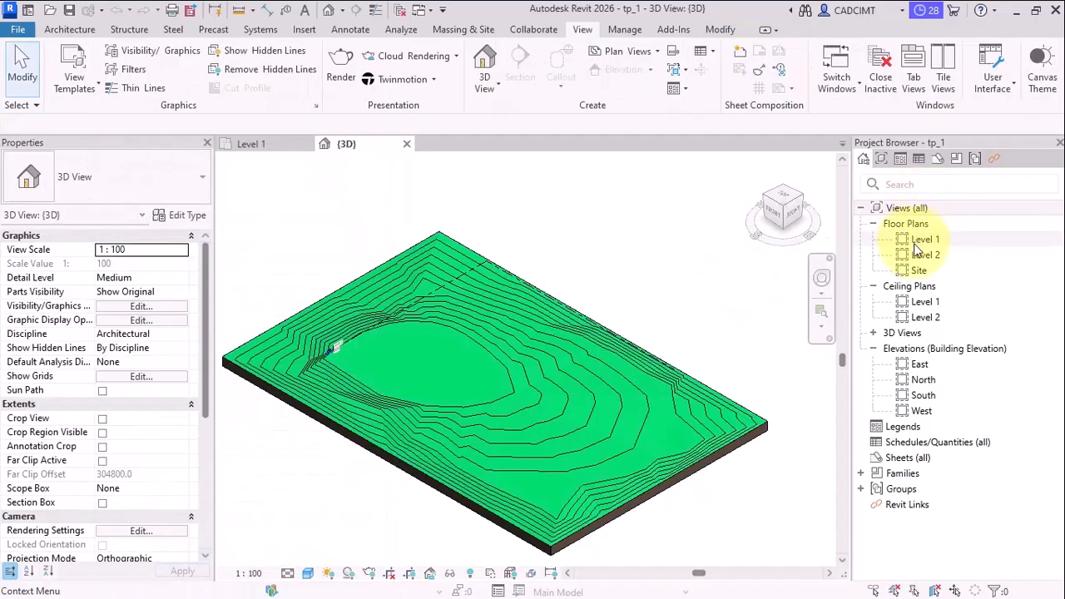
Step: Switch to the Level 1 plan and start Label Contours from Massing & Site
double_click(925, 239)
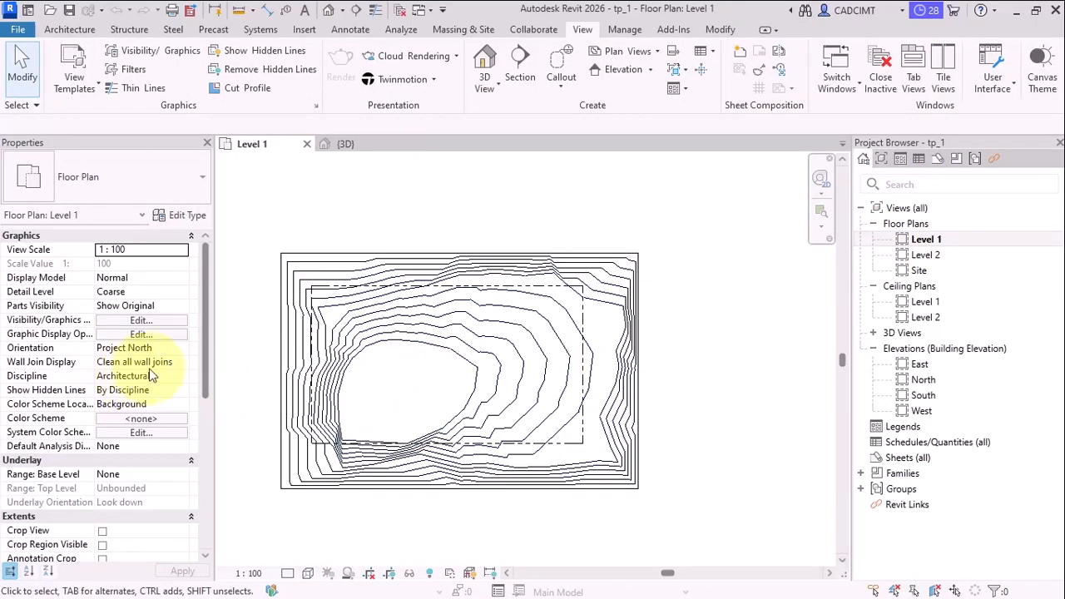
left_click(587, 399)
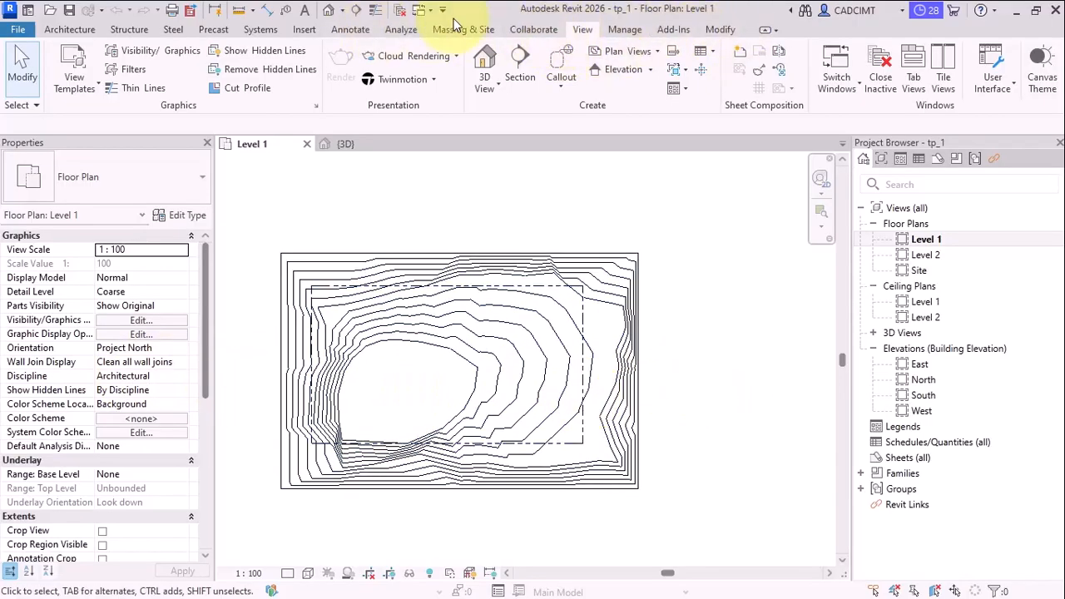
left_click(463, 30)
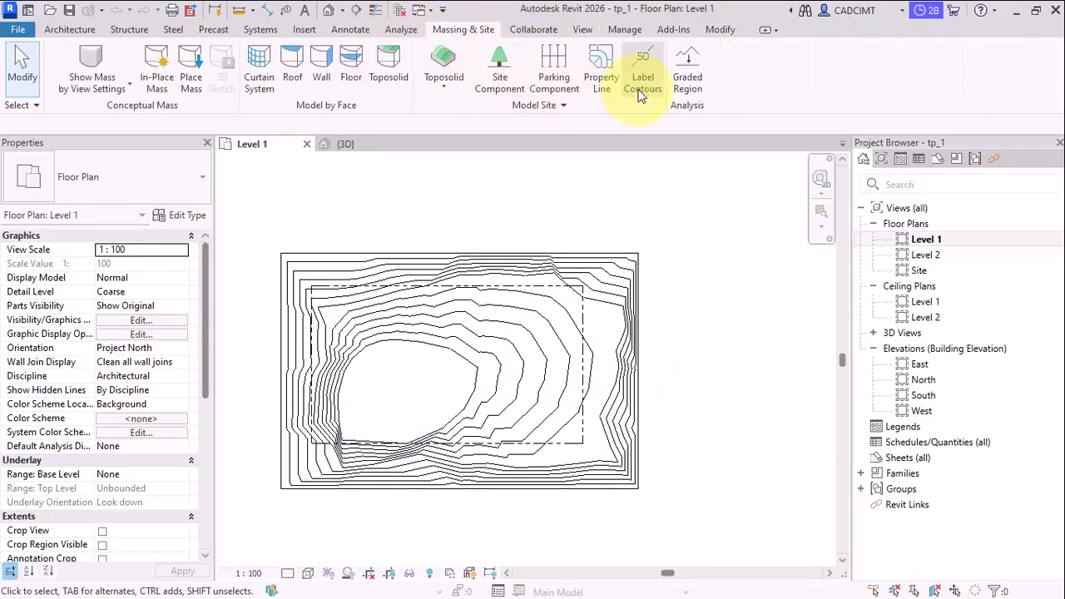
left_click(642, 71)
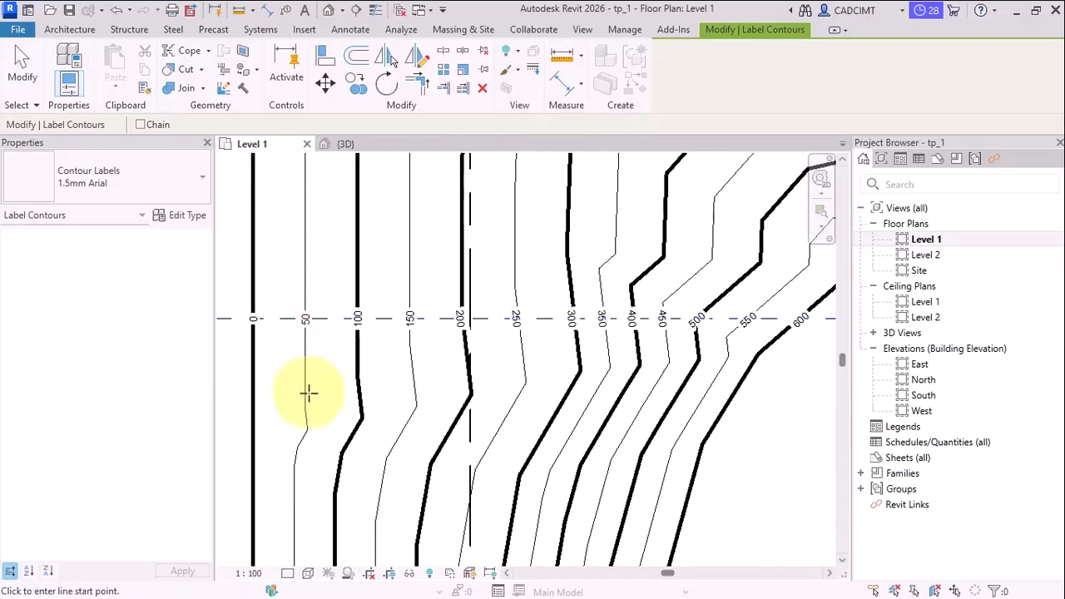
mouse_move(343, 341)
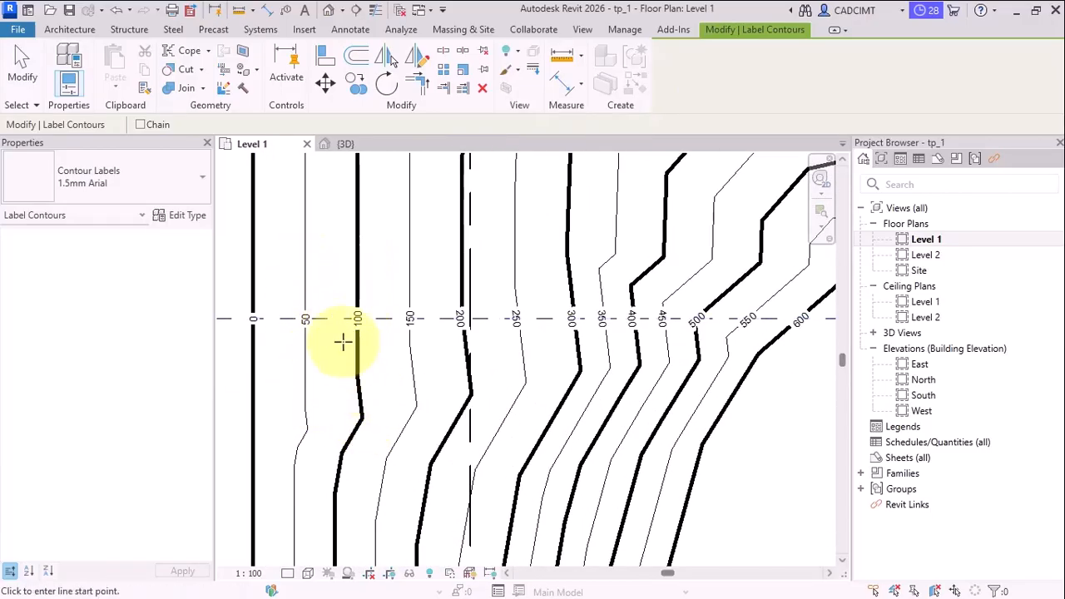
mouse_move(354, 318)
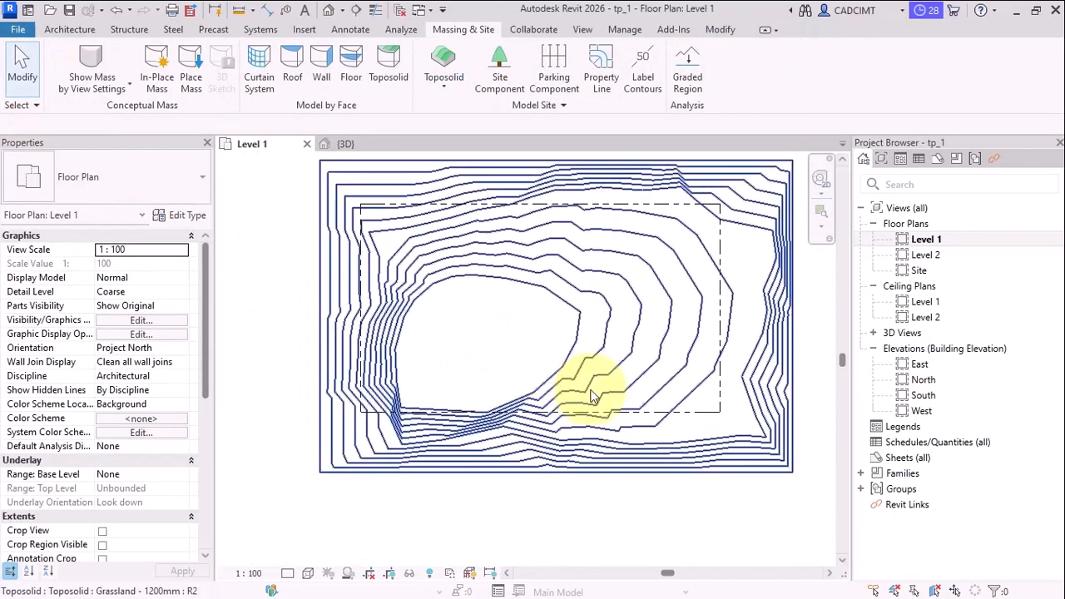
left_click(555, 206)
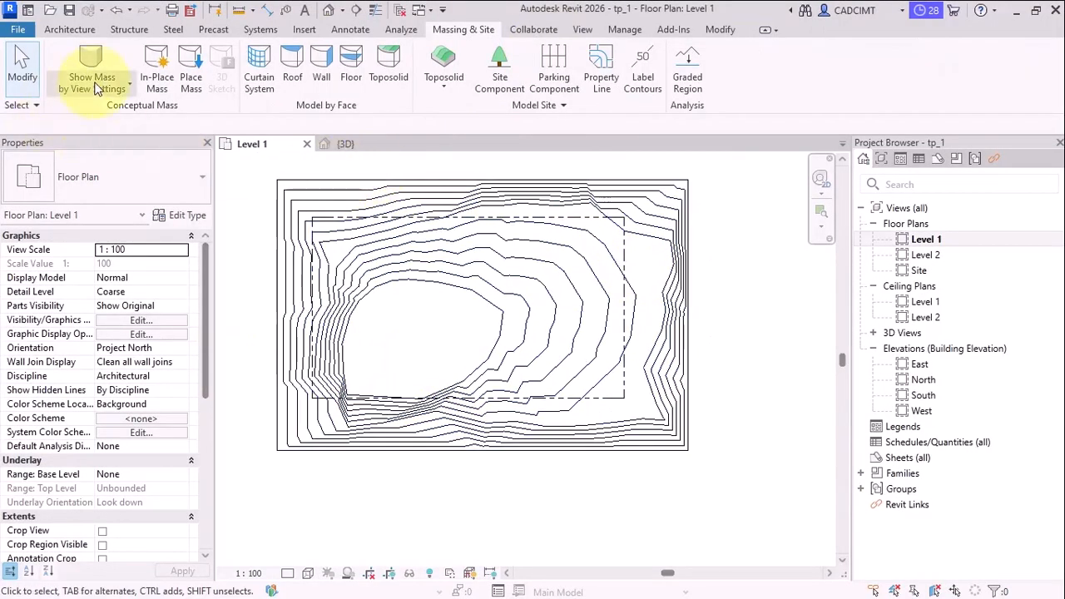
mouse_move(372, 232)
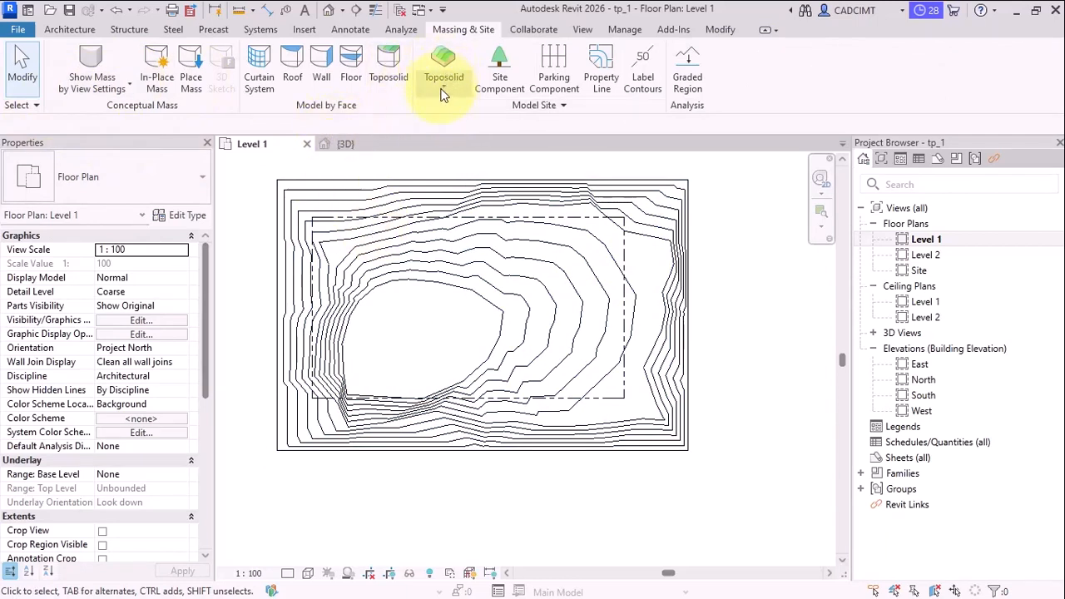
left_click(443, 66)
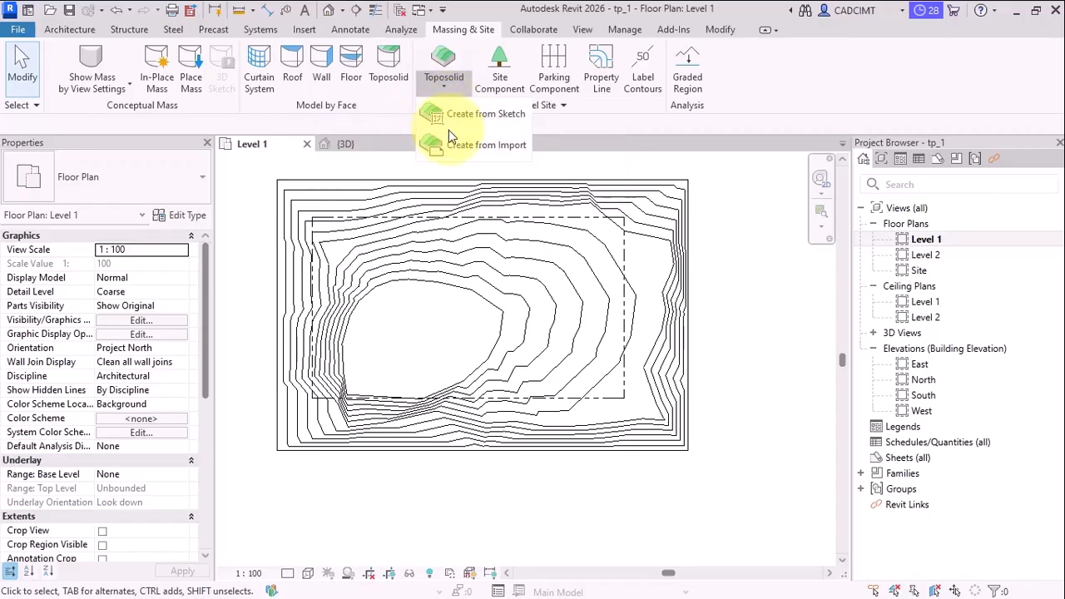
mouse_move(453, 149)
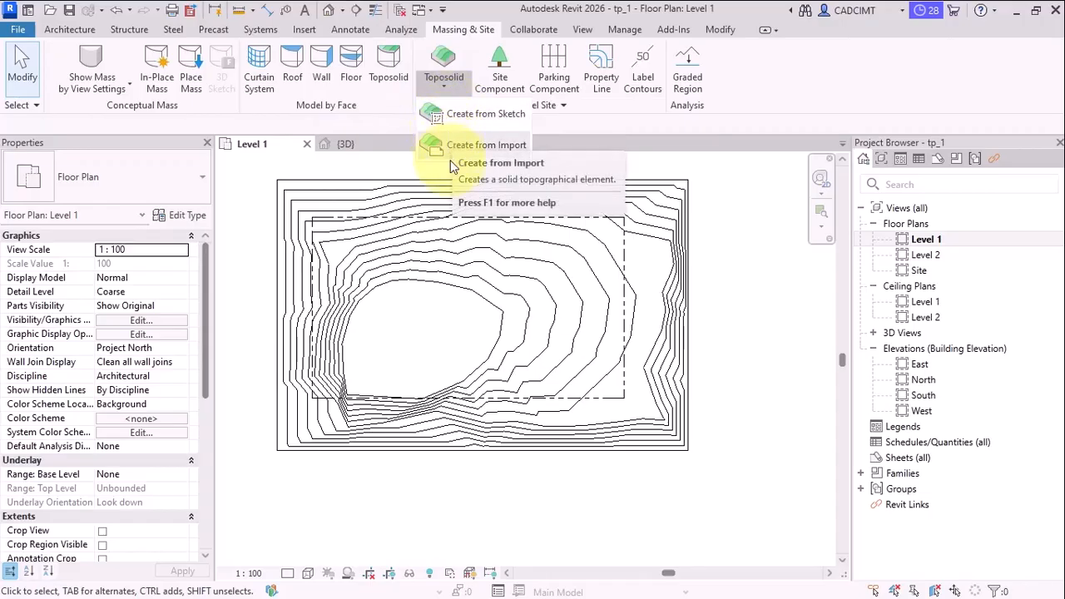
mouse_move(247, 207)
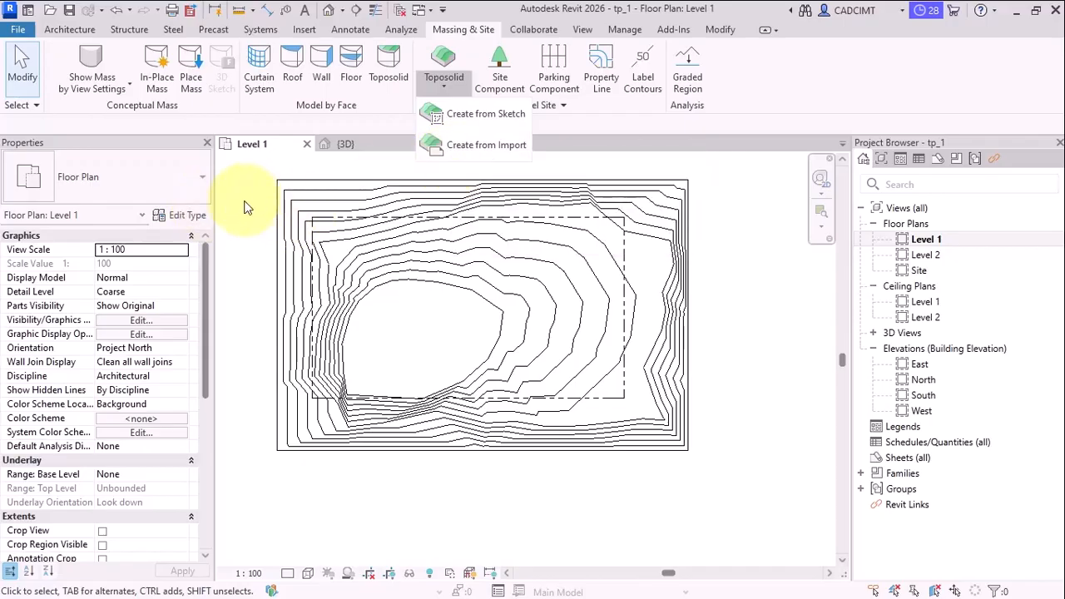
left_click(258, 210)
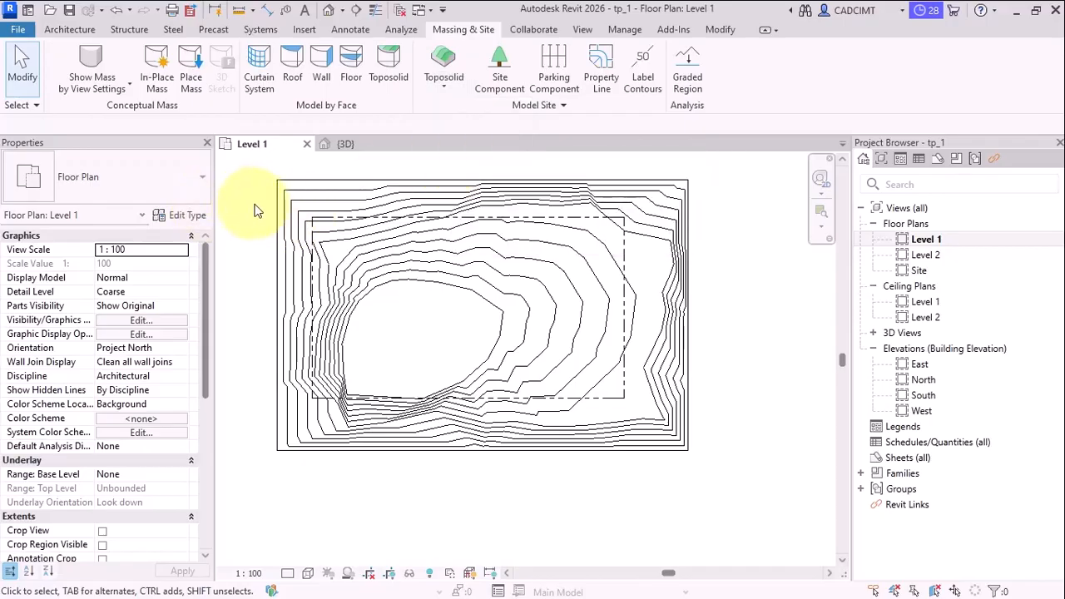
left_click(481, 317)
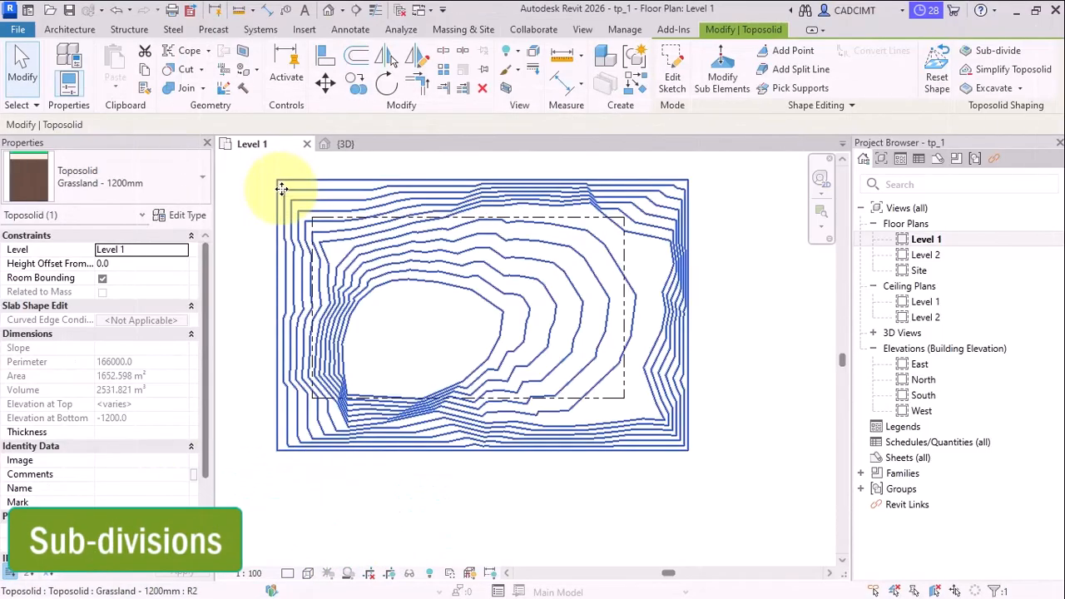
mouse_move(287, 201)
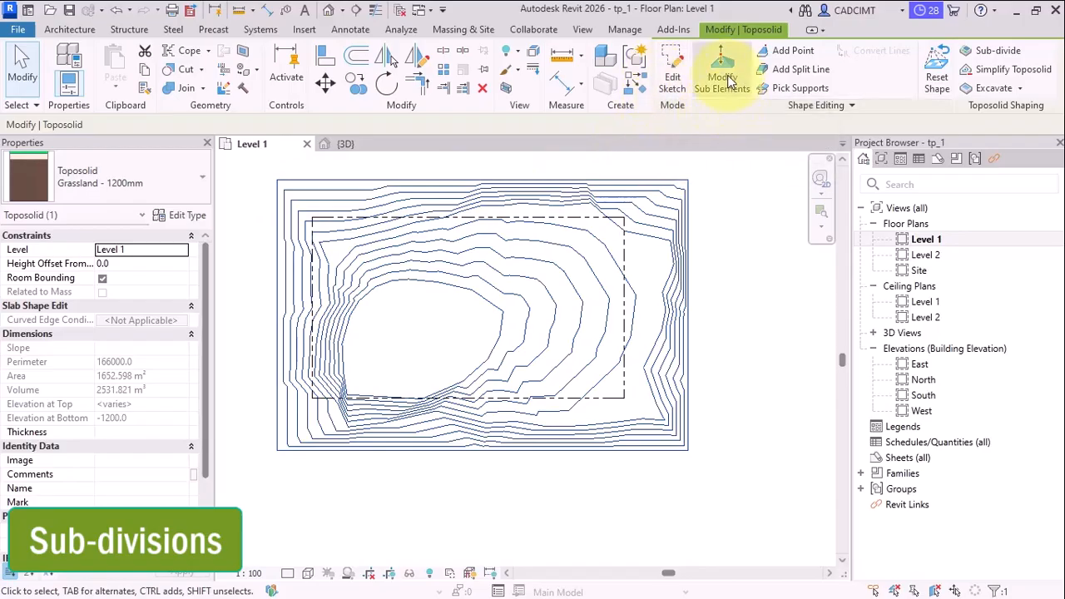
Step: Turn on Modify Sub Elements for the Grassland toposolid
left_click(721, 75)
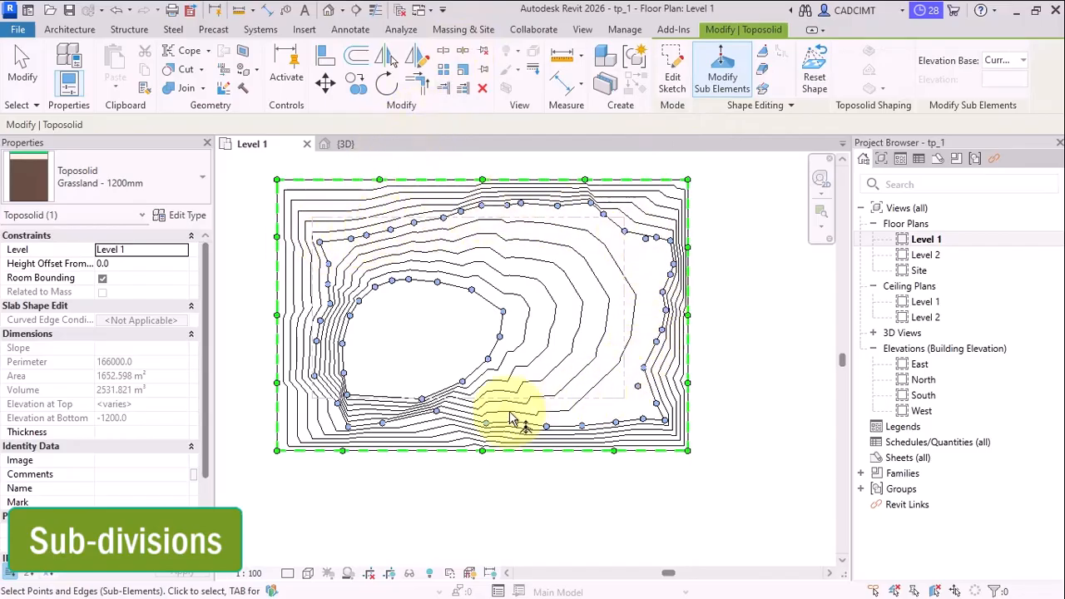
mouse_move(540, 279)
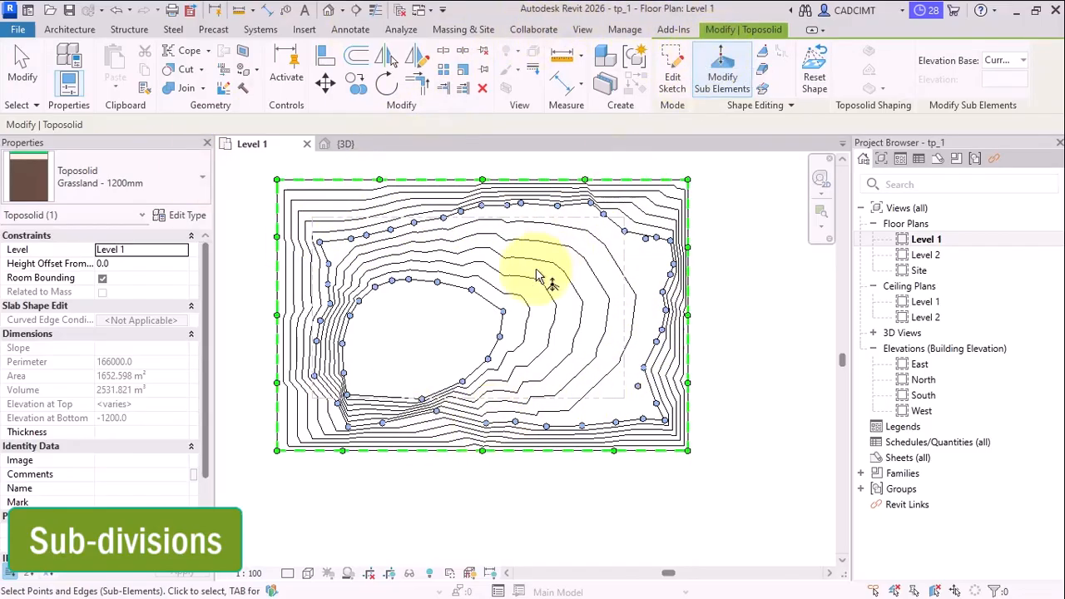
mouse_move(333, 254)
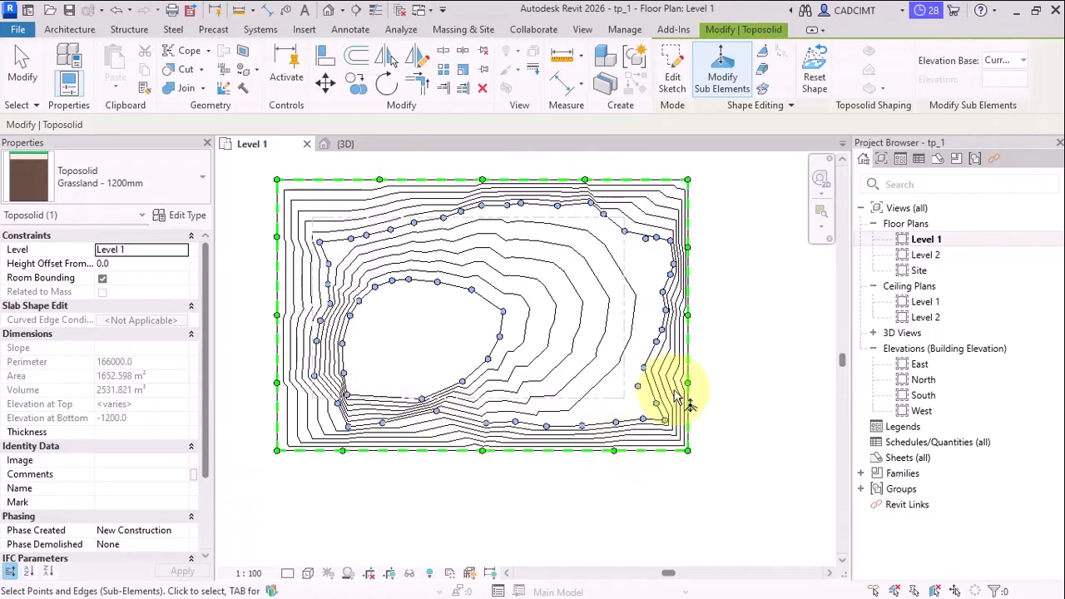
mouse_move(620, 279)
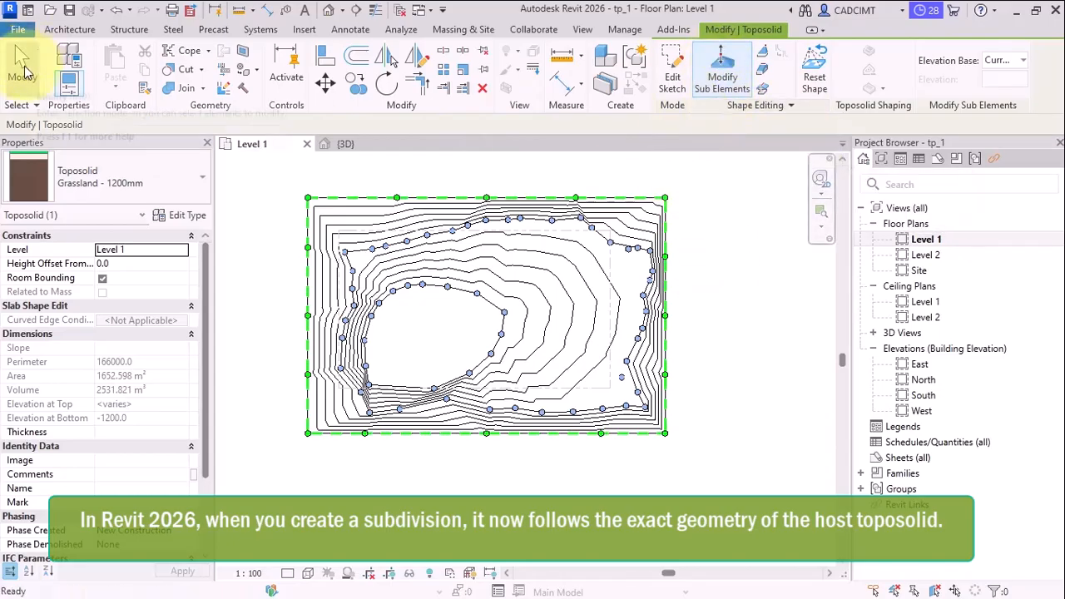
Step: Exit point editing, keeping the Grassland toposolid selected on Level 1
left_click(746, 209)
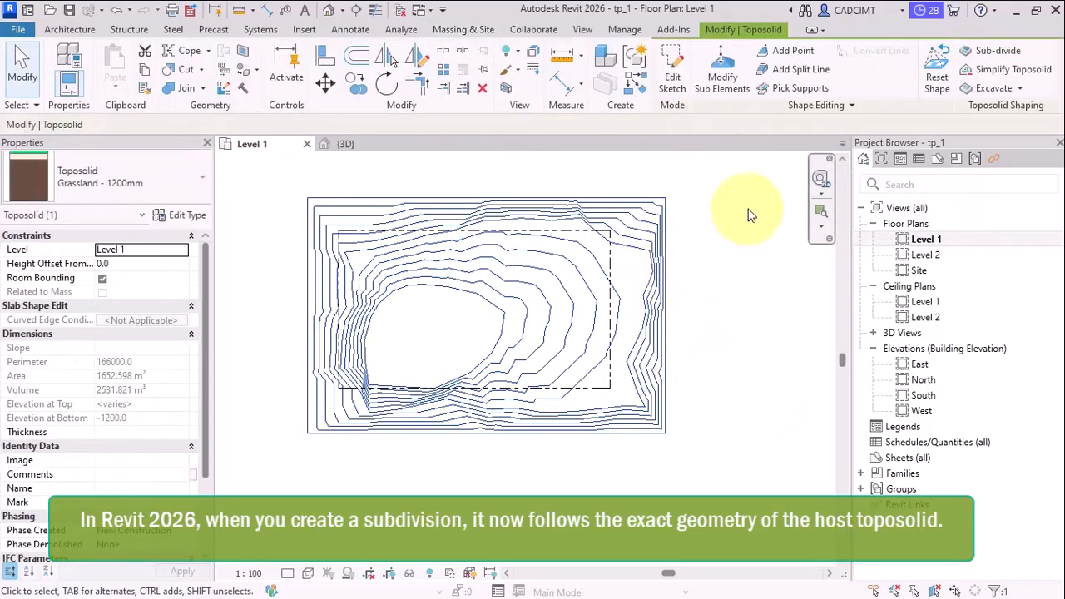
mouse_move(697, 198)
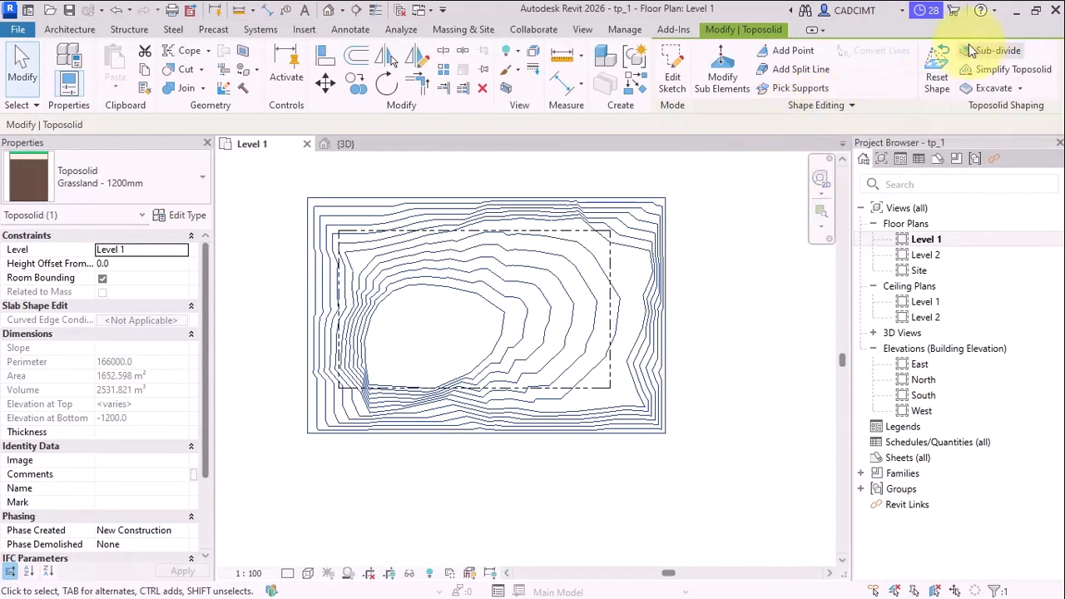
mouse_move(997, 50)
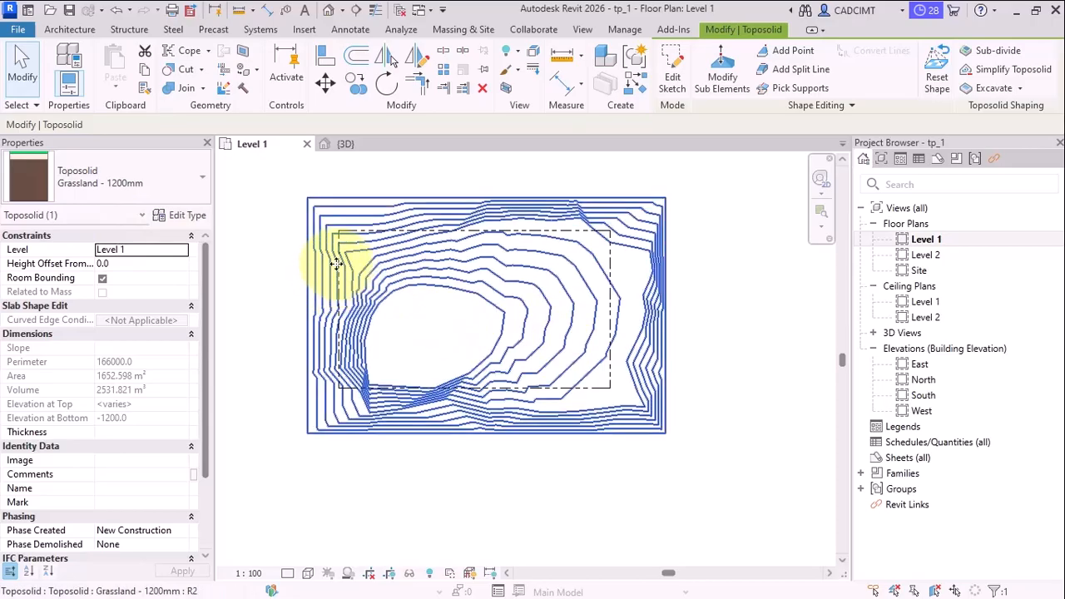
mouse_move(358, 416)
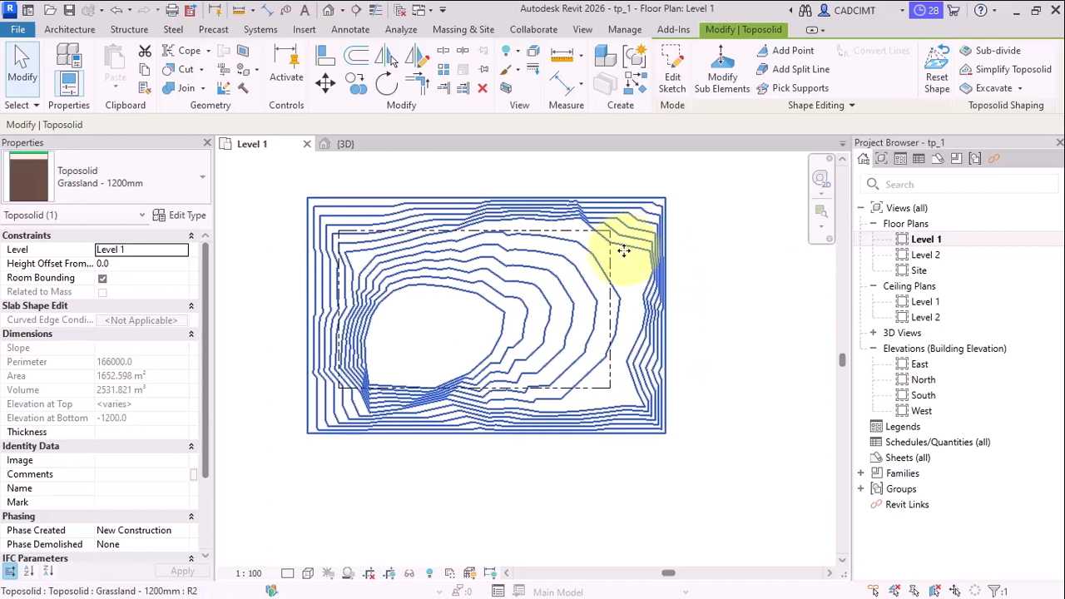
mouse_move(424, 237)
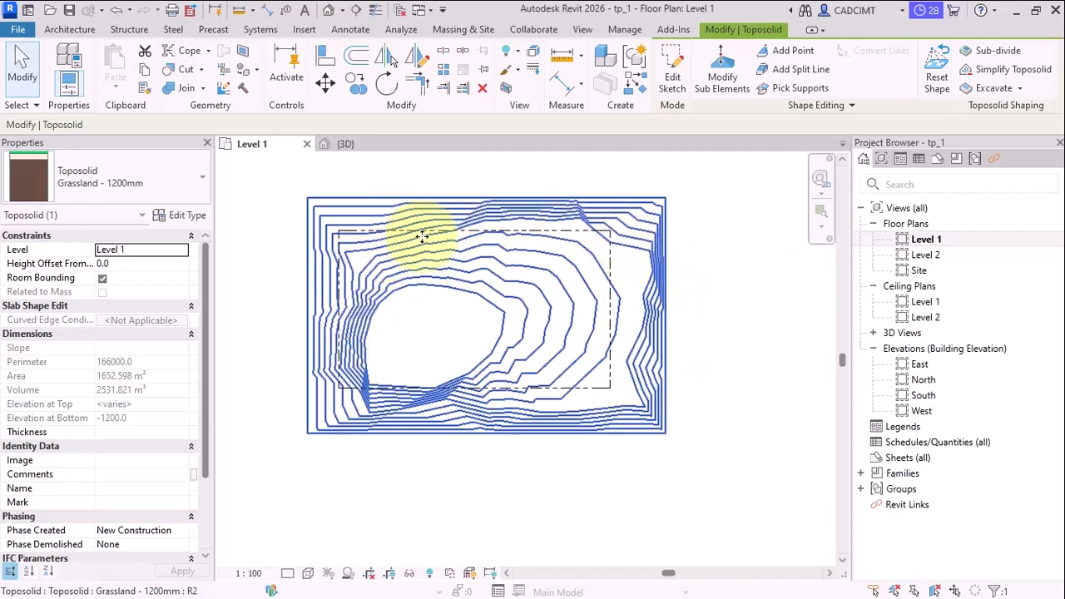
mouse_move(626, 371)
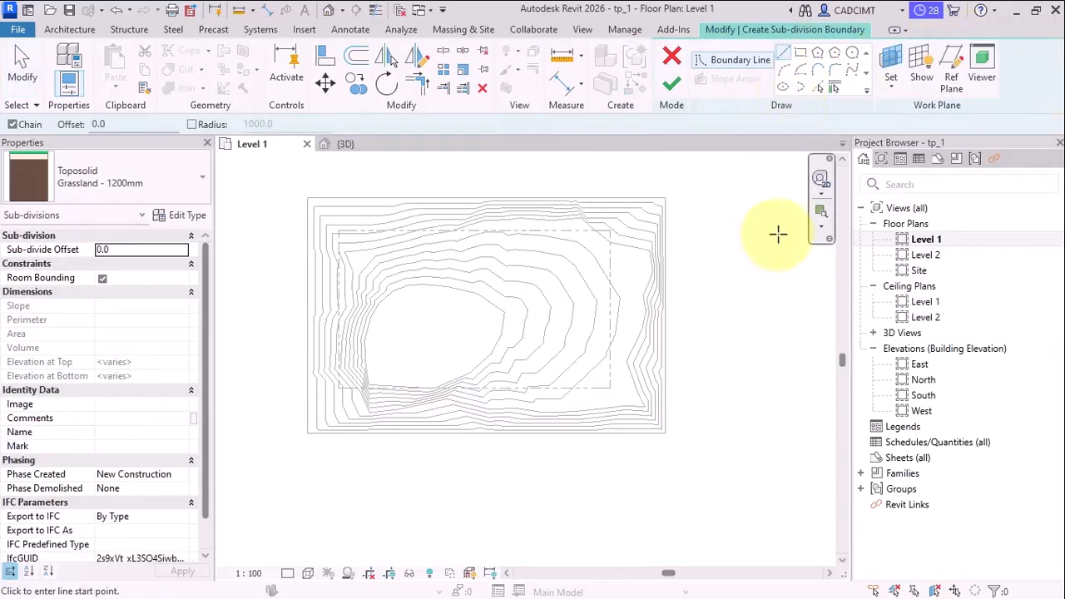
mouse_move(331, 209)
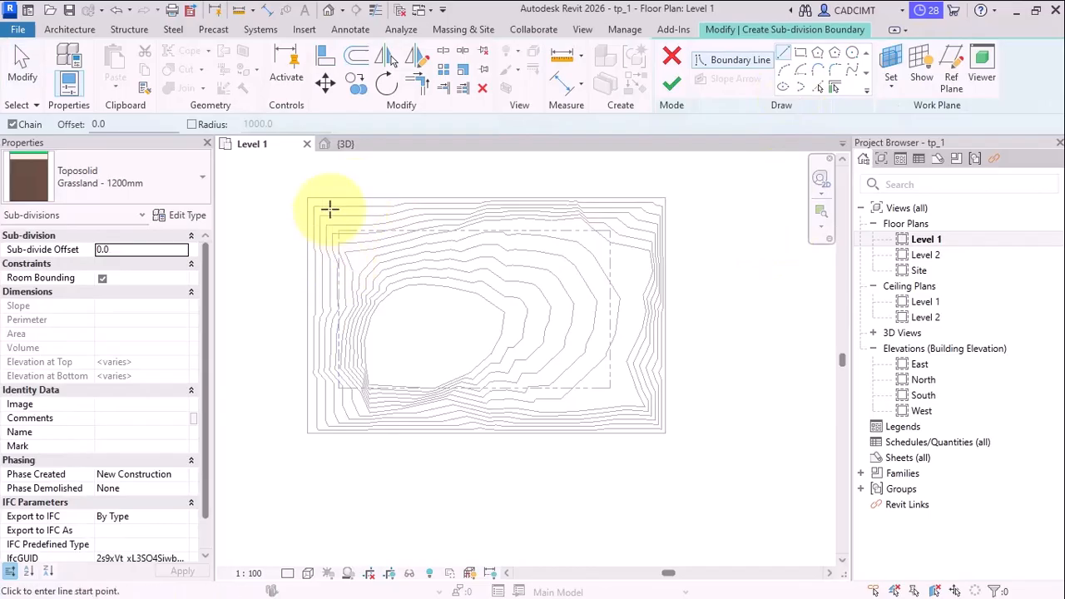
mouse_move(630, 206)
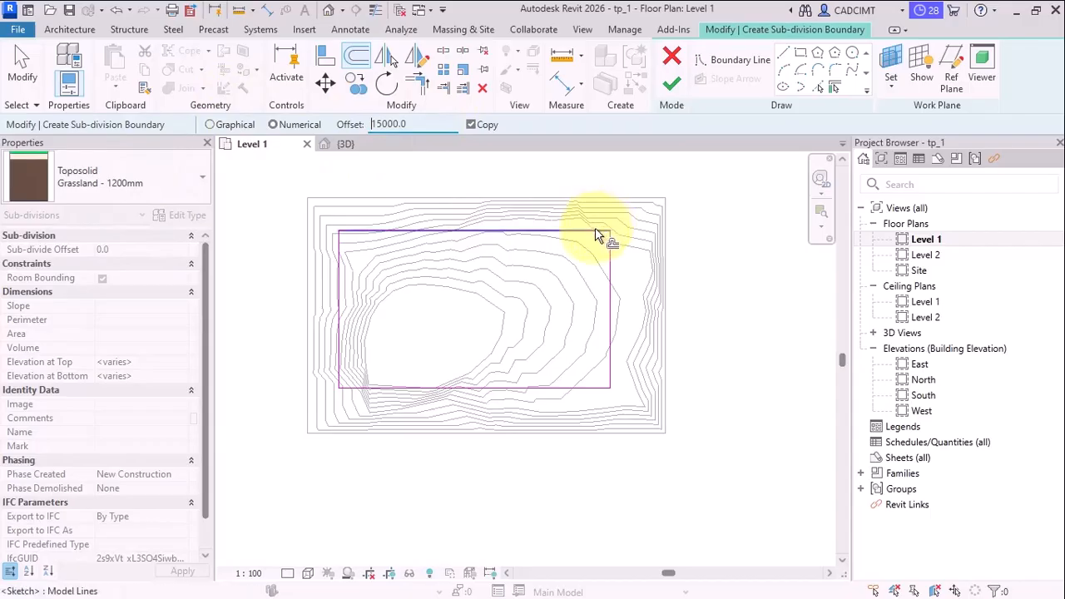
Step: Zoom the Level 1 plan in on the toposolid before sketching the sub-division
scroll("up", 3)
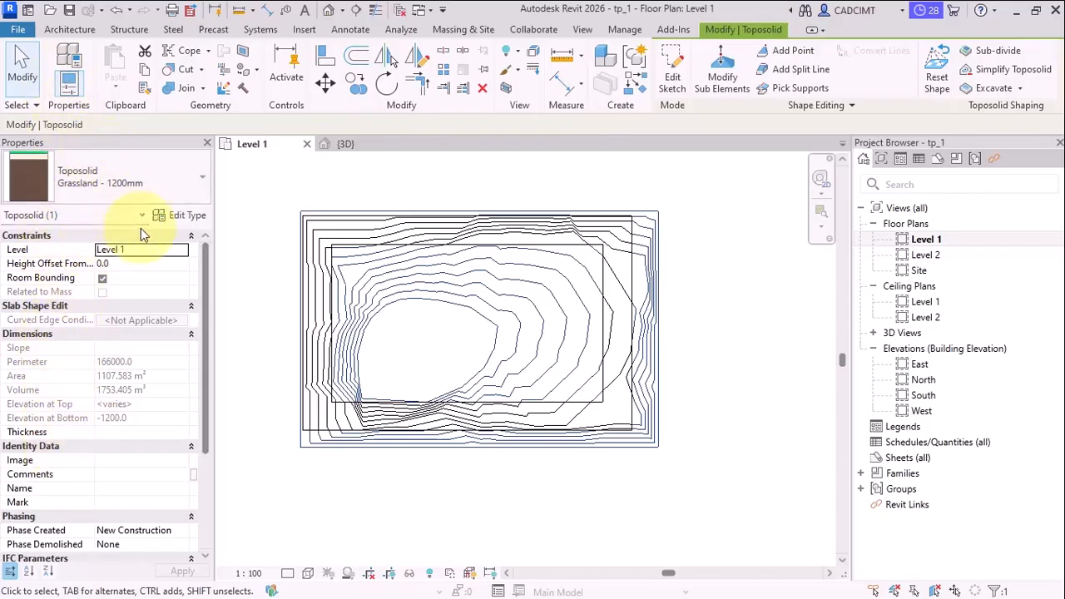
mouse_move(227, 208)
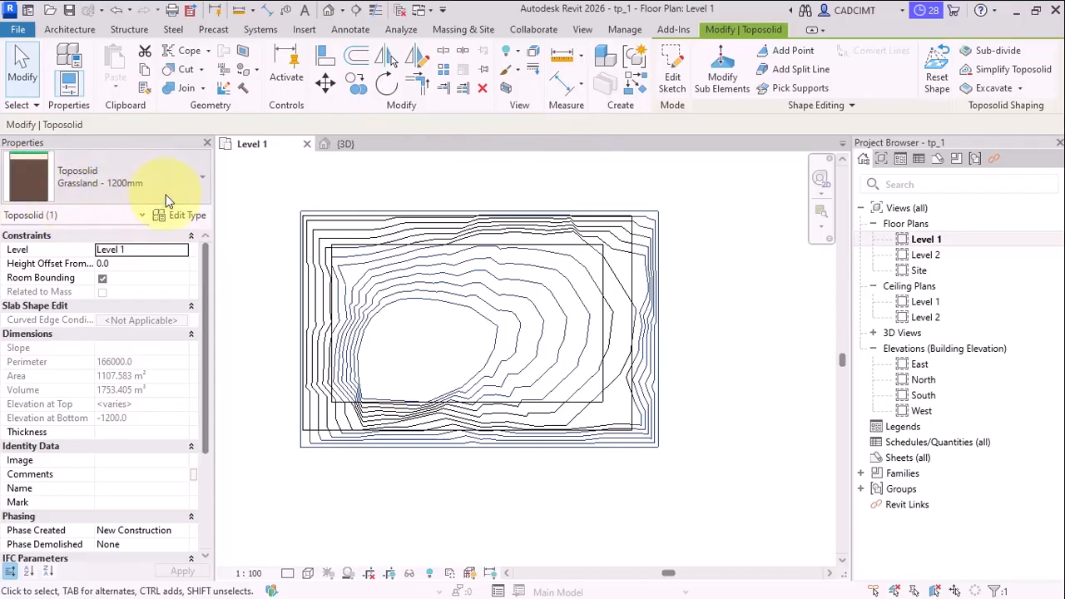
left_click(202, 179)
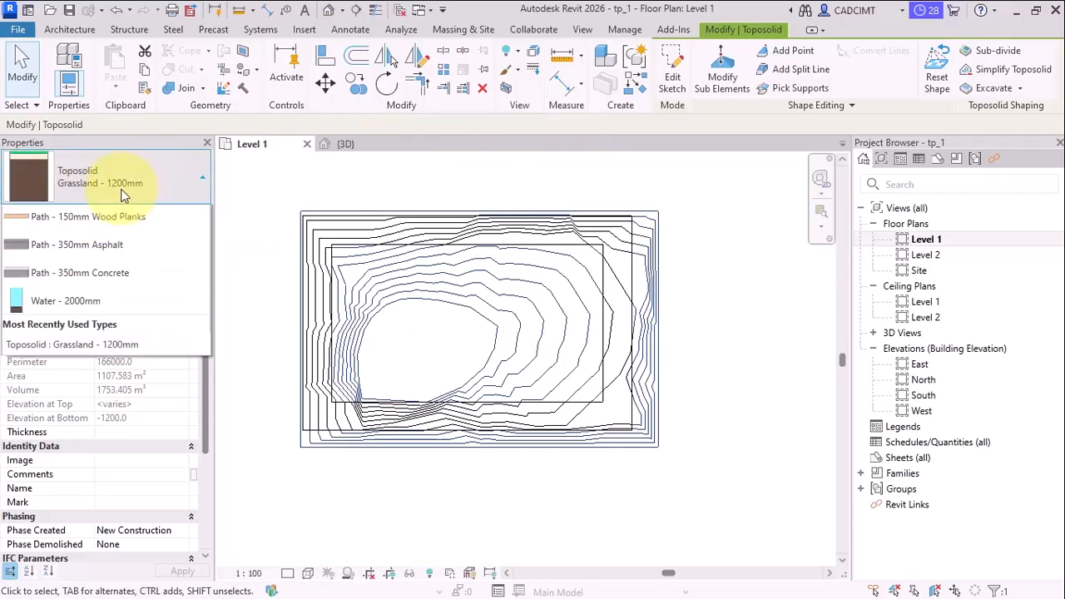
left_click(99, 176)
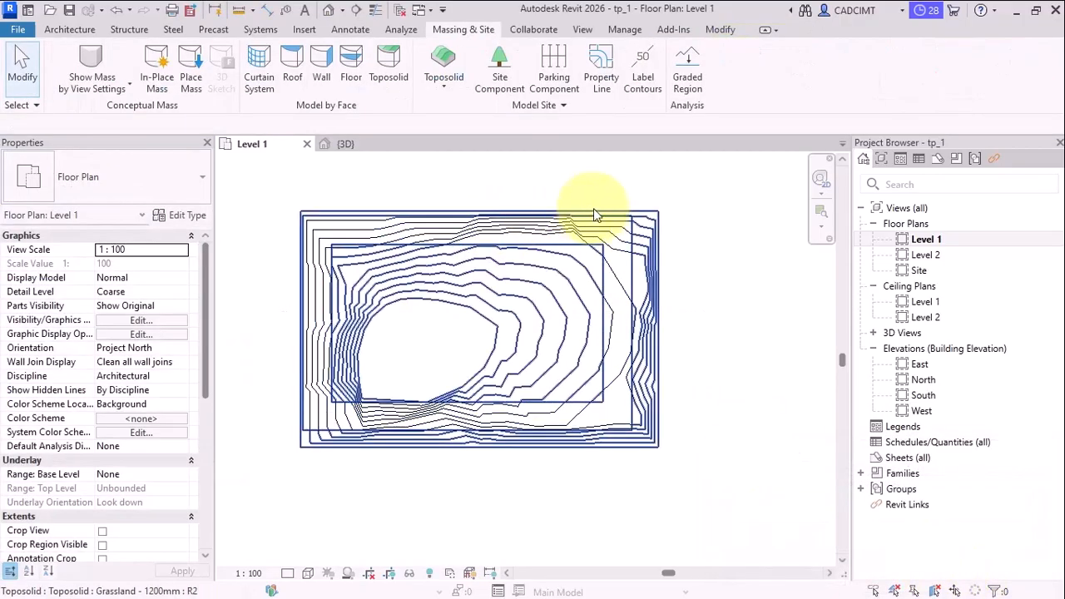
scroll("up", 3)
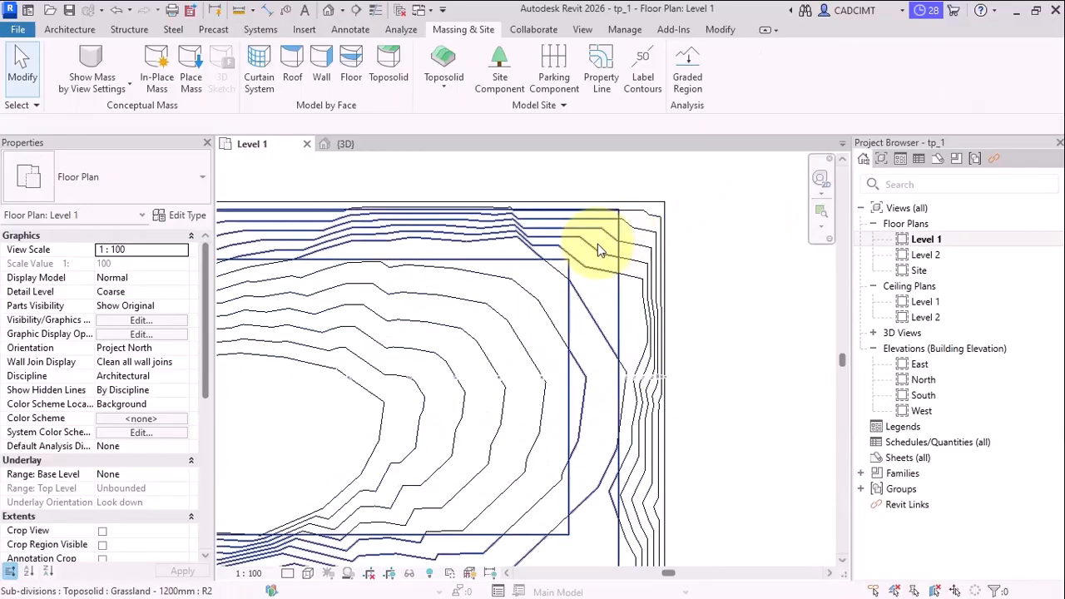
left_click(599, 249)
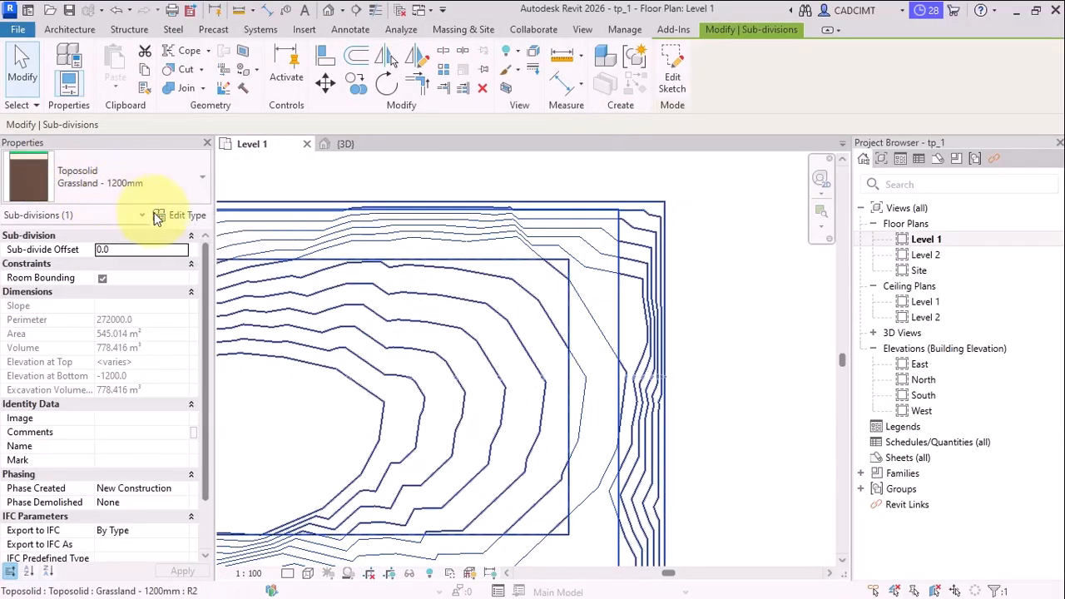
mouse_move(175, 224)
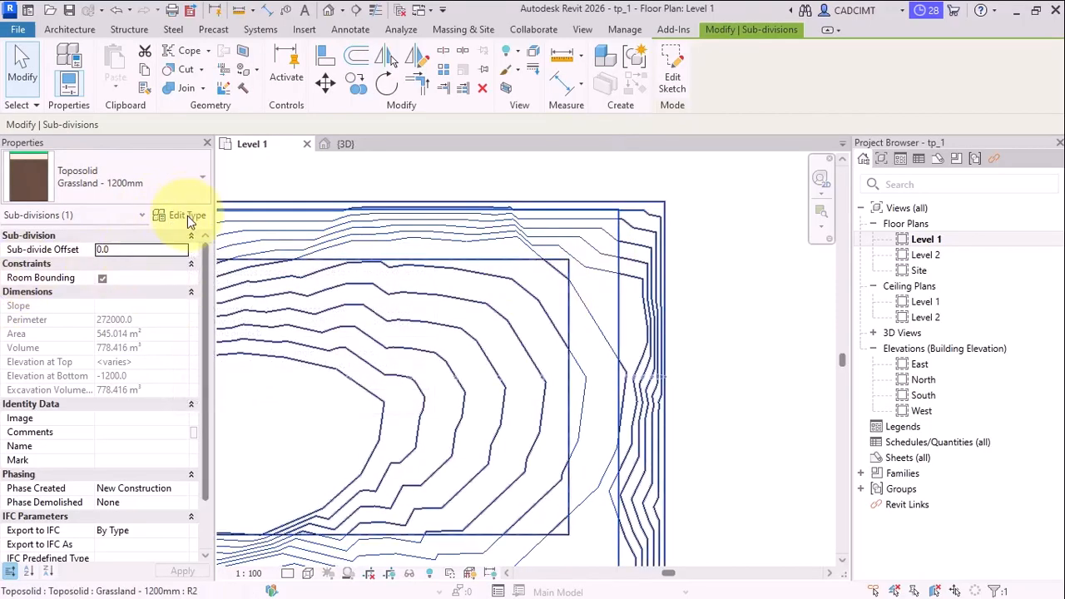
left_click(185, 214)
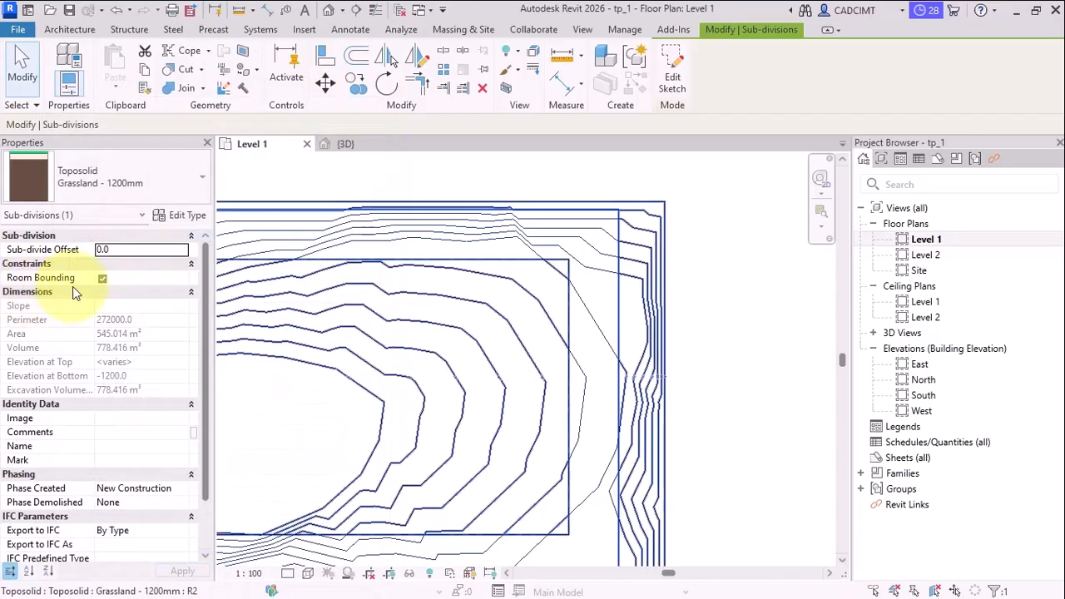
mouse_move(175, 316)
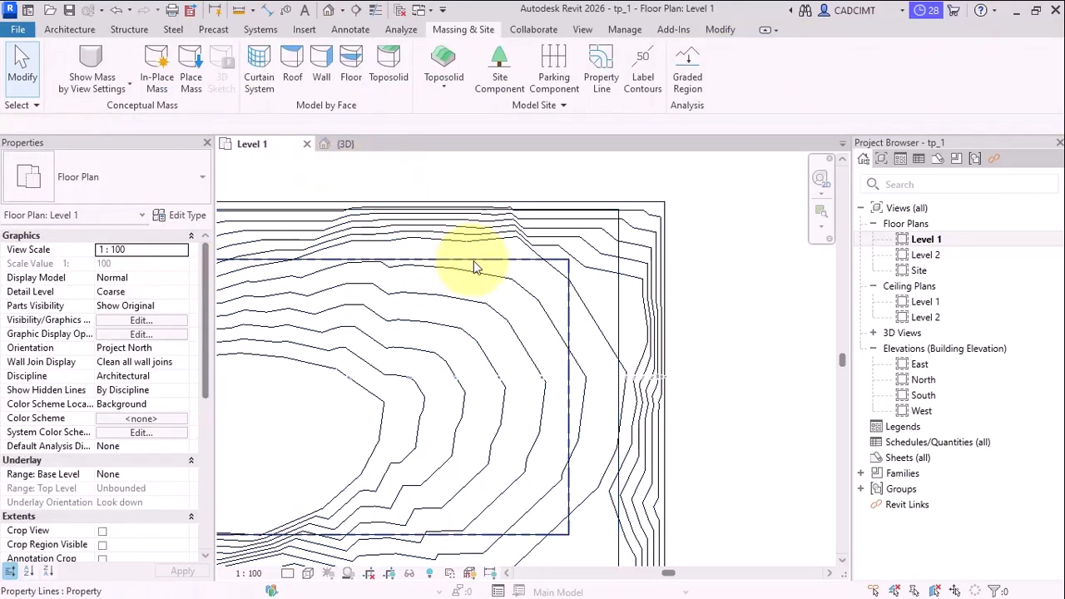
left_click(474, 262)
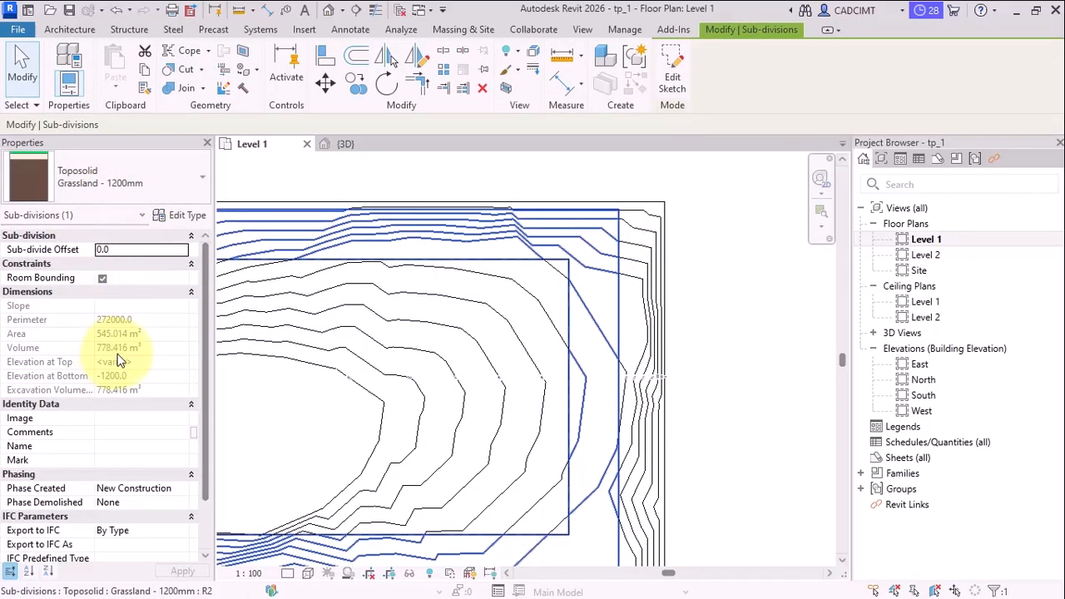
mouse_move(170, 225)
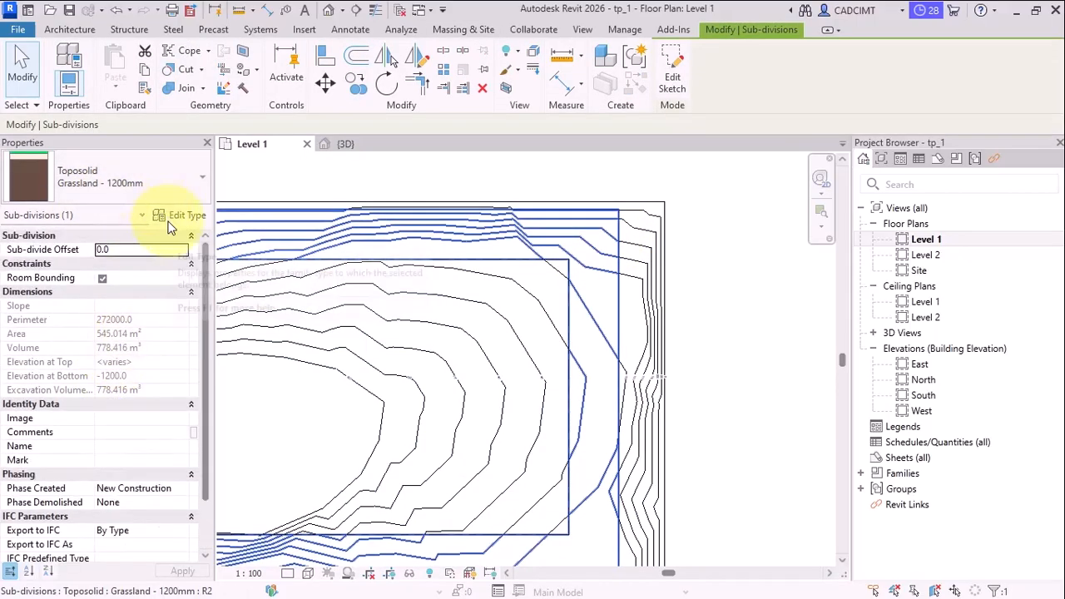
left_click(185, 215)
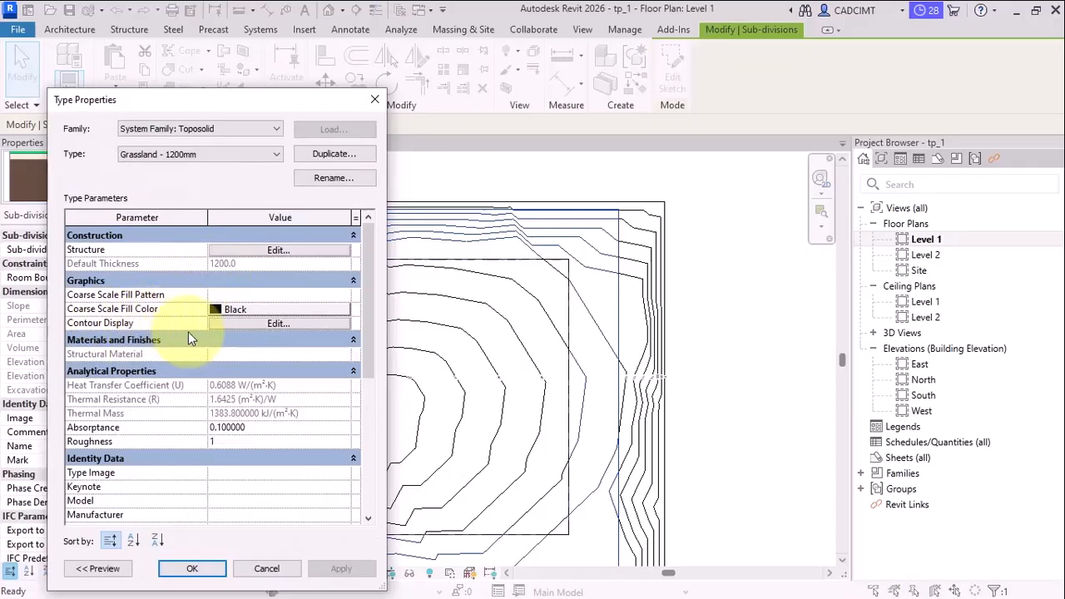
mouse_move(163, 359)
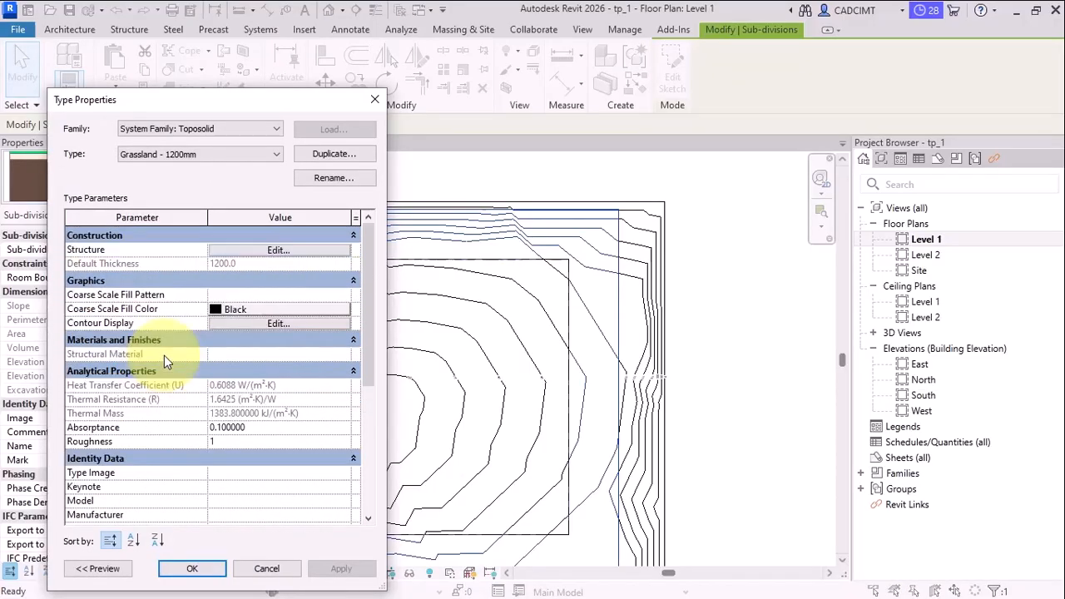
scroll("down", 3)
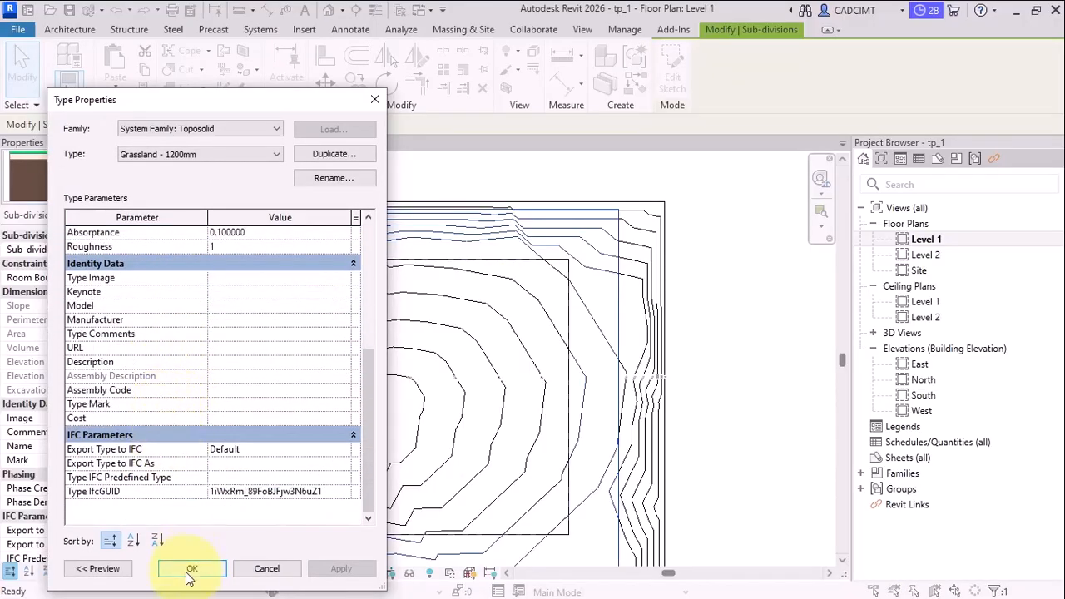
left_click(192, 568)
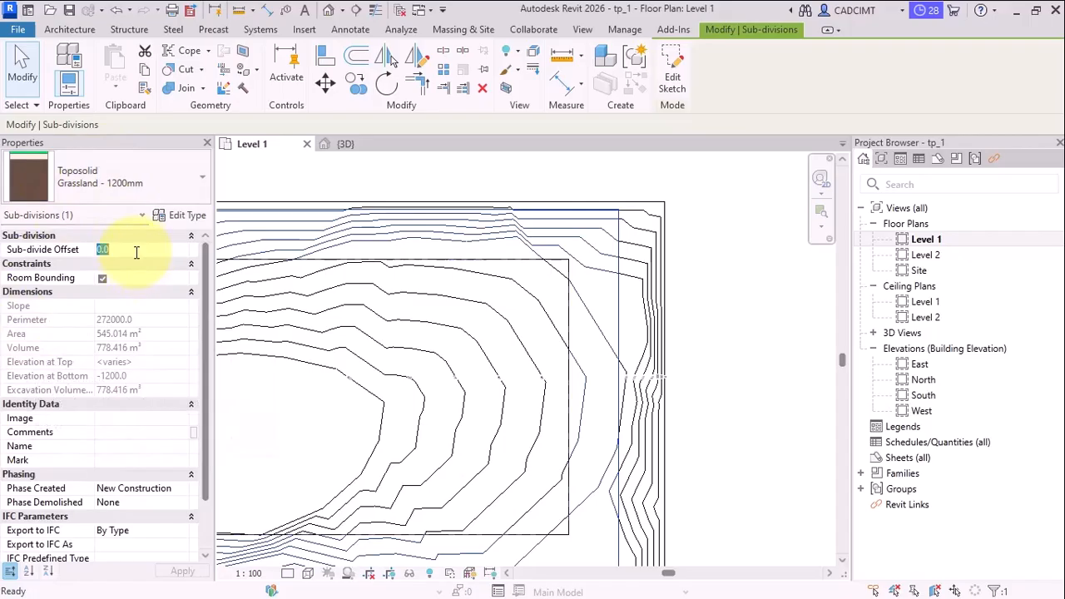
Step: Edit the sub-division's Sub-divide Offset value and open its type selector list
type("-1")
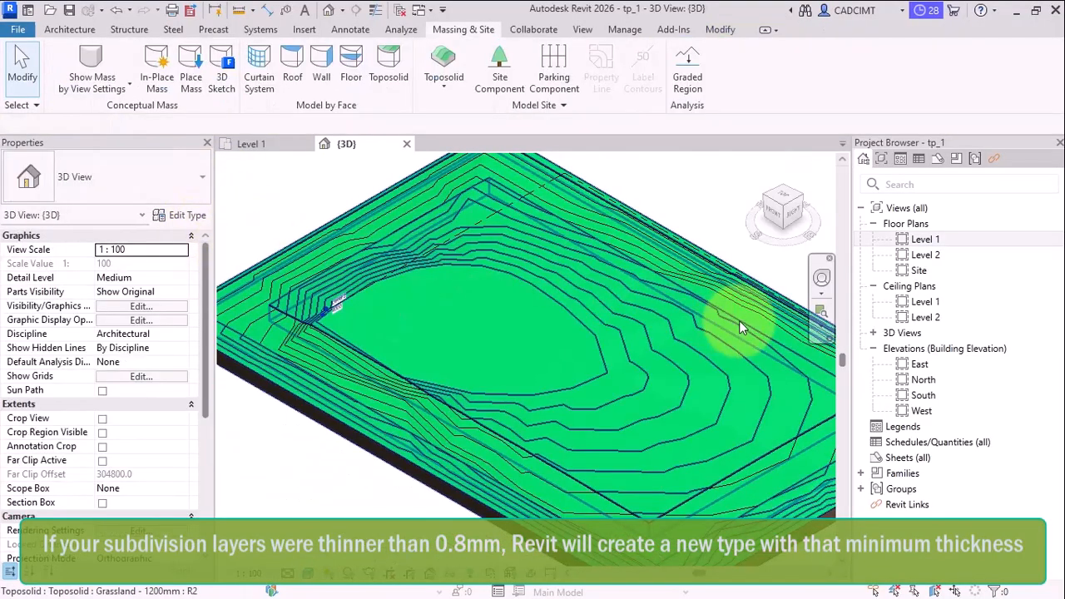
mouse_move(445, 212)
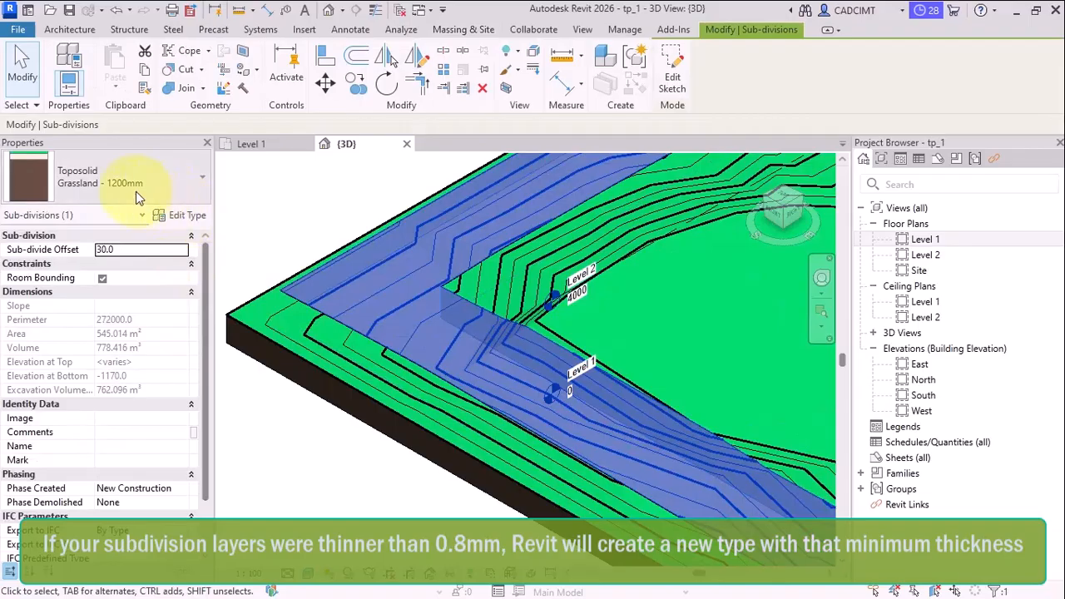
left_click(203, 178)
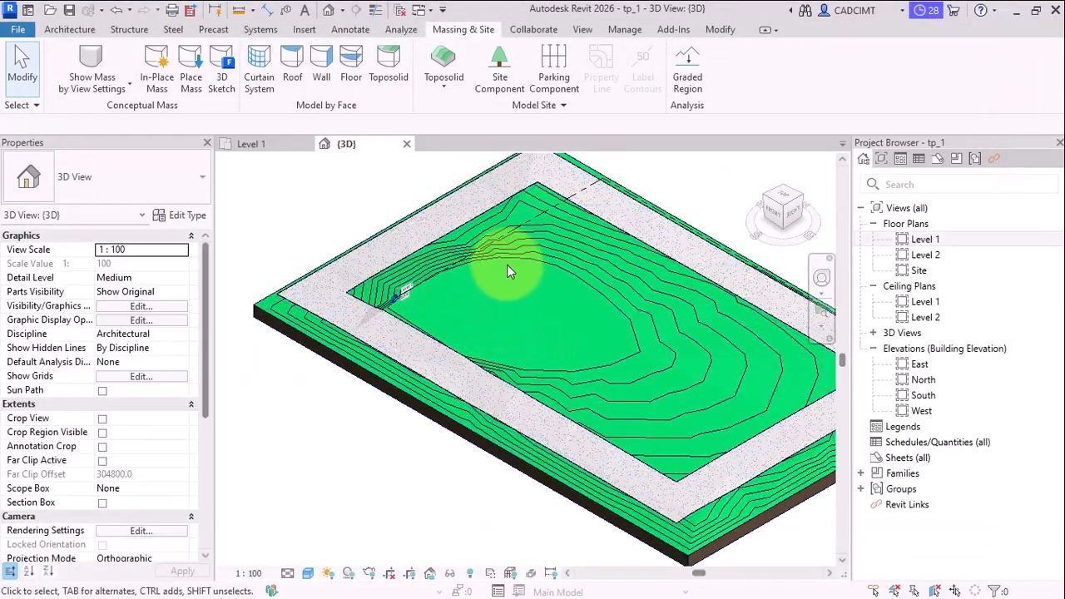
Step: Orbit the 3D view, then select and deselect the concrete path sub-division
left_click_drag(512, 270, 307, 324)
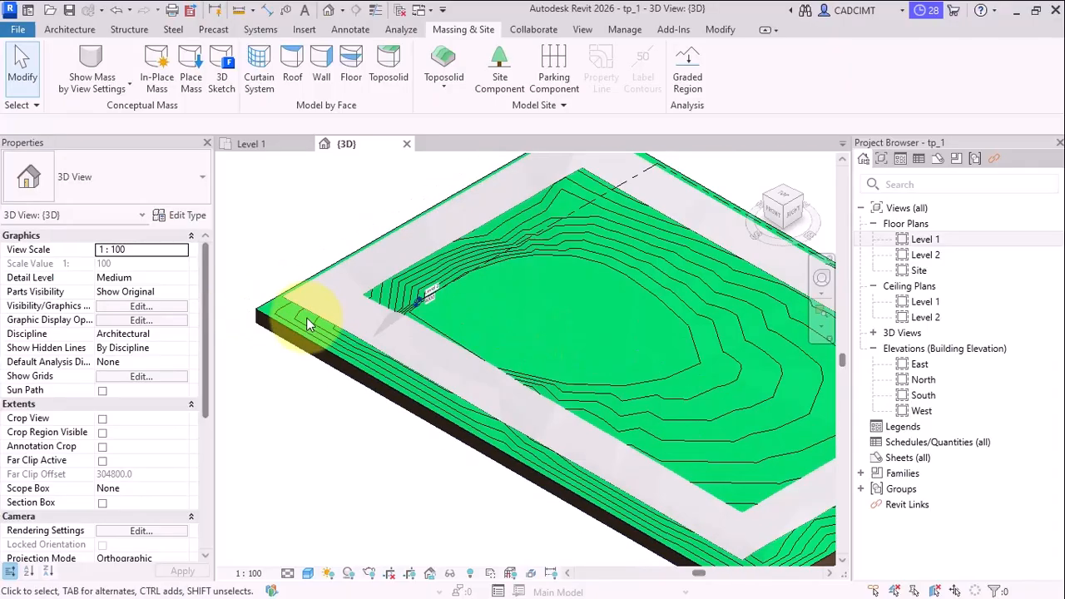
left_click(333, 325)
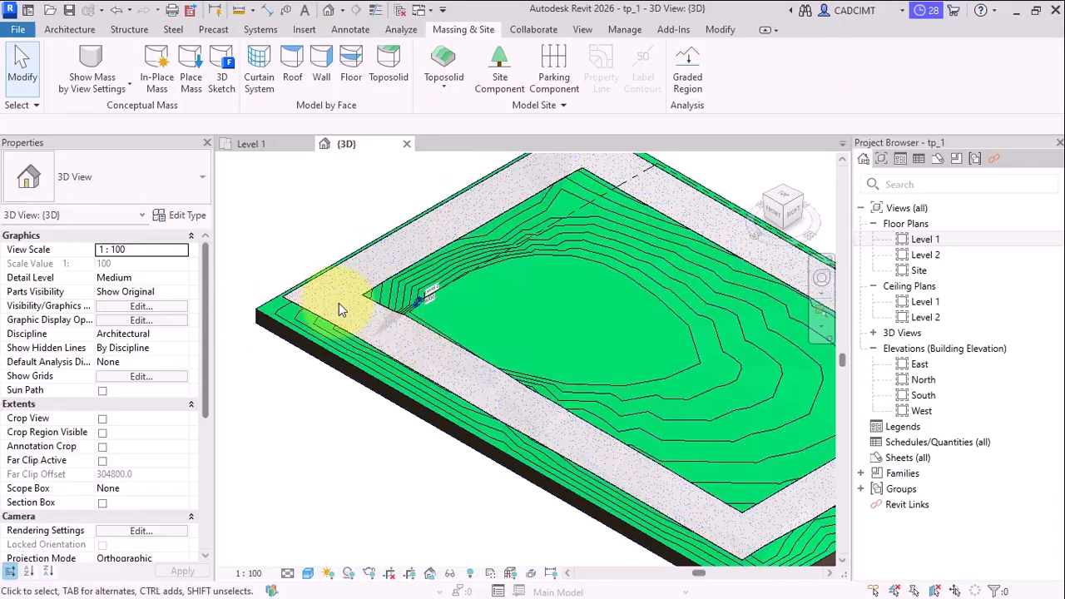
left_click(341, 304)
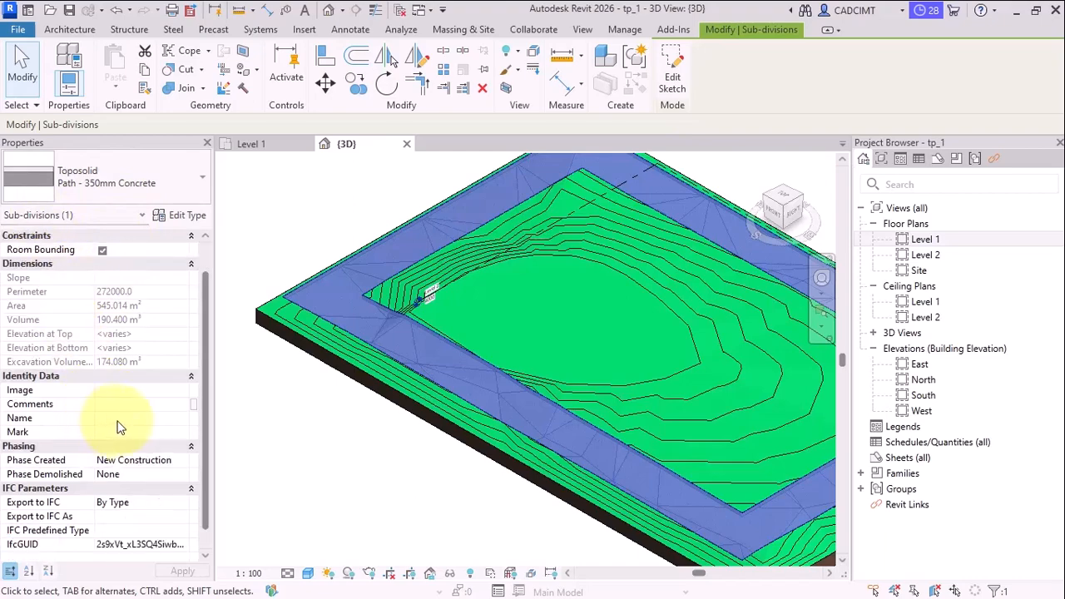
left_click(320, 224)
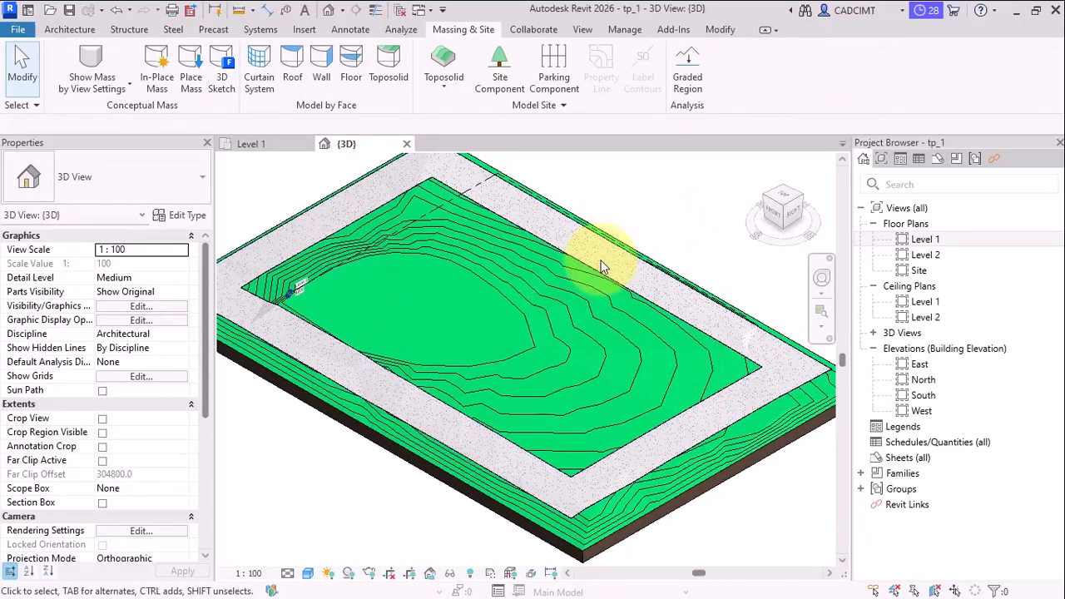
Step: Hide the concrete path sub-division in the 3D view
left_click(603, 266)
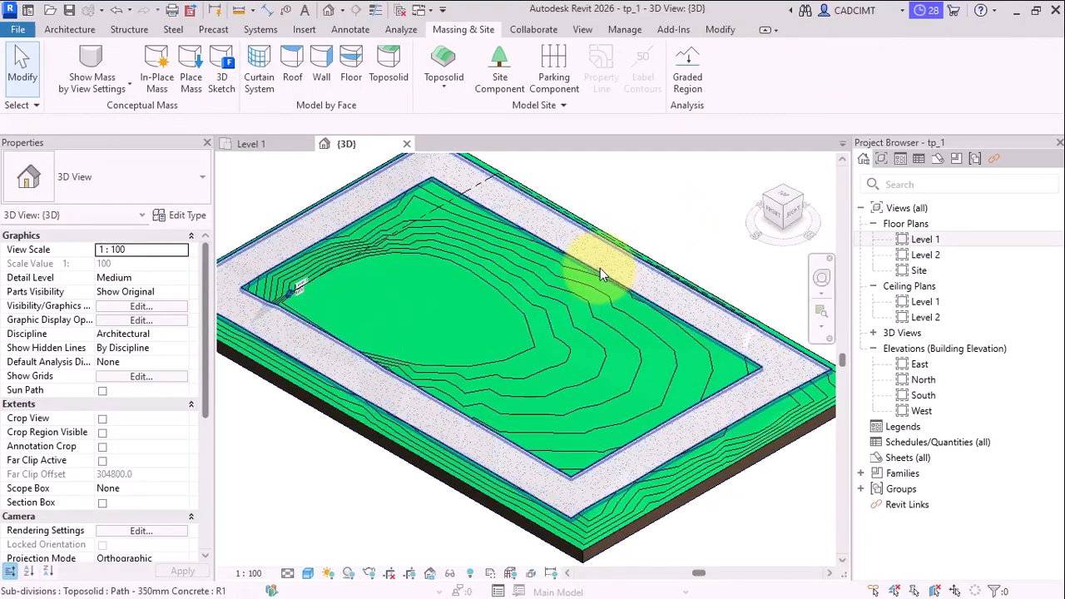
right_click(603, 266)
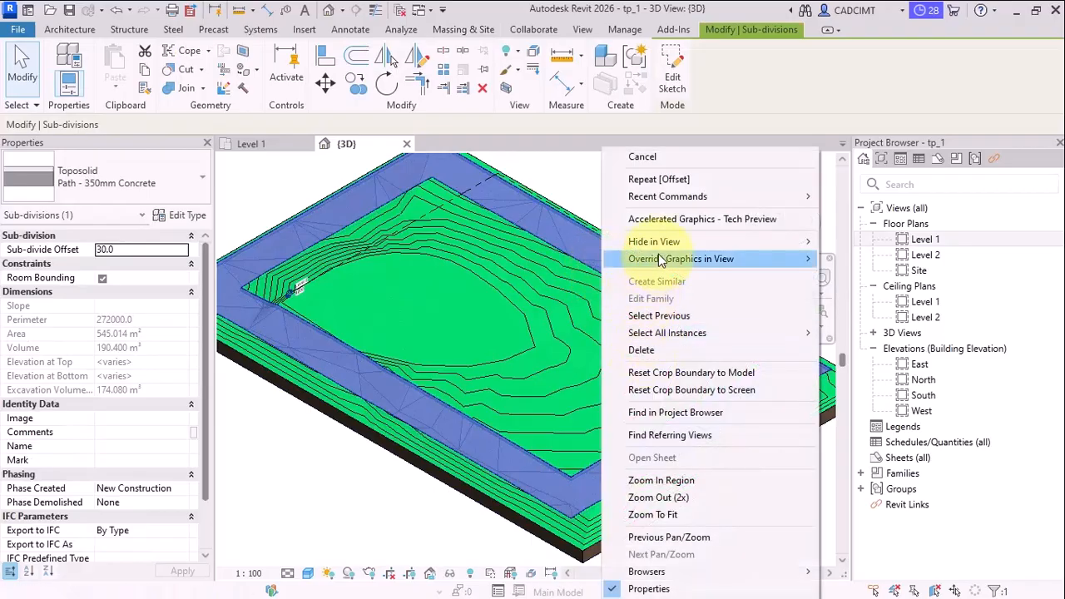
mouse_move(653, 241)
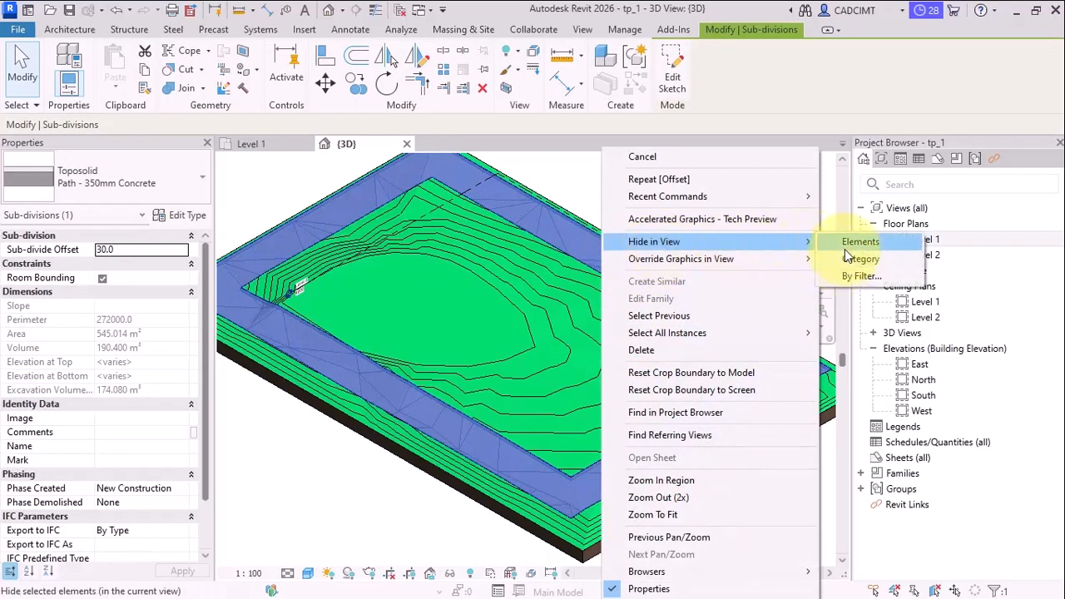
left_click(860, 241)
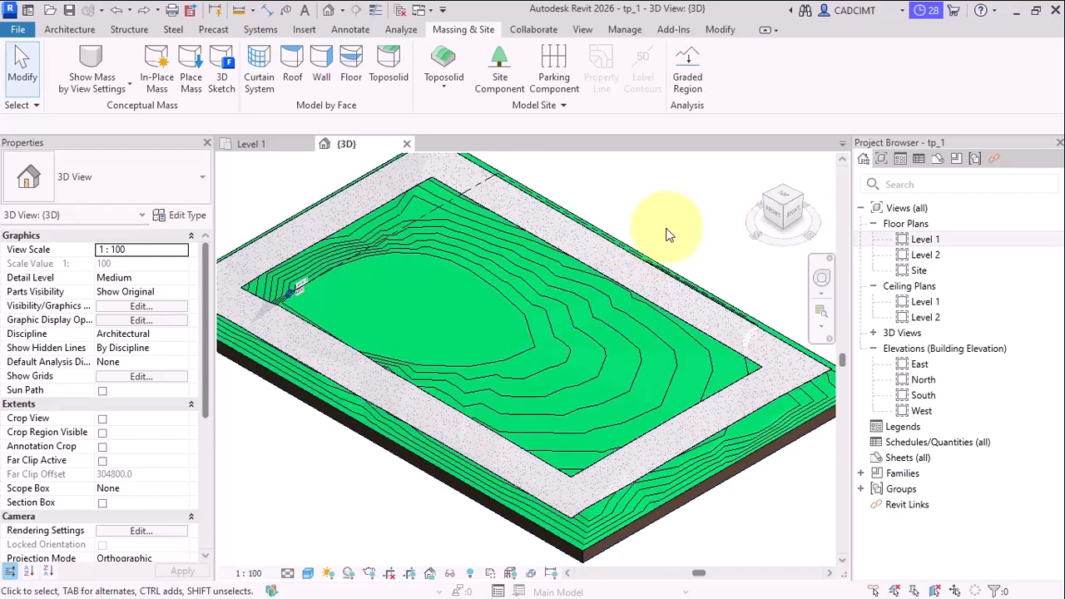
Step: Bring Revit 2025 forward and select the Grassland - 1200mm toposolid on Level 1
double_click(924, 239)
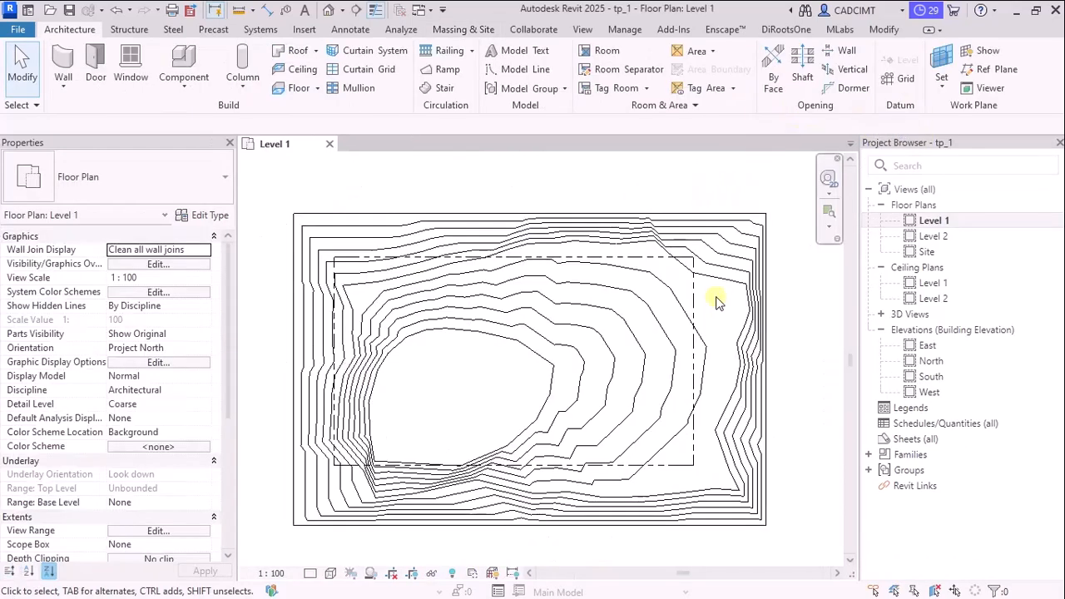
mouse_move(421, 163)
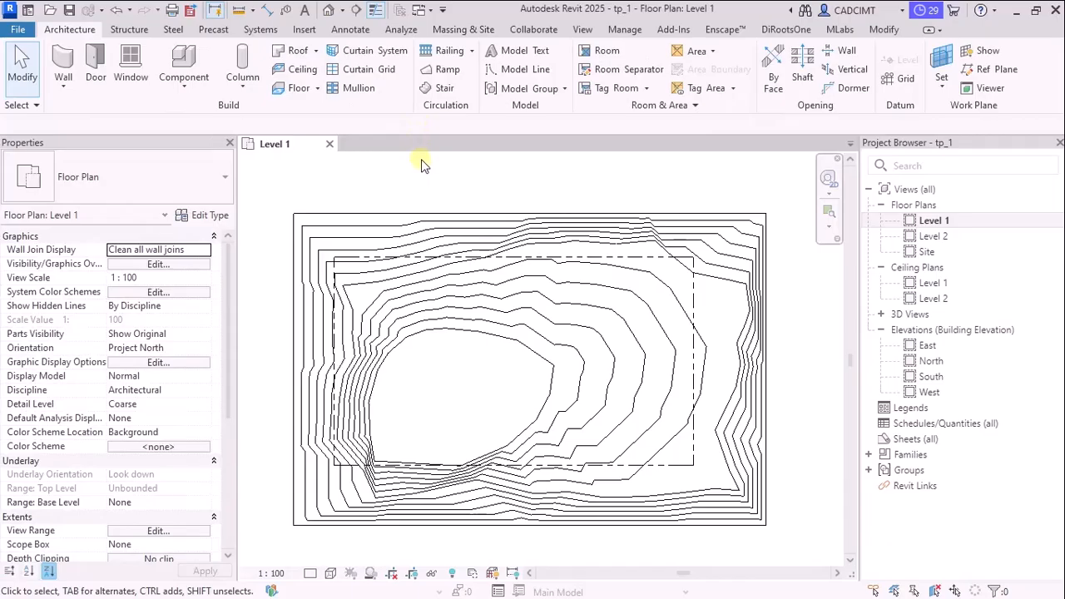
mouse_move(546, 115)
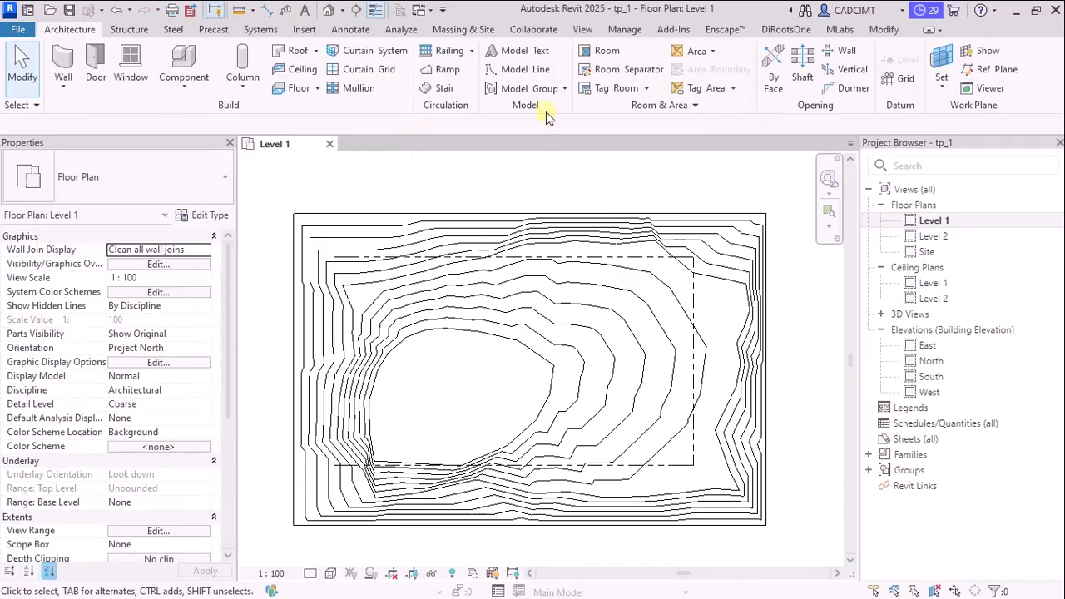
mouse_move(625, 18)
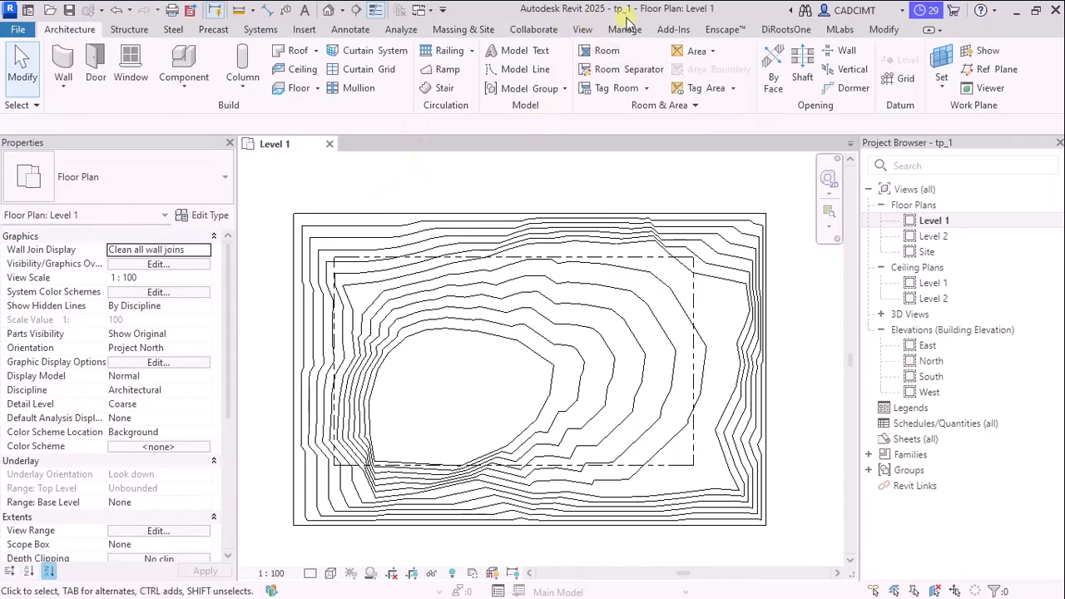
left_click(535, 214)
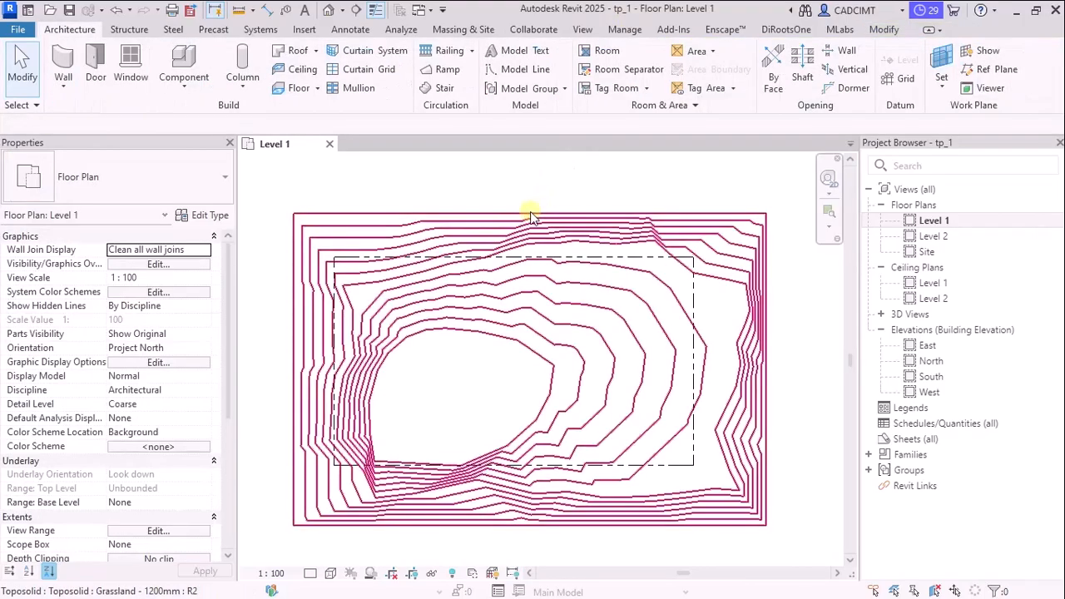
left_click(532, 208)
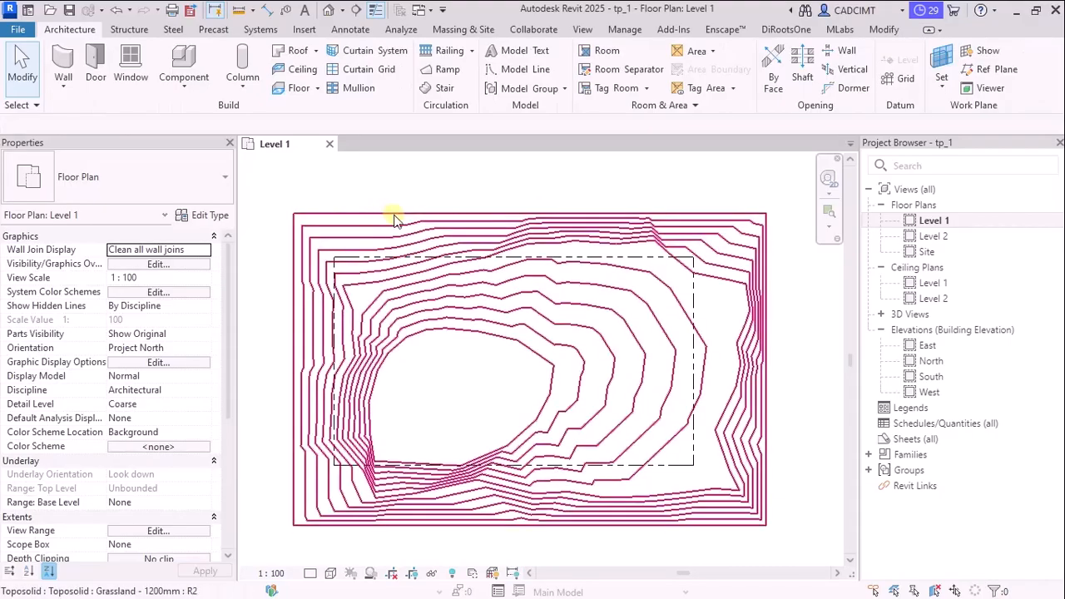
mouse_move(362, 348)
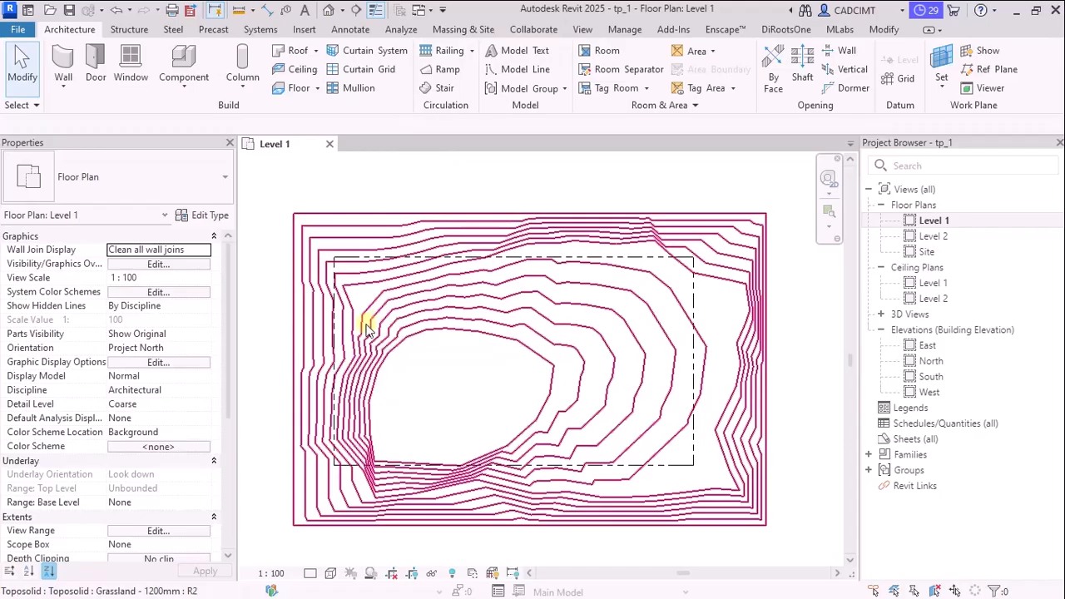
mouse_move(414, 306)
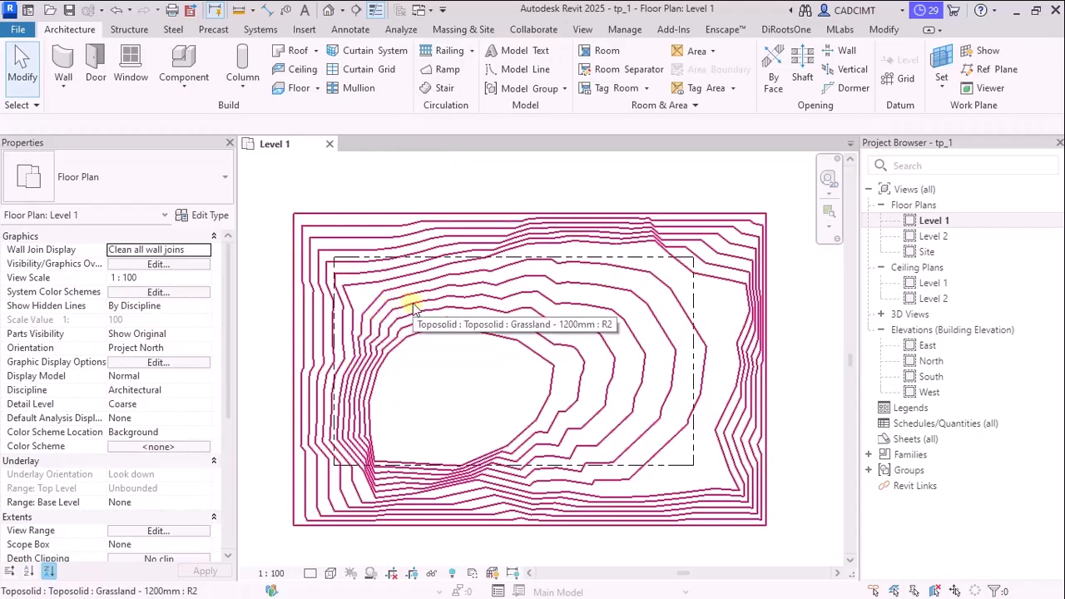
mouse_move(379, 230)
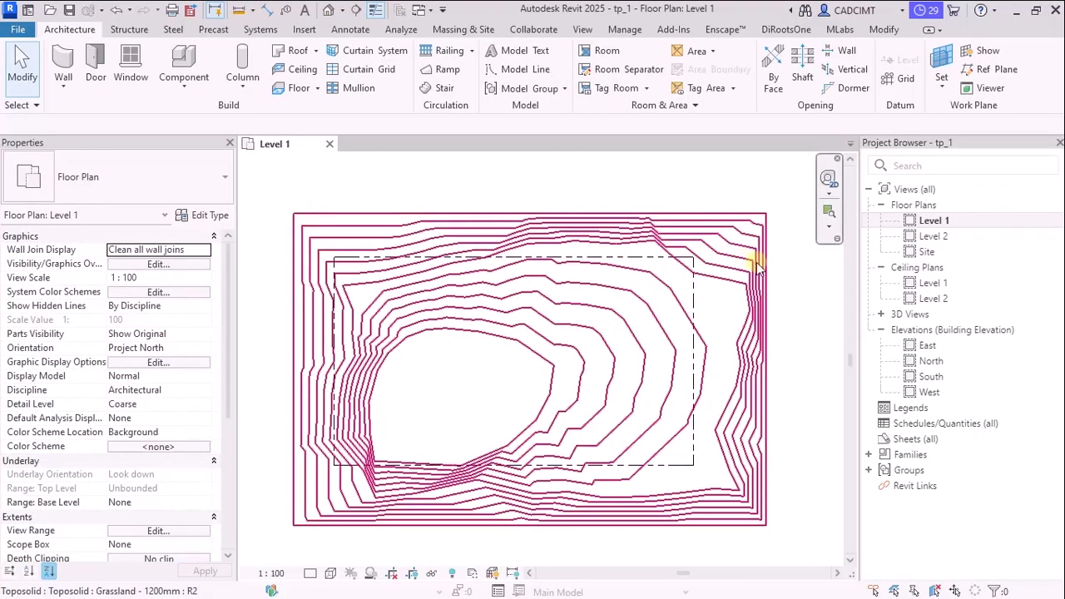
left_click(532, 366)
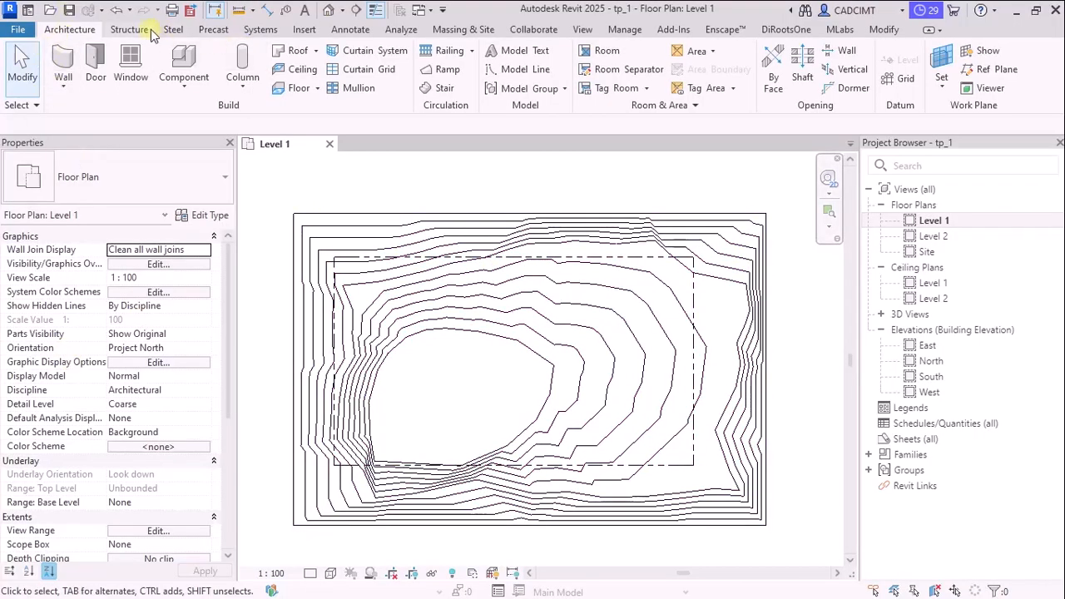
mouse_move(463, 29)
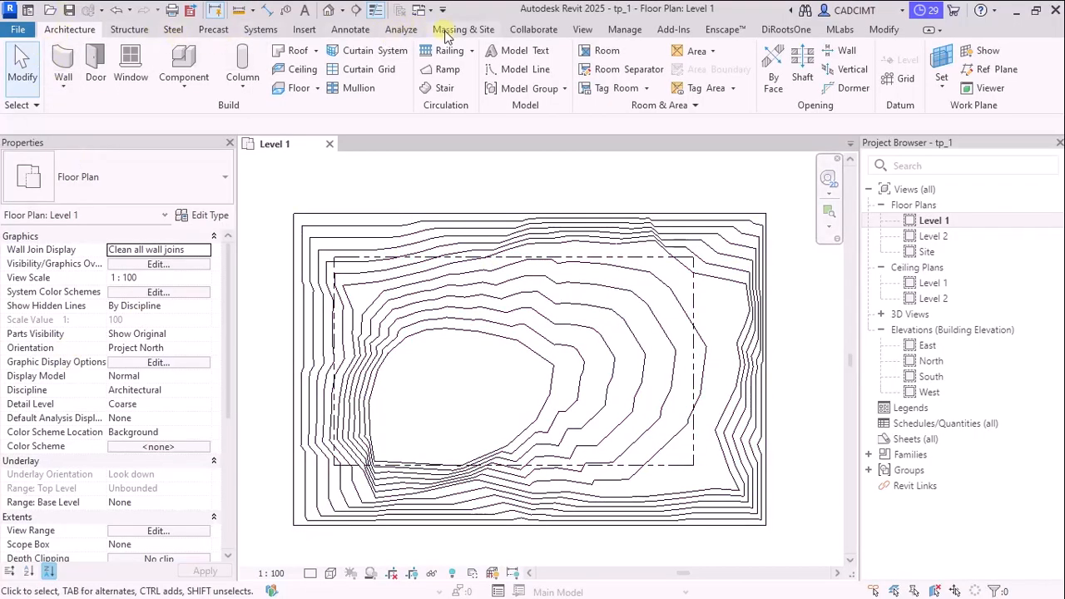
left_click(462, 29)
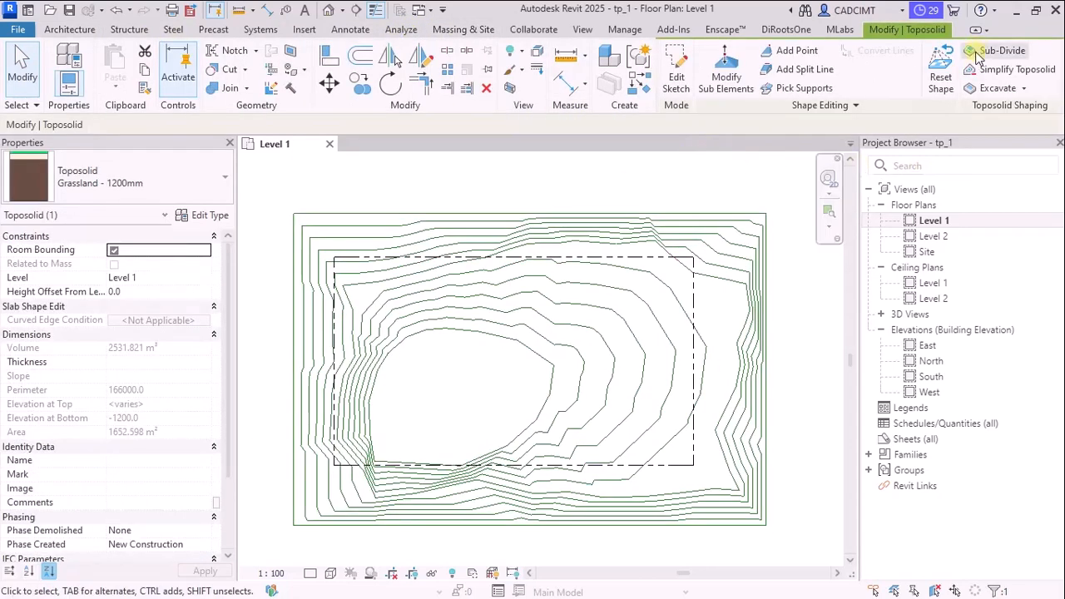
mouse_move(978, 52)
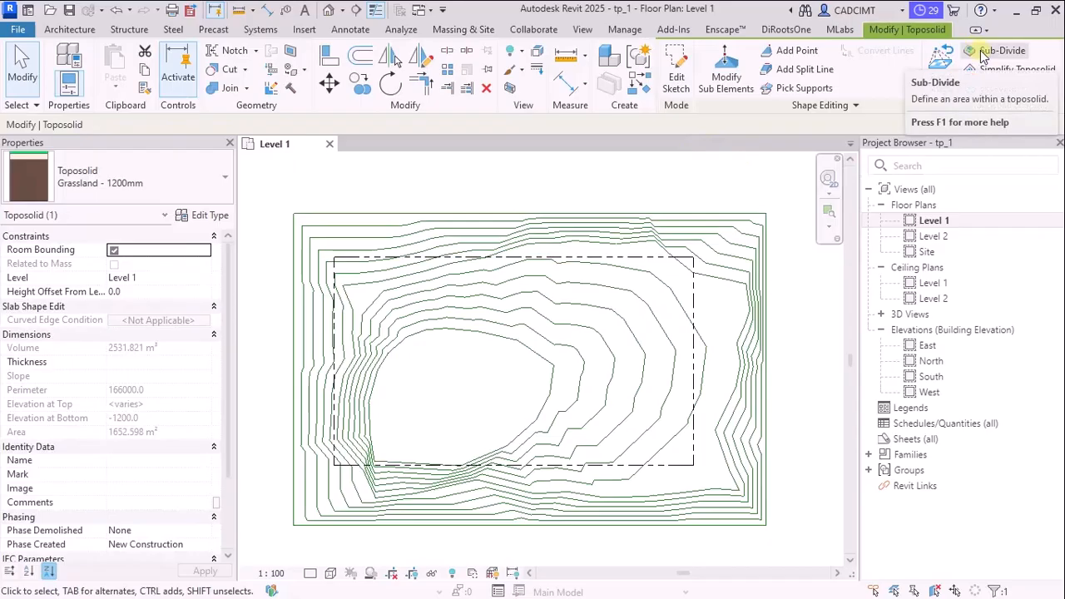
Step: Start a sub-division sketch on the grassland toposolid using the Rectangle draw tool
left_click(1002, 51)
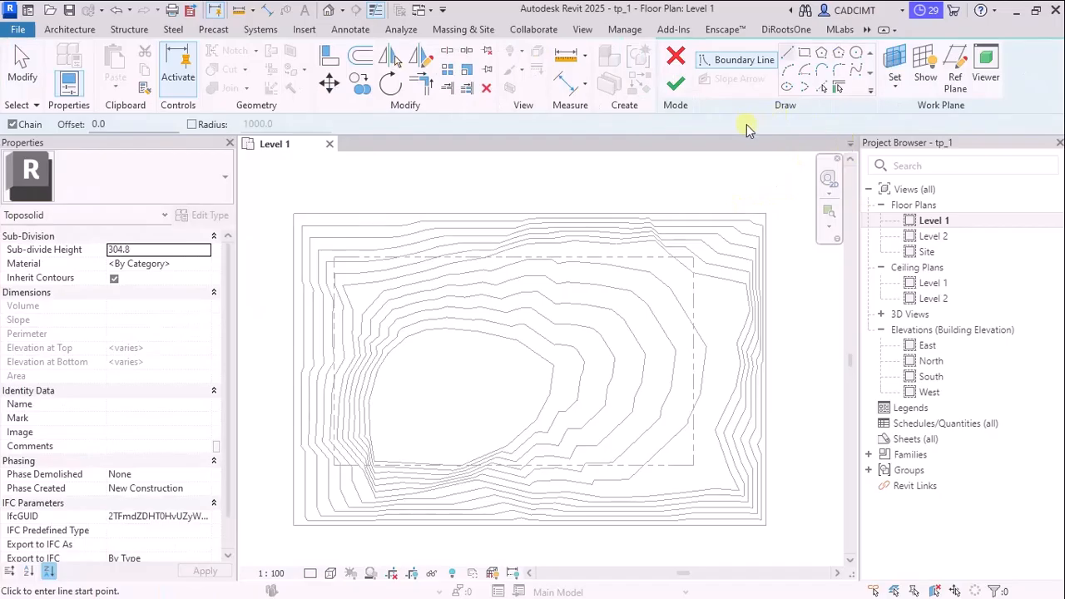
mouse_move(867, 37)
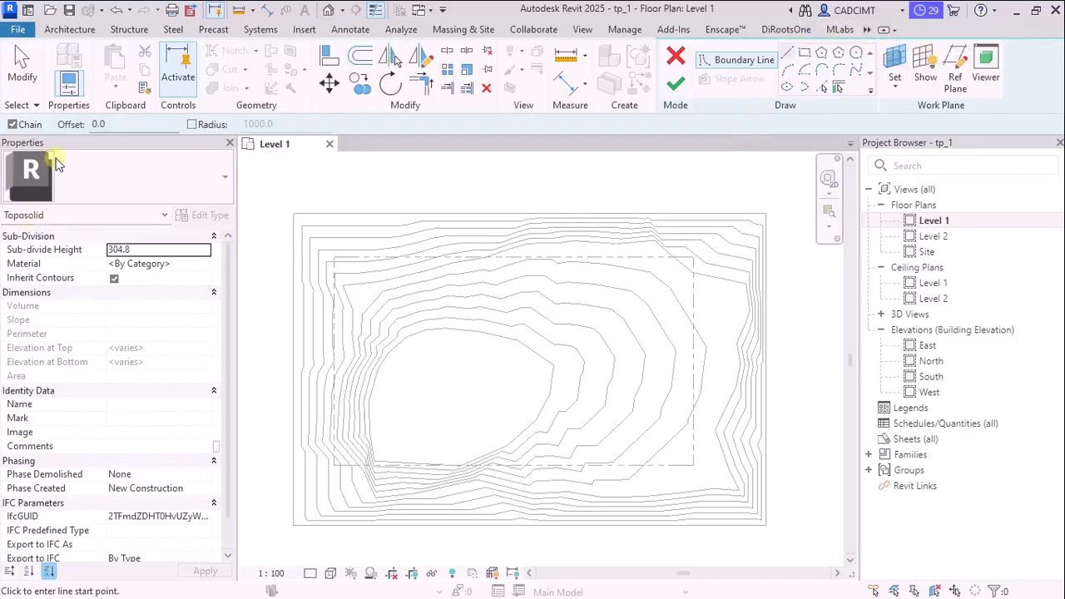
mouse_move(90, 198)
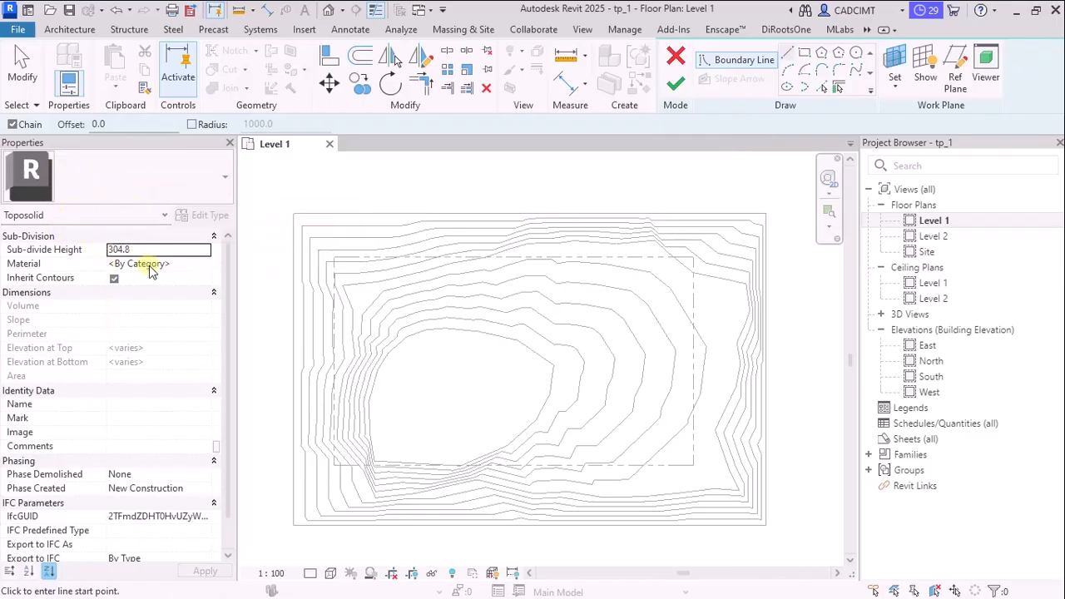
mouse_move(65, 250)
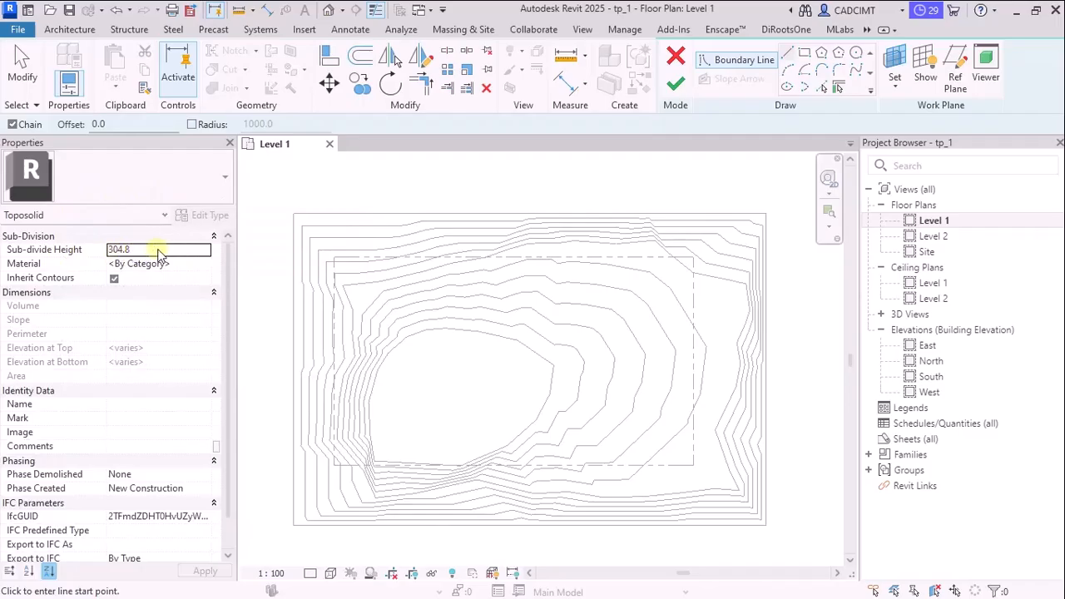
mouse_move(187, 273)
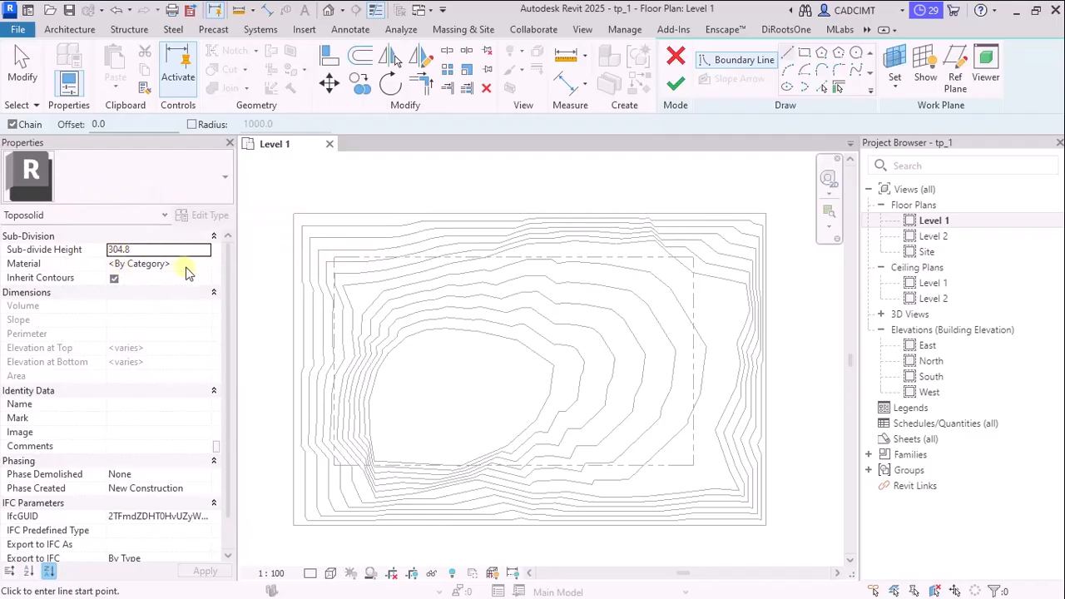
mouse_move(29, 252)
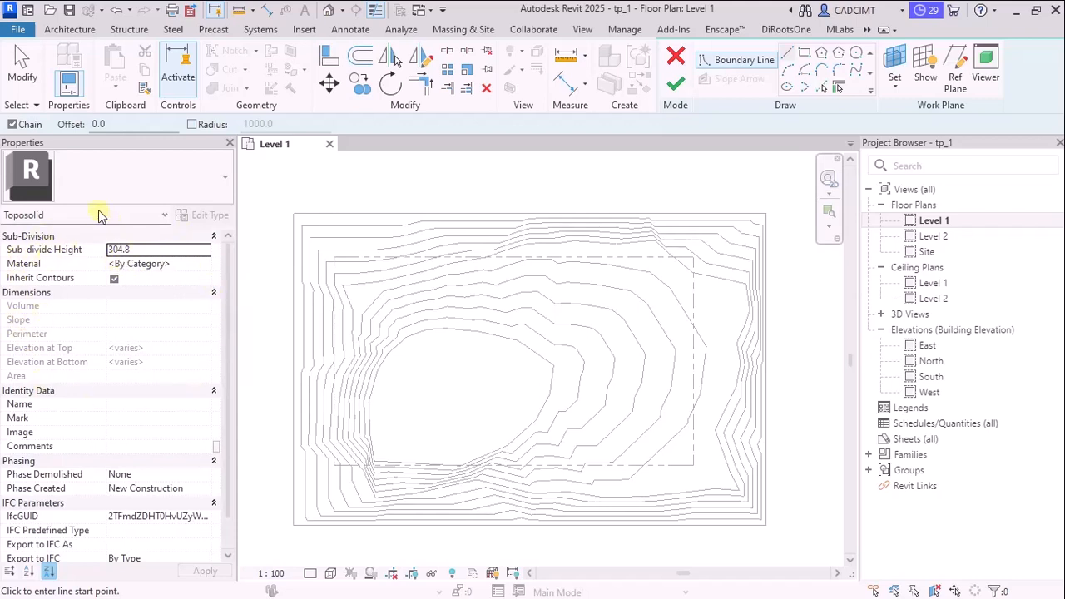
mouse_move(105, 181)
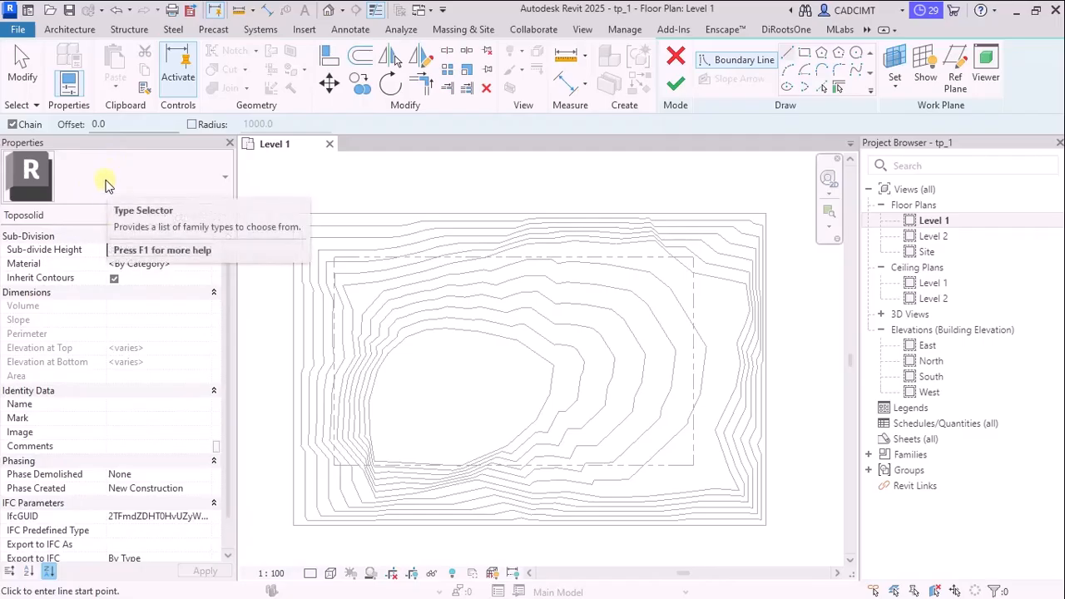
left_click(158, 249)
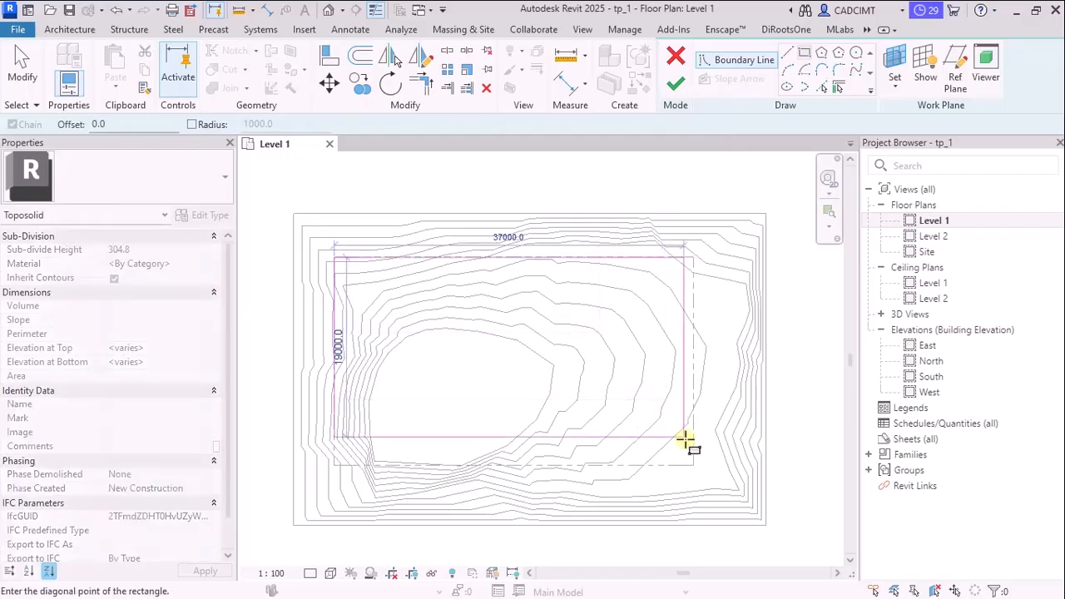
Step: Draw a 37000 × 19000 rectangle, copy its sides 4000 outward, and finish the sketch
left_click(682, 441)
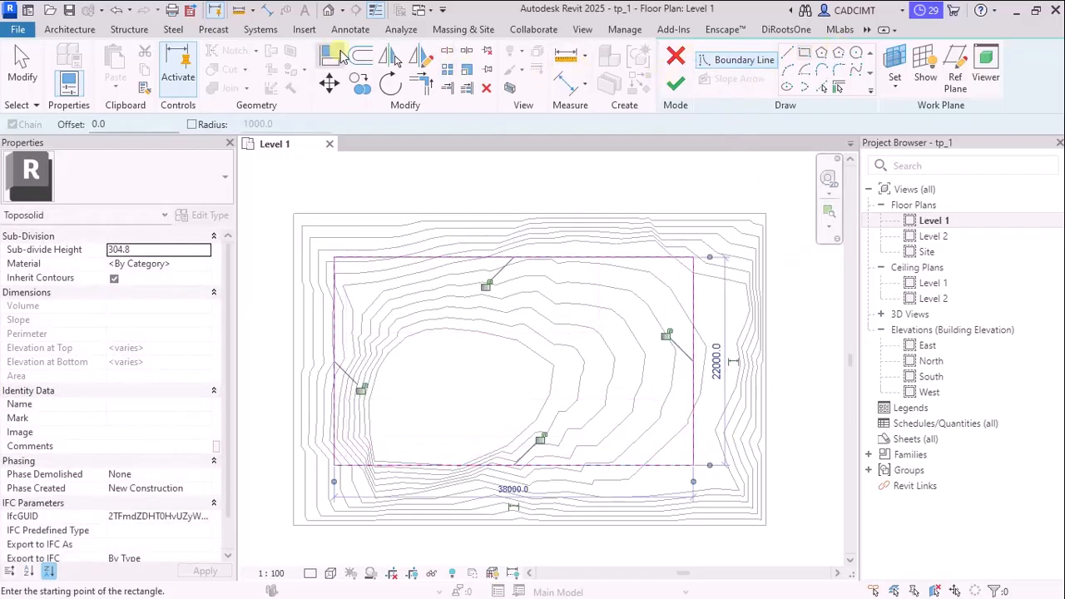
left_click(361, 56)
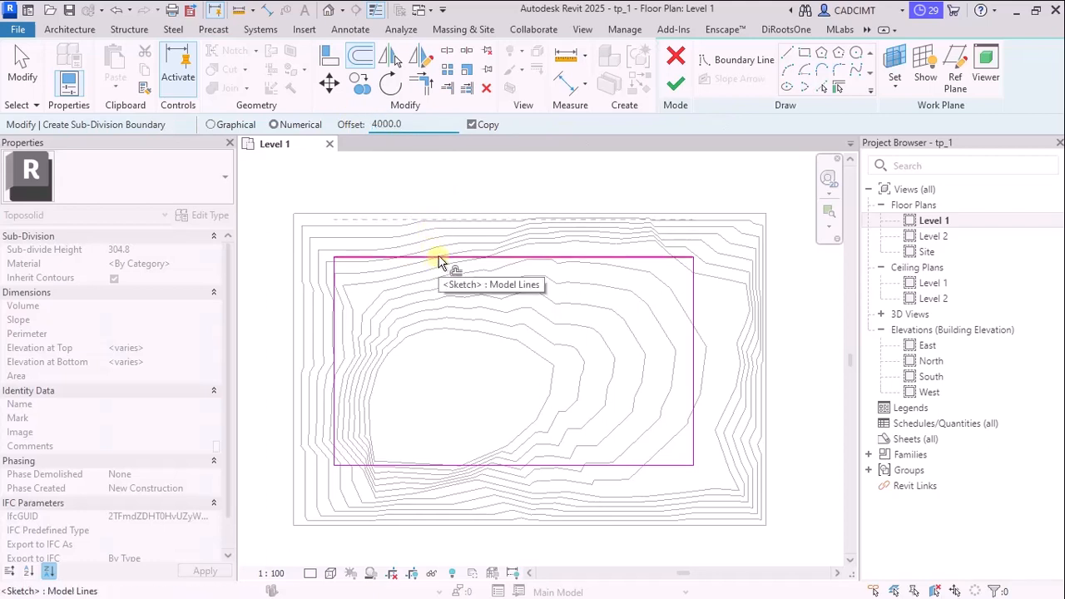
triple_click(386, 124)
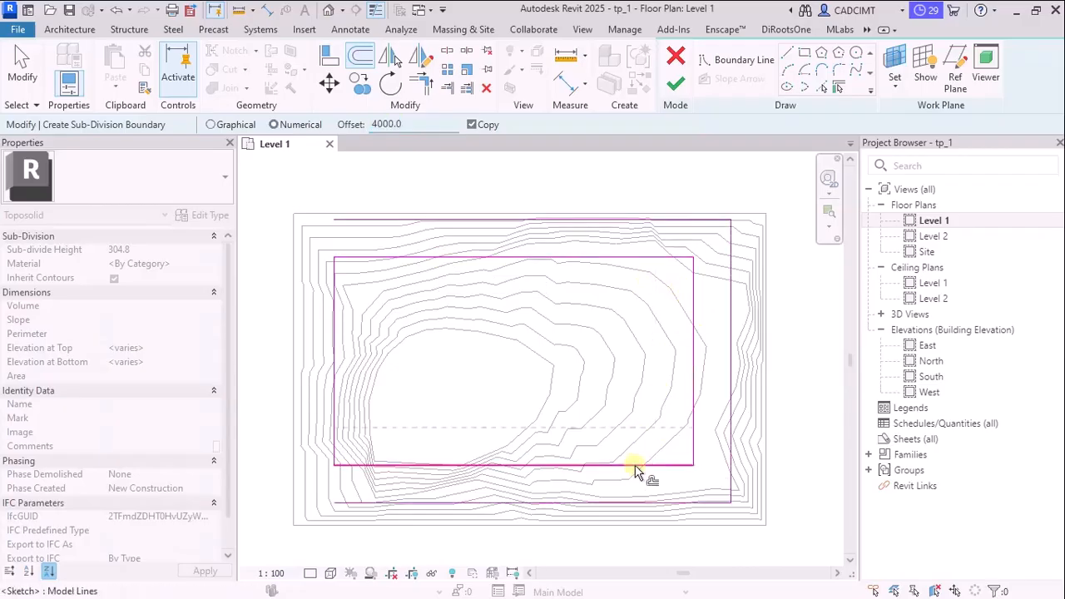
left_click(675, 84)
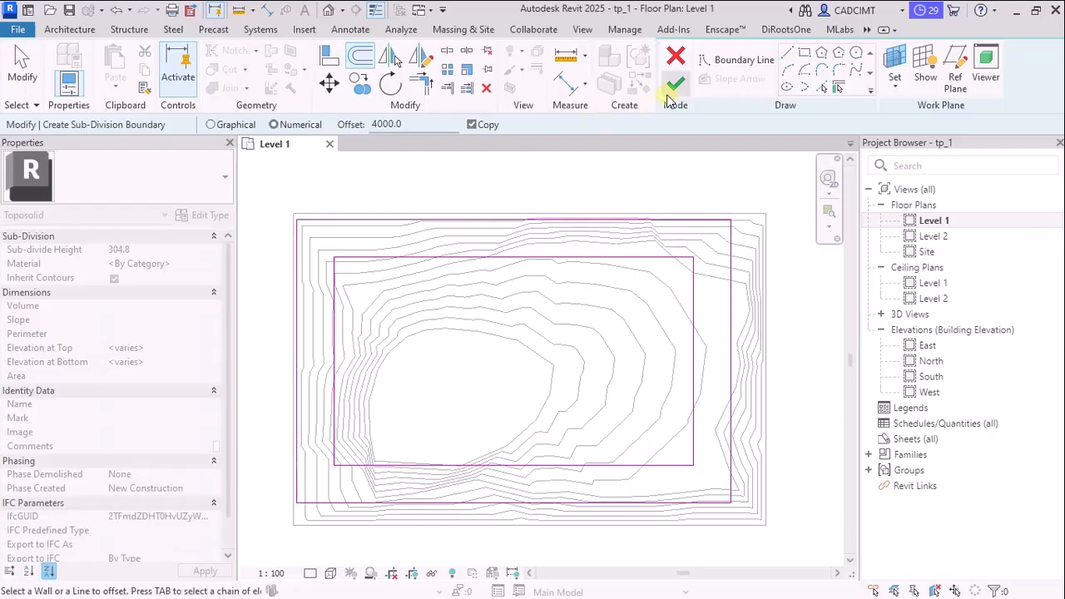
left_click(674, 83)
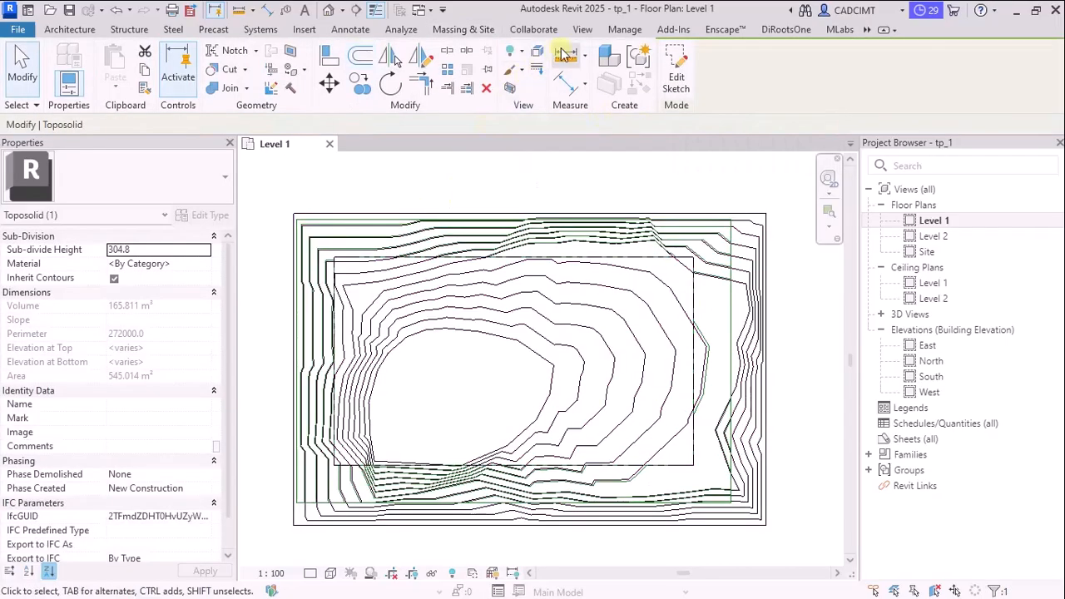
mouse_move(483, 67)
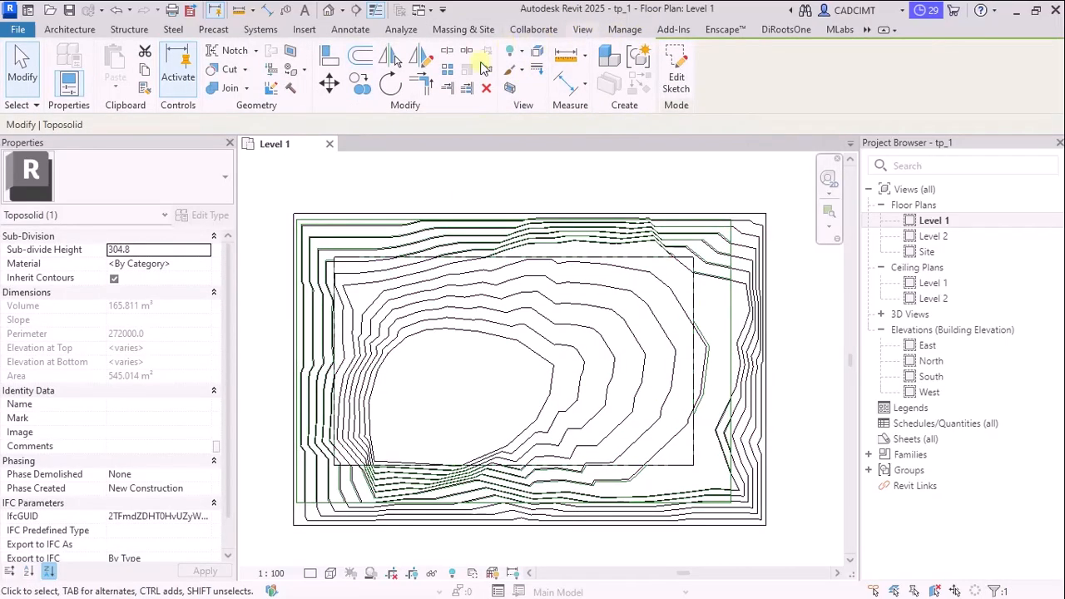
Step: Switch to the 3D view and assign the Asphalt, Bitumen material to the ring sub-division
left_click(582, 30)
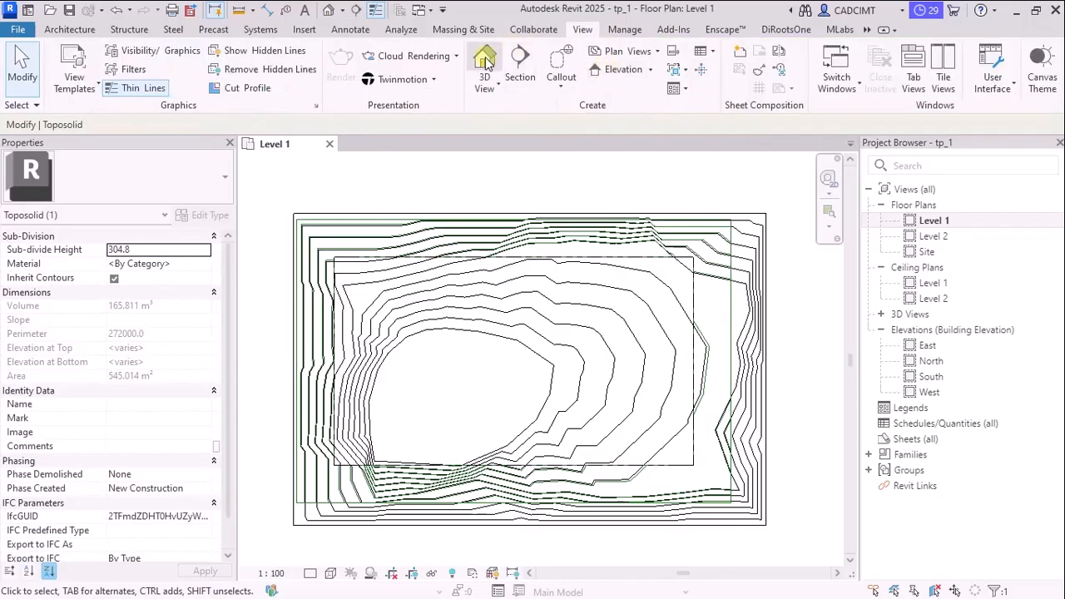
left_click(485, 65)
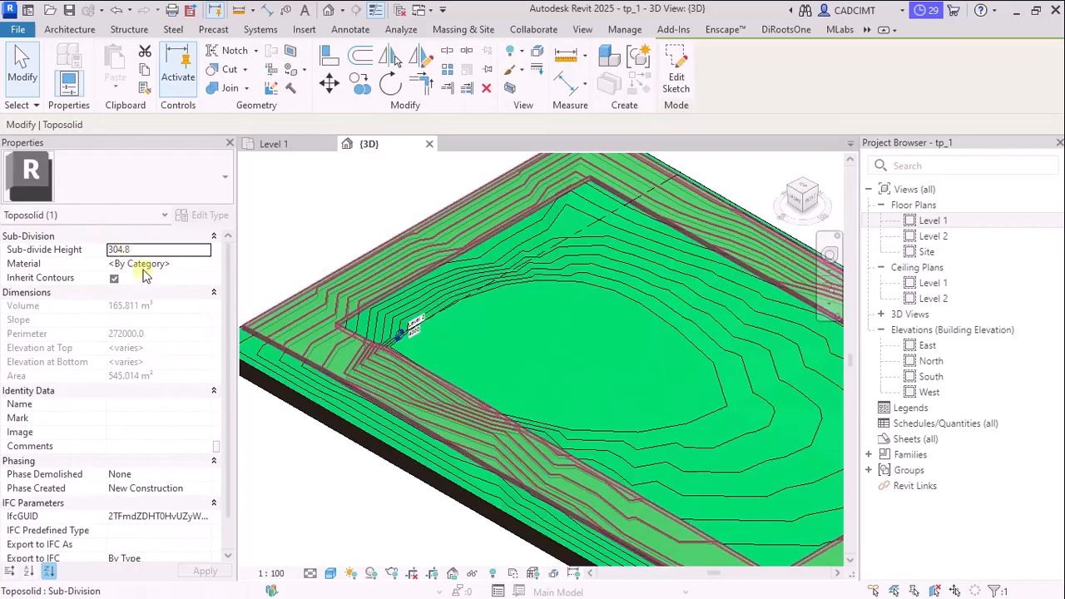
left_click(158, 264)
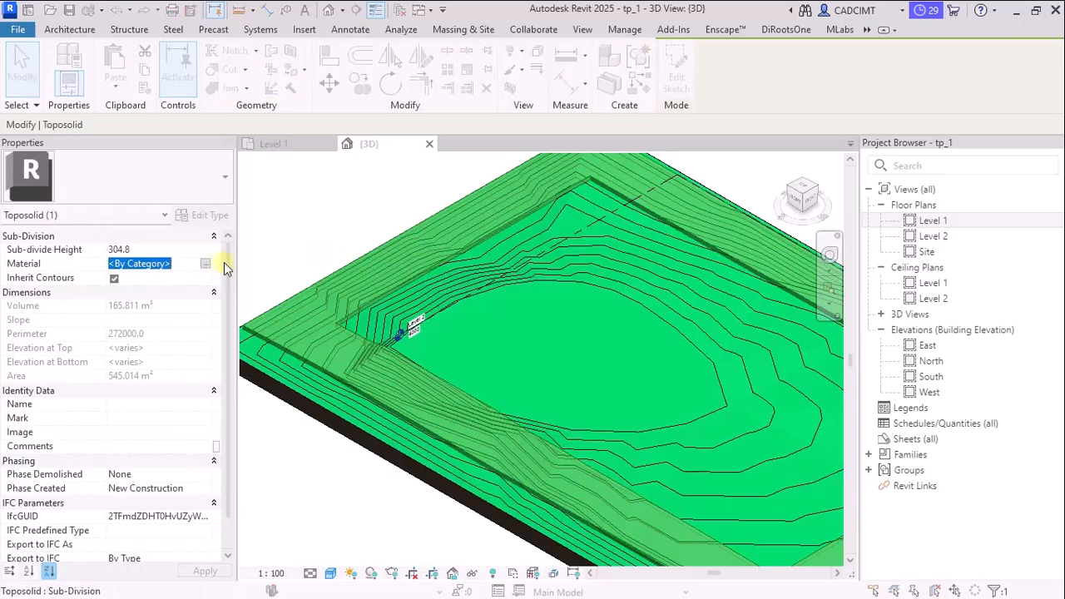
left_click(205, 263)
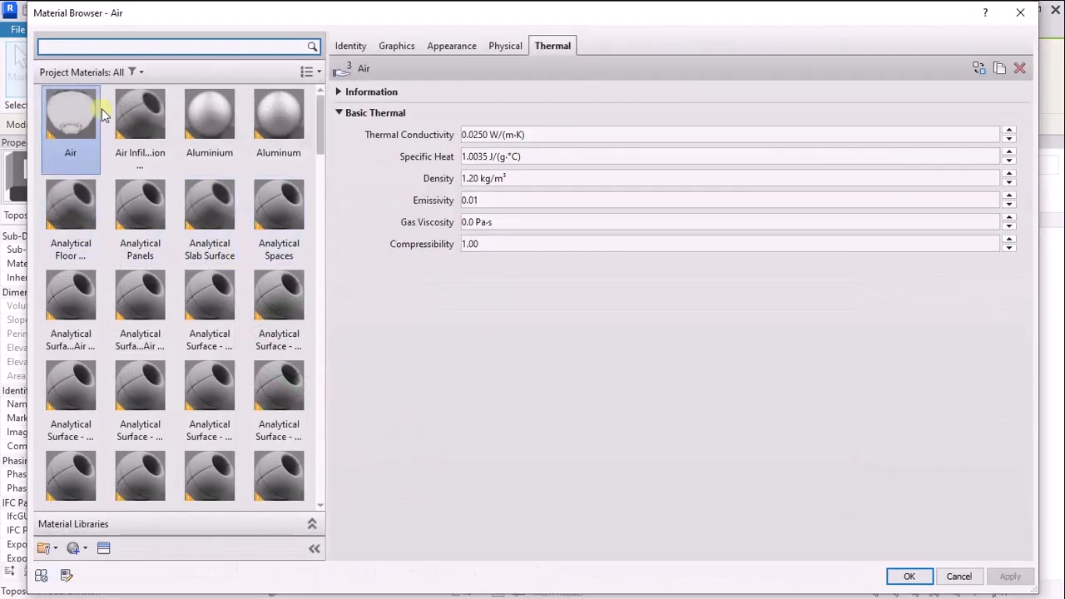
type("asphalt")
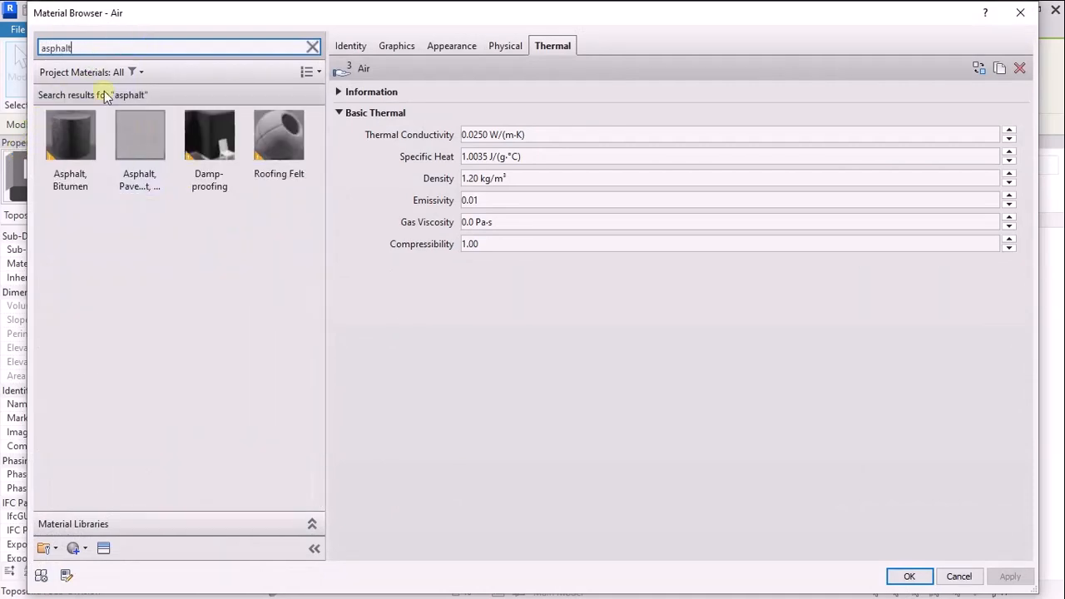
left_click(908, 576)
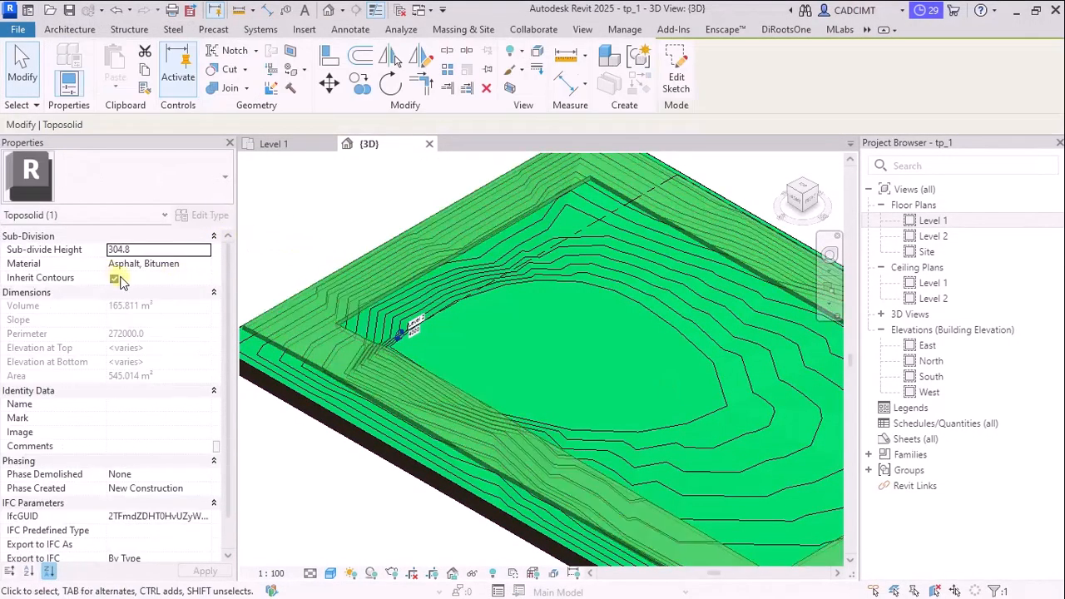
left_click(114, 277)
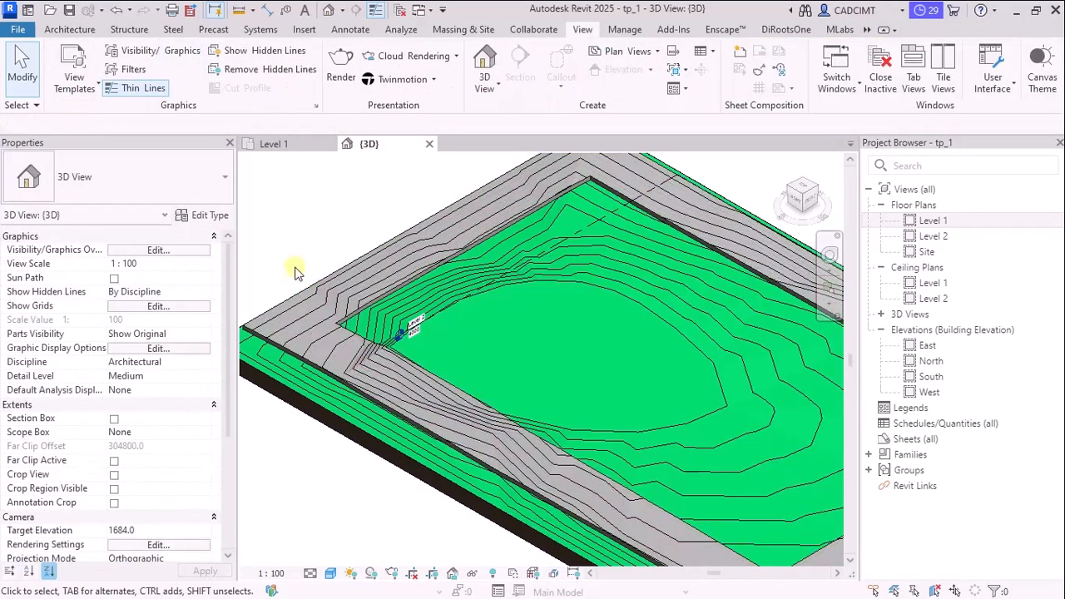
Step: Set the asphalt ring's Sub-divide Height to 100, reducing its volume to 54.4 m³
left_click(312, 291)
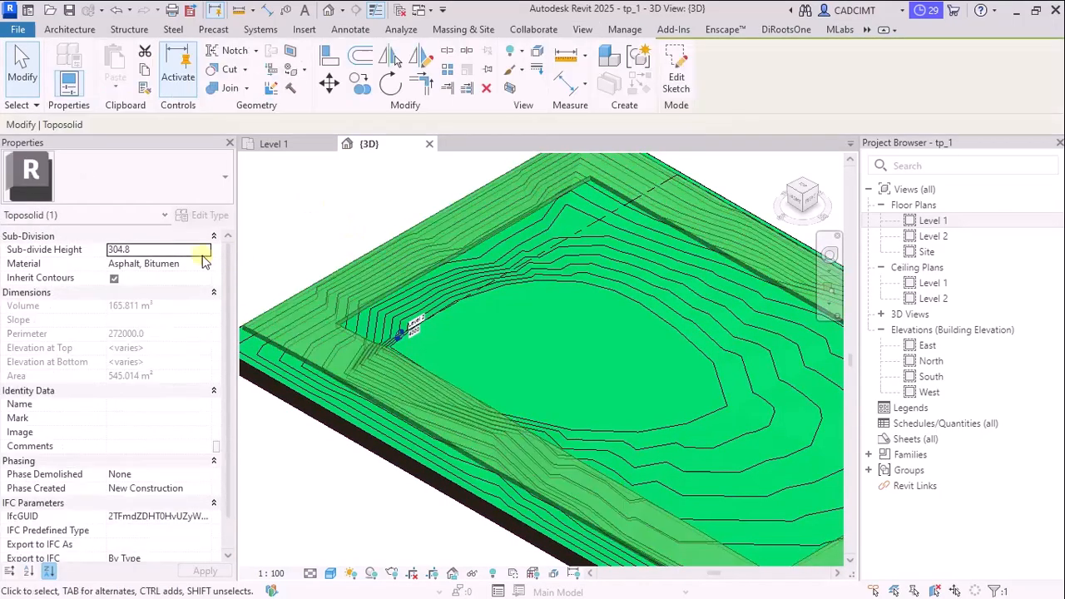
triple_click(119, 250)
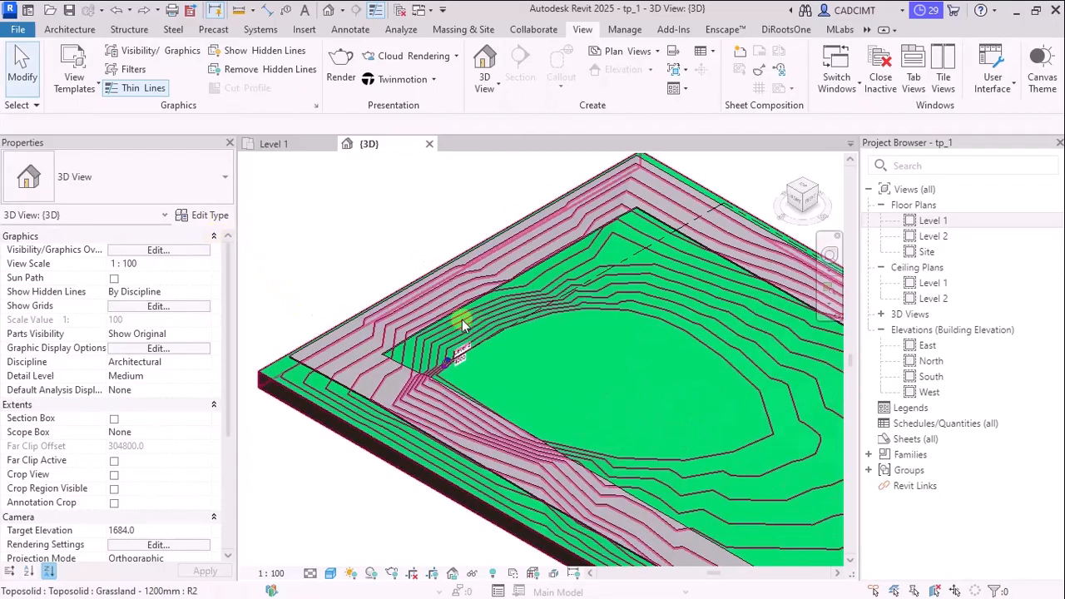
left_click(462, 324)
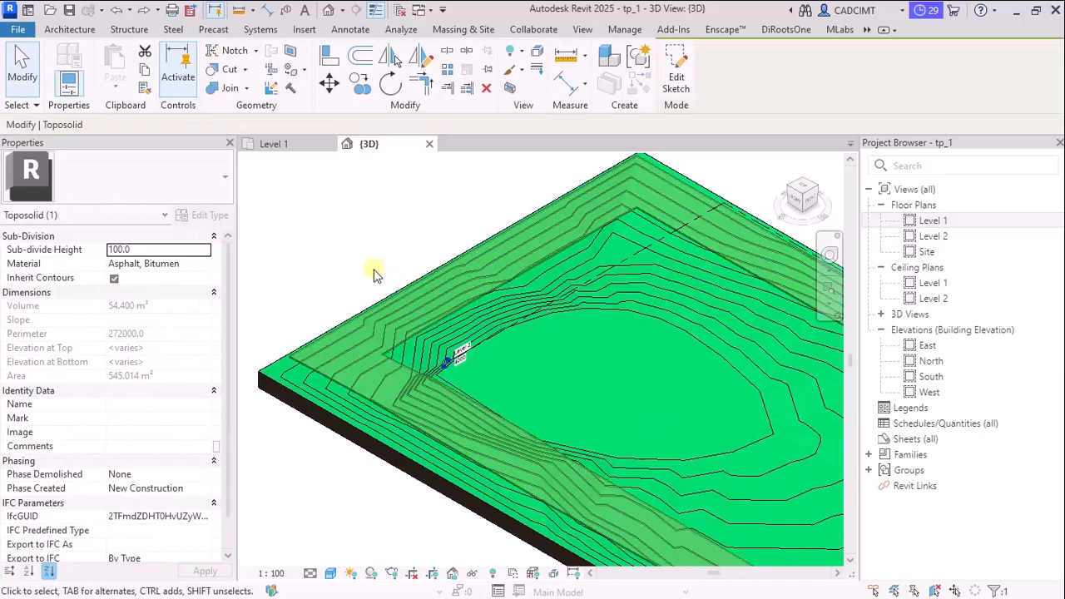
left_click(391, 279)
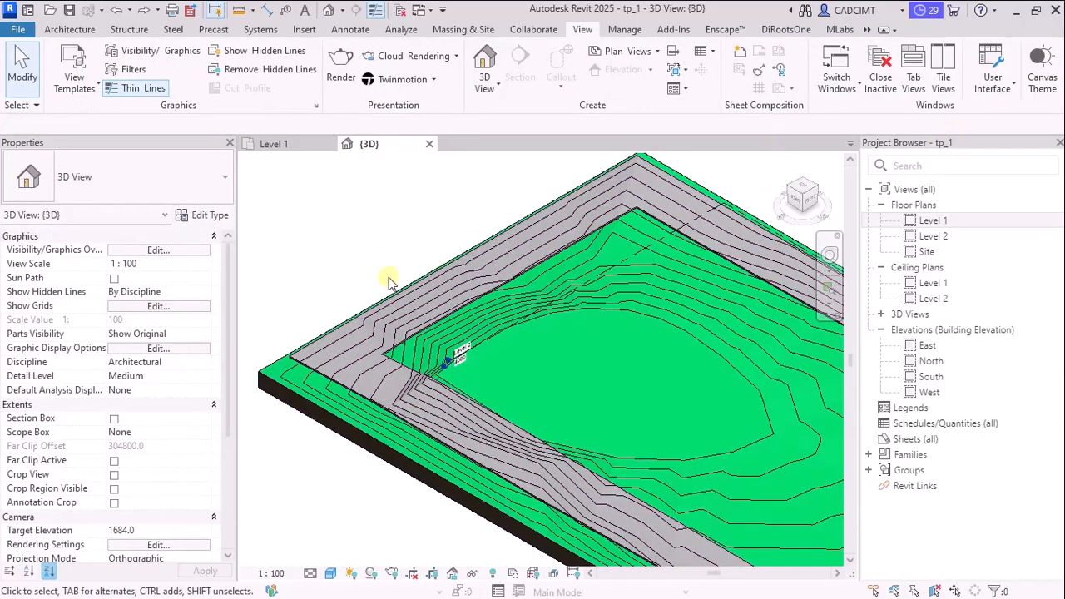
mouse_move(376, 260)
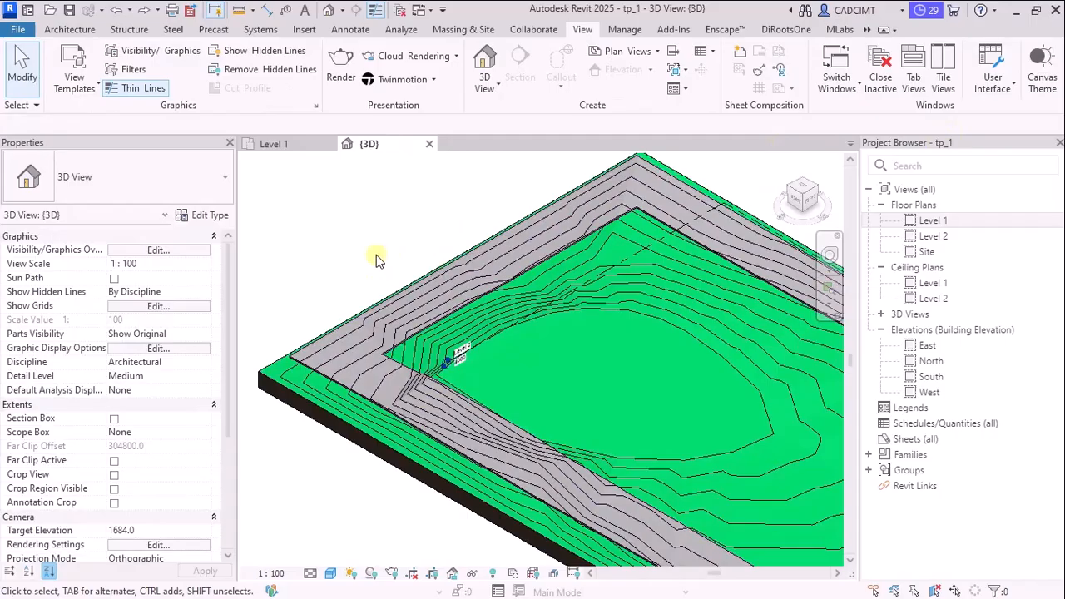
Step: Check the Toposolid subcategories in the 3D view's Visibility/Graphics settings, then close them
left_click(412, 346)
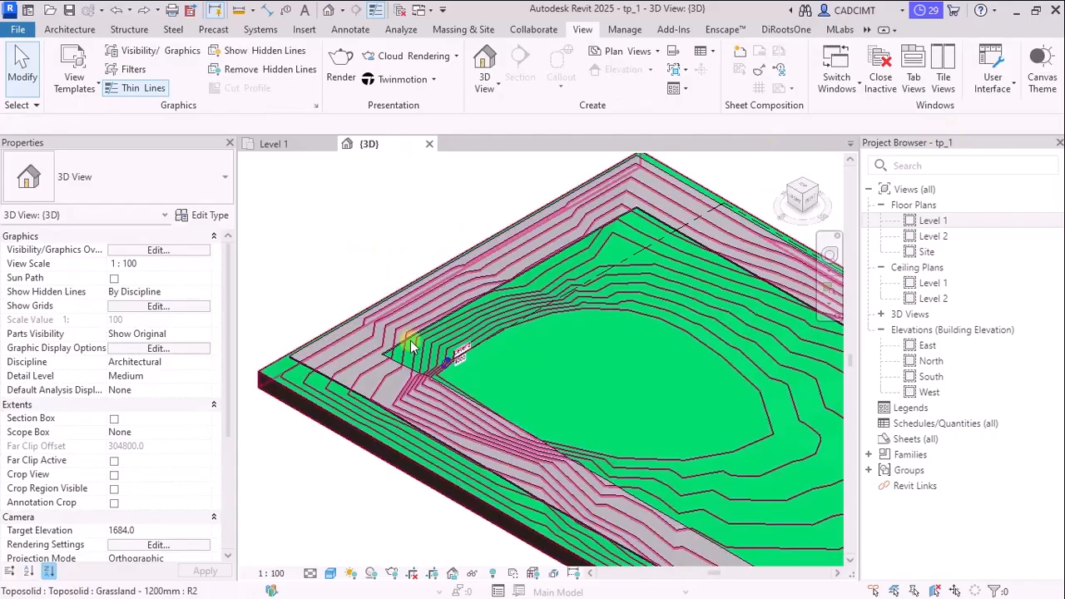
mouse_move(412, 333)
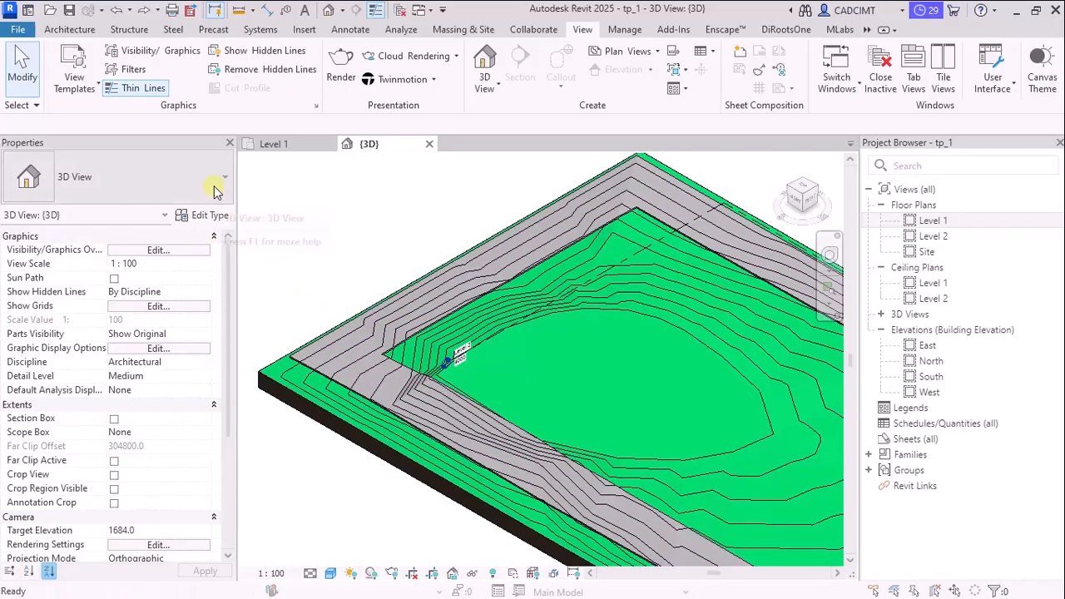
left_click(158, 250)
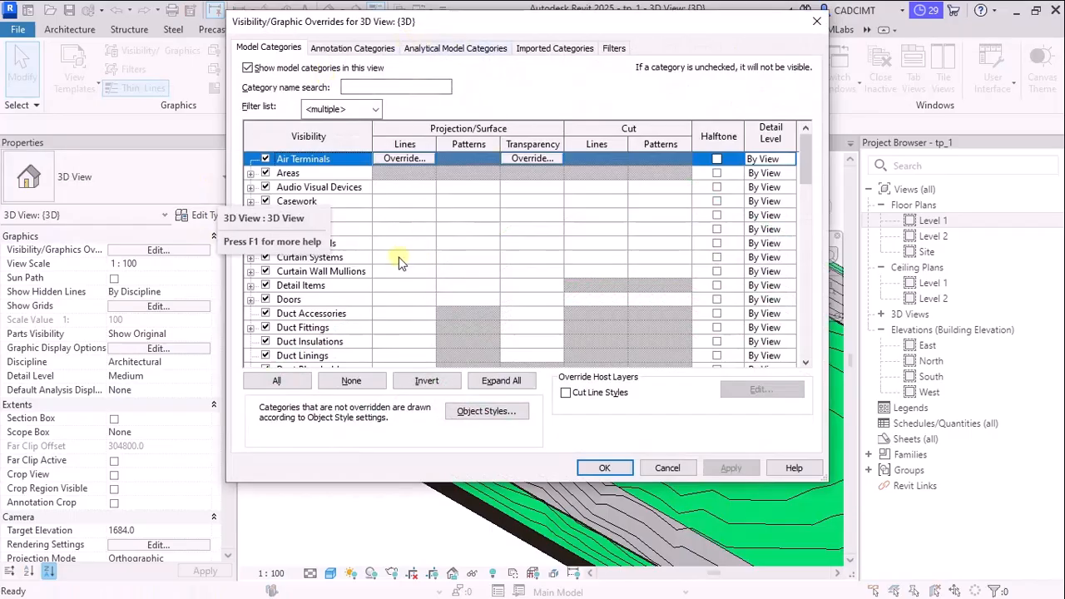
scroll("down", 3)
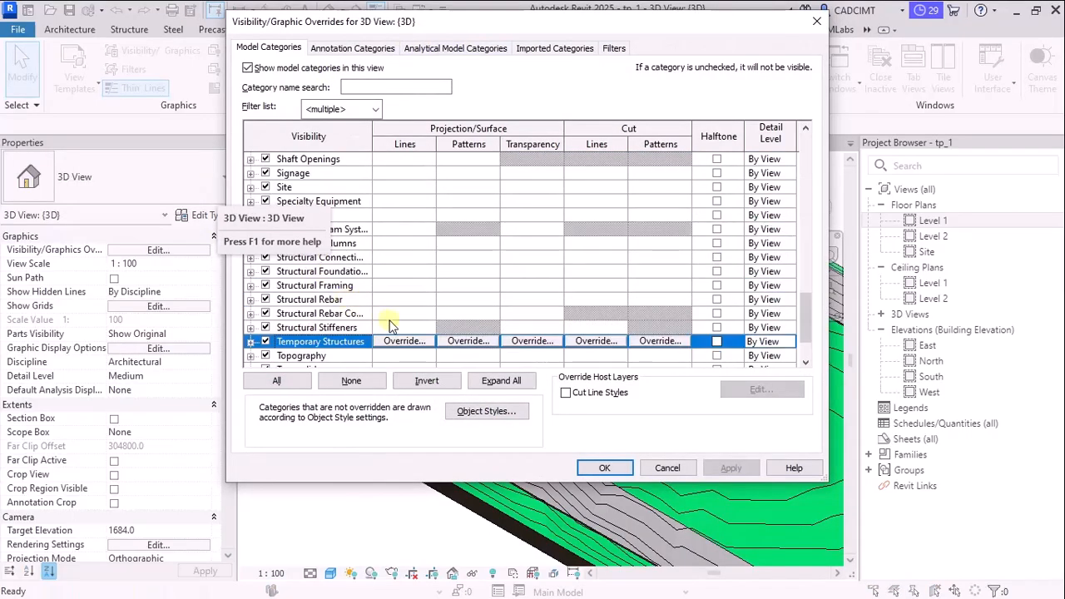
scroll("down", 3)
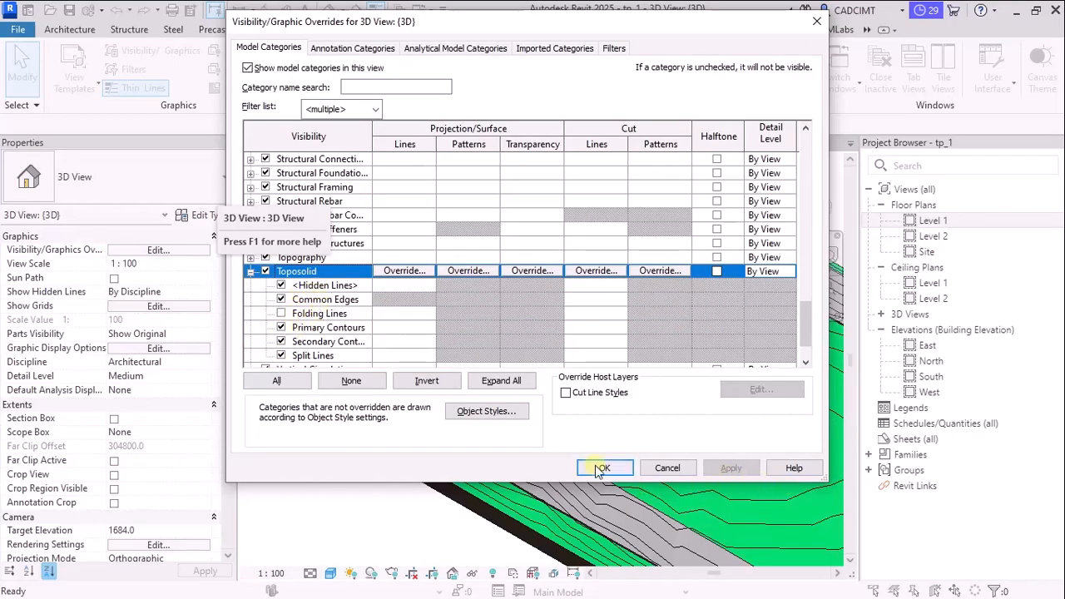
left_click(603, 466)
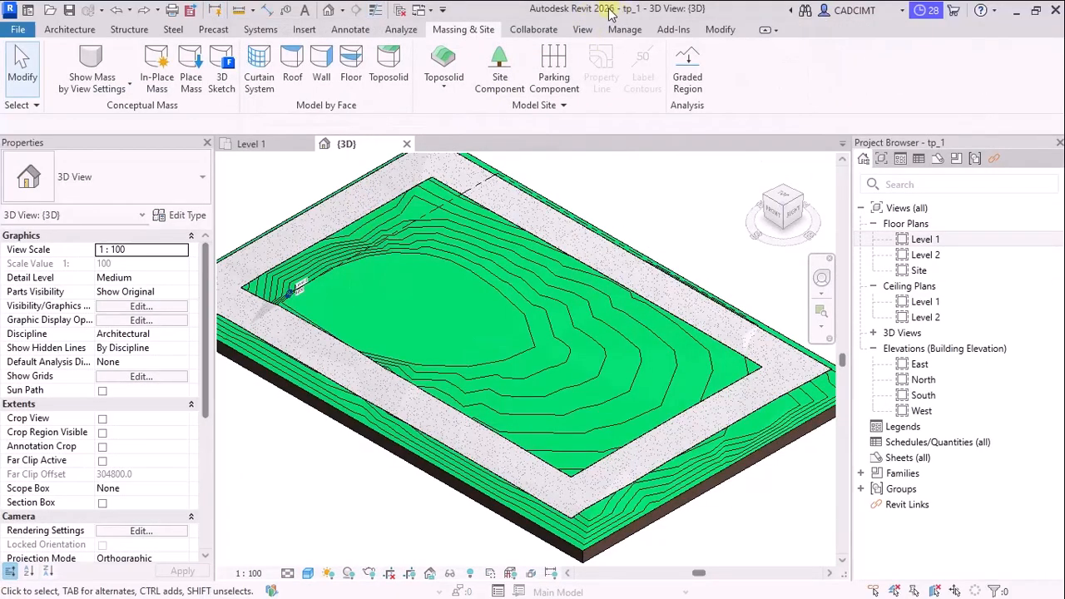
mouse_move(351, 202)
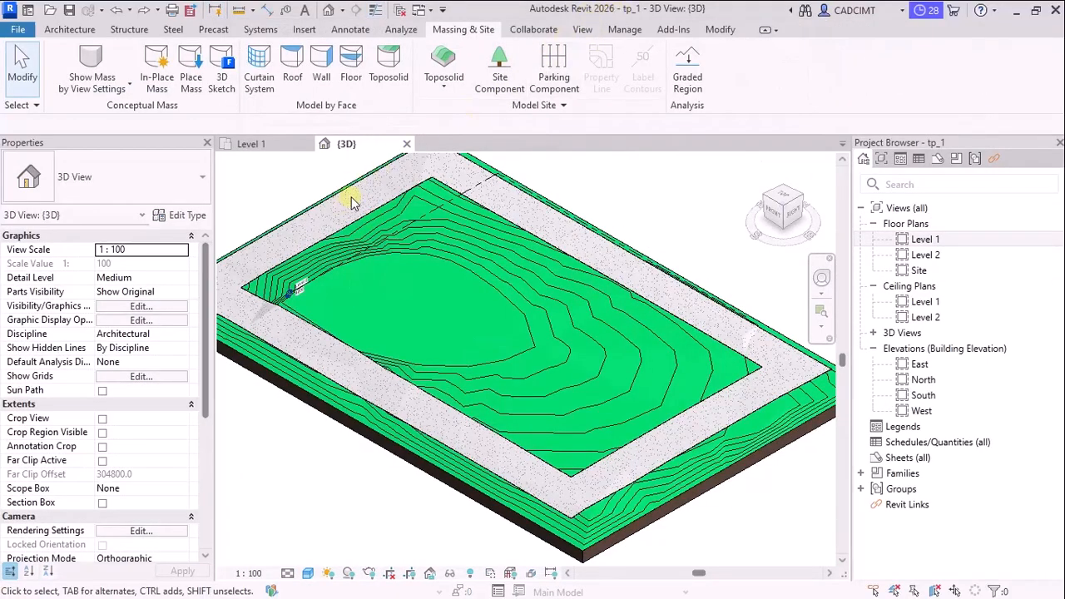
mouse_move(436, 228)
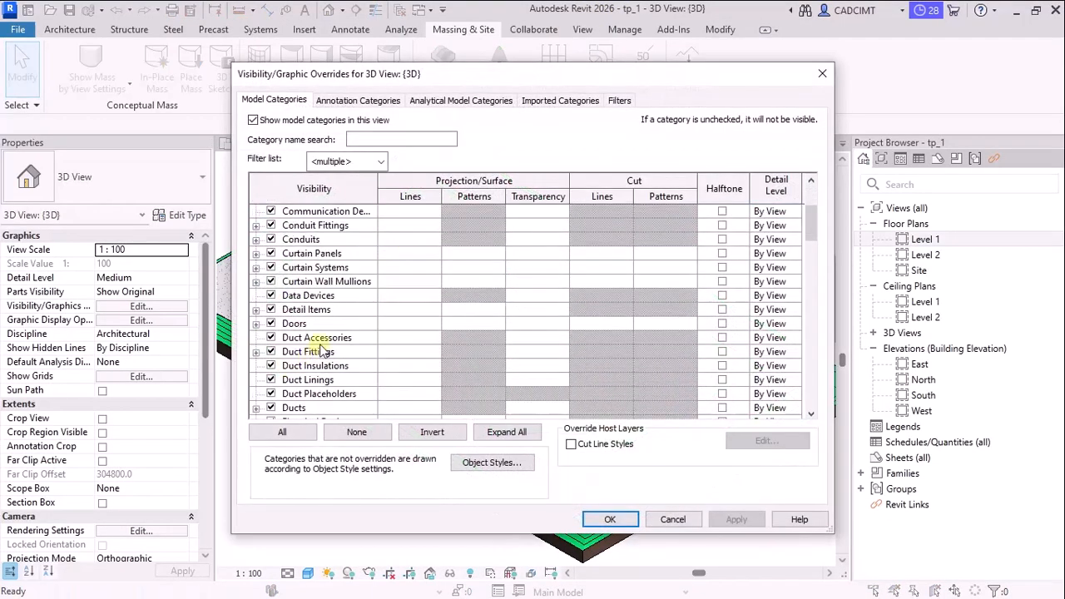
Step: Expand Topography and Toposolid in Revit 2026's Visibility/Graphics to reveal Sub-divisions
scroll("down", 3)
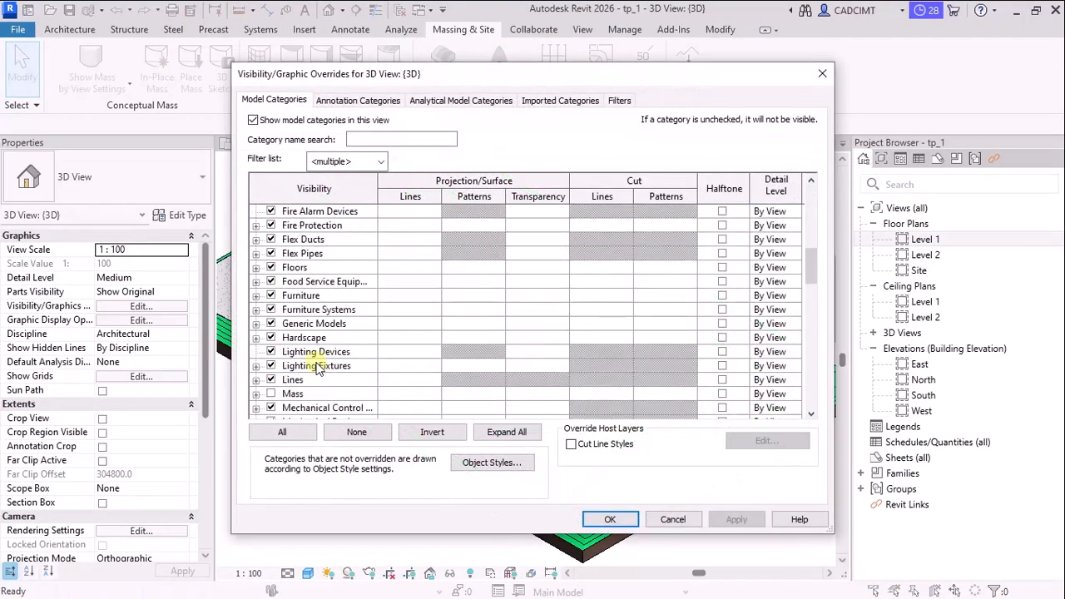
scroll("down", 3)
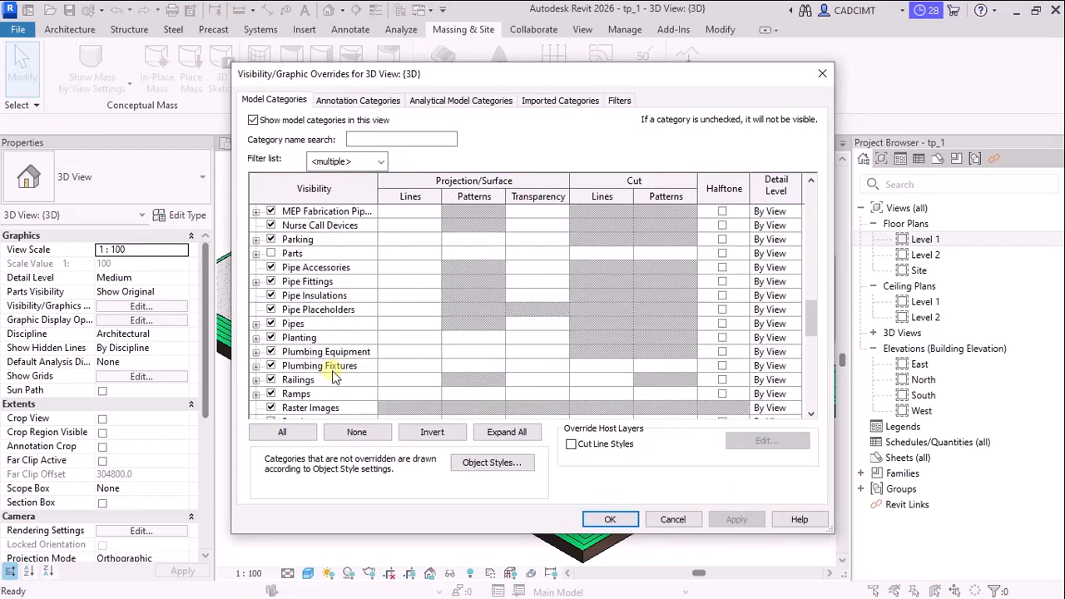
scroll("down", 3)
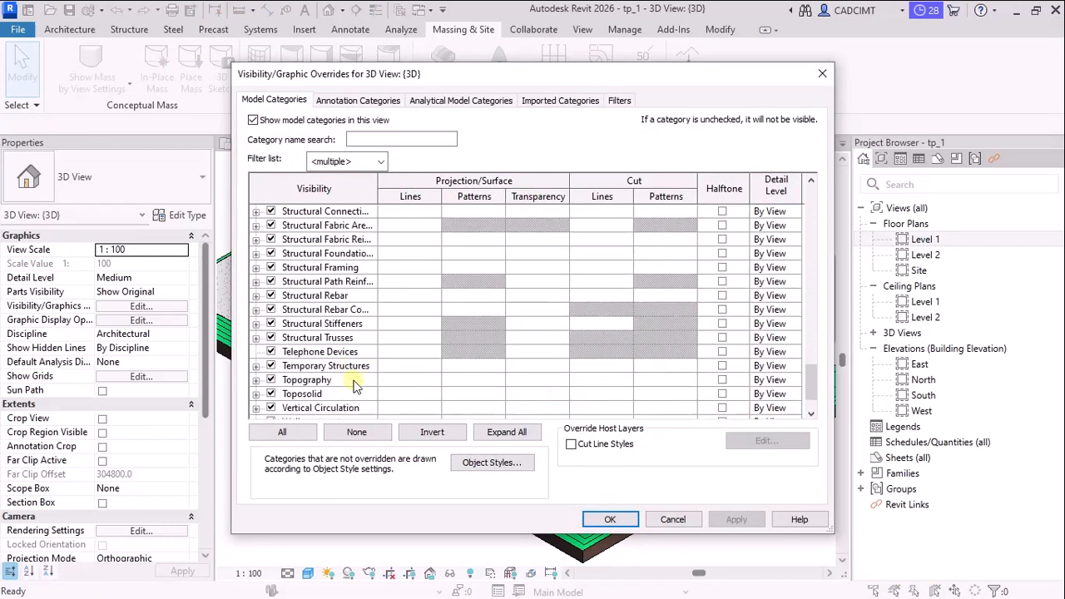
left_click(307, 337)
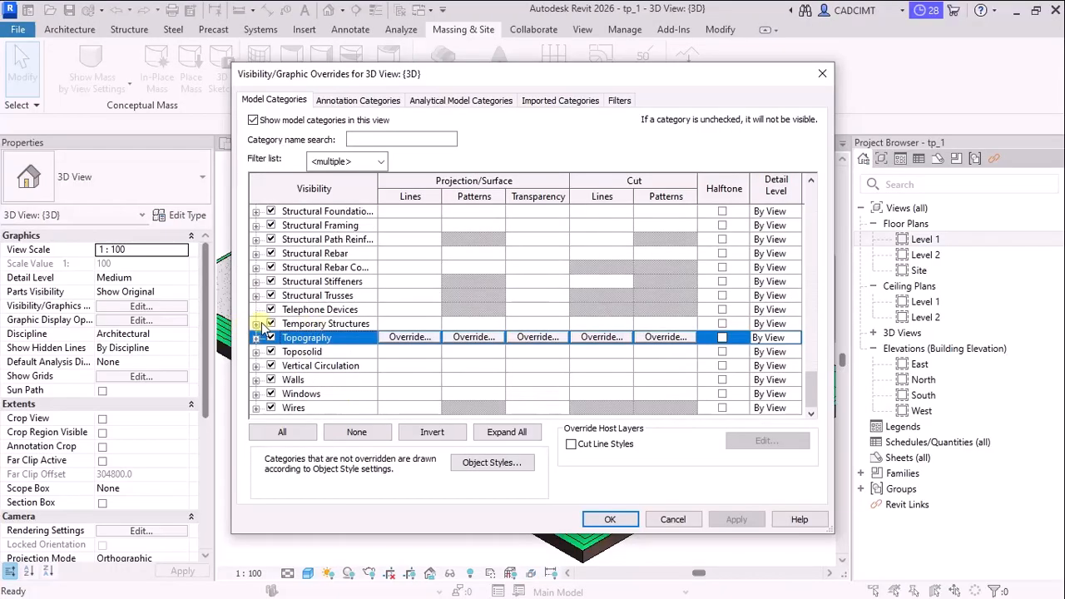
left_click(257, 337)
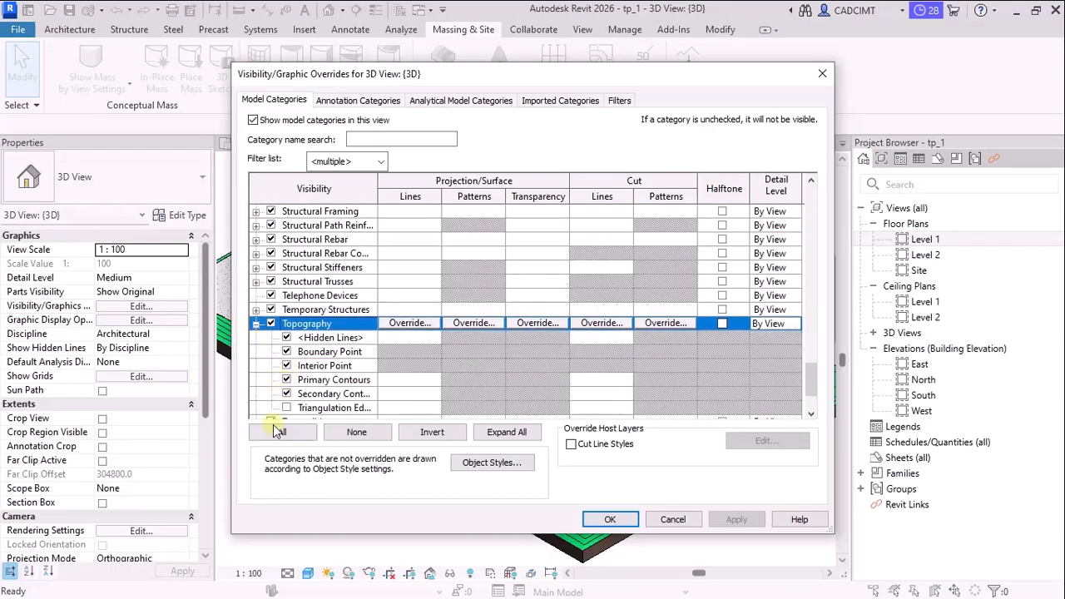
scroll("down", 3)
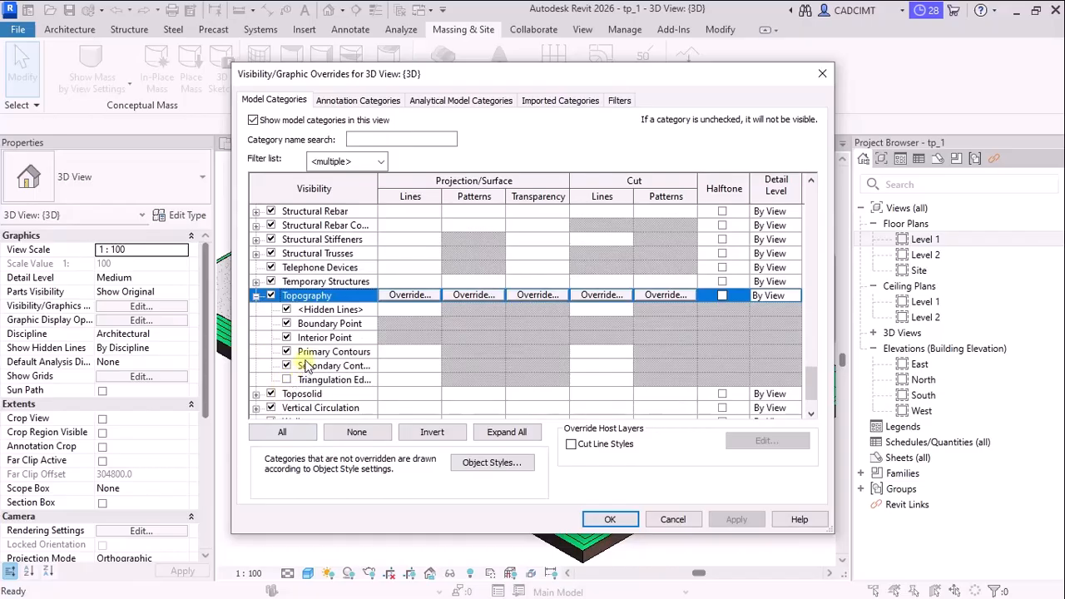
scroll("down", 3)
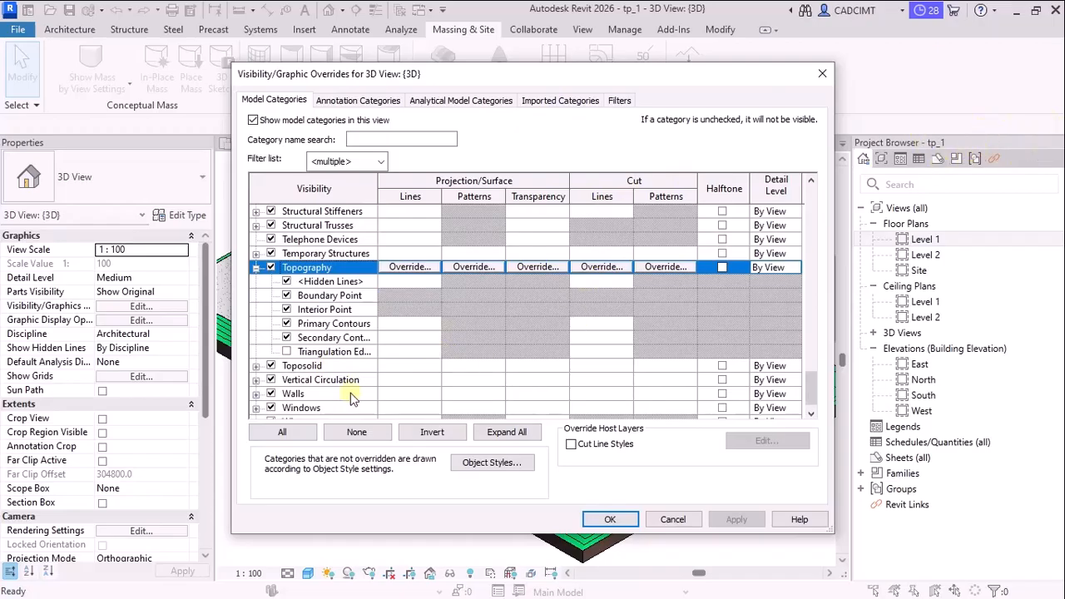
left_click(302, 366)
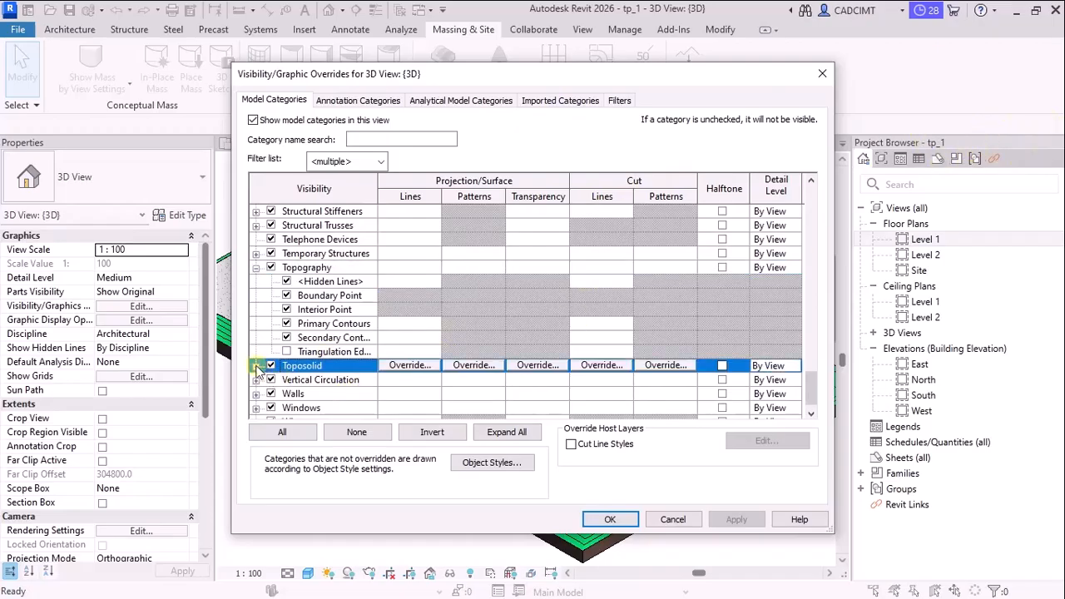
left_click(257, 366)
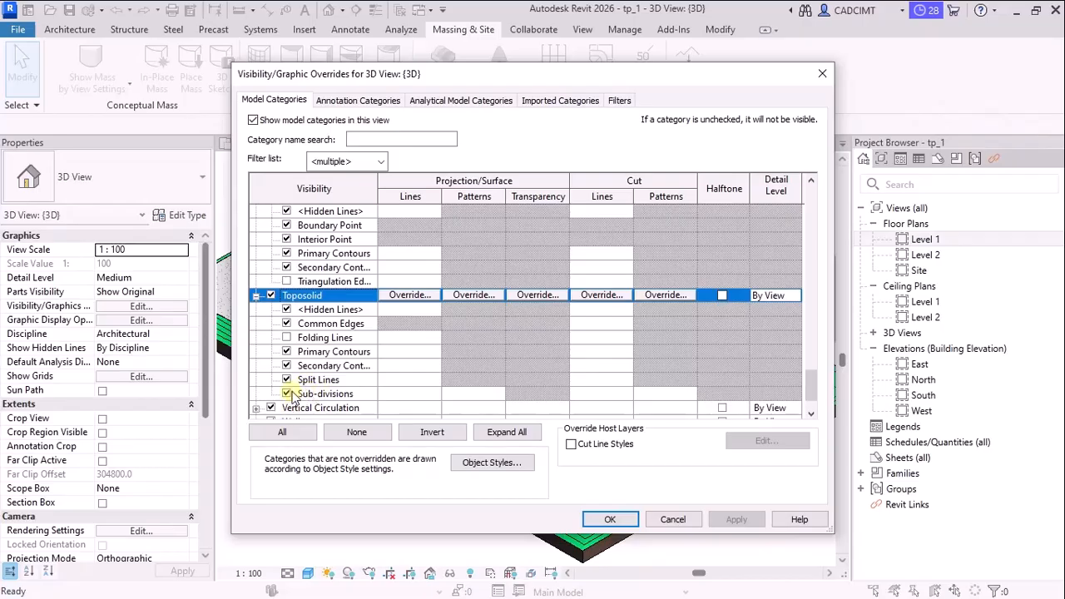